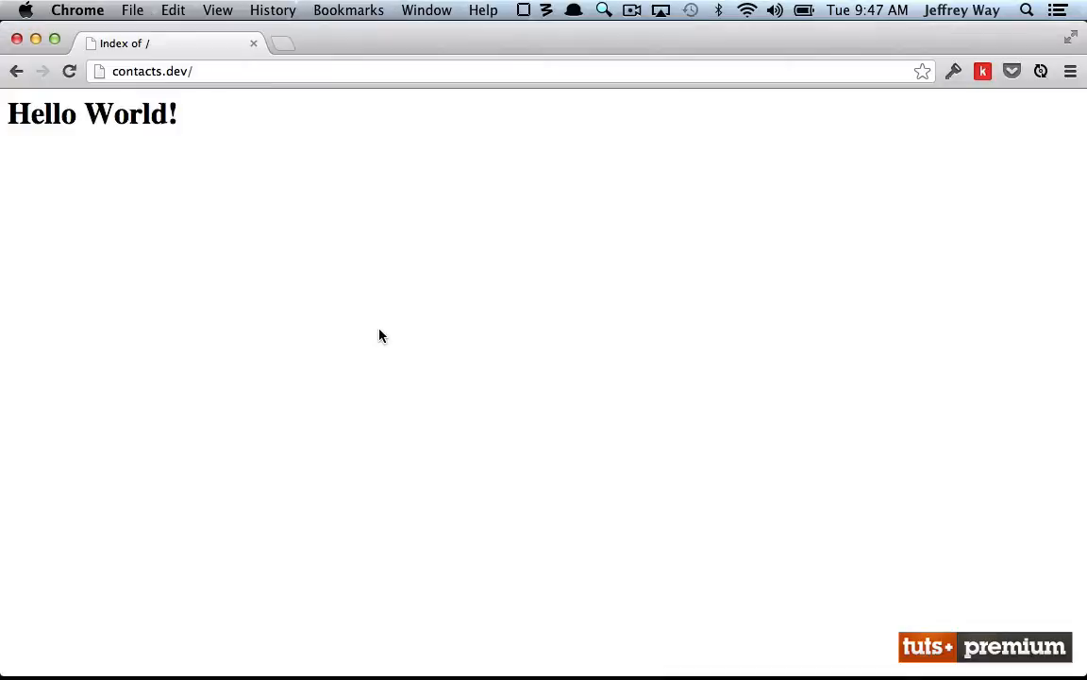
mouse_move(264, 191)
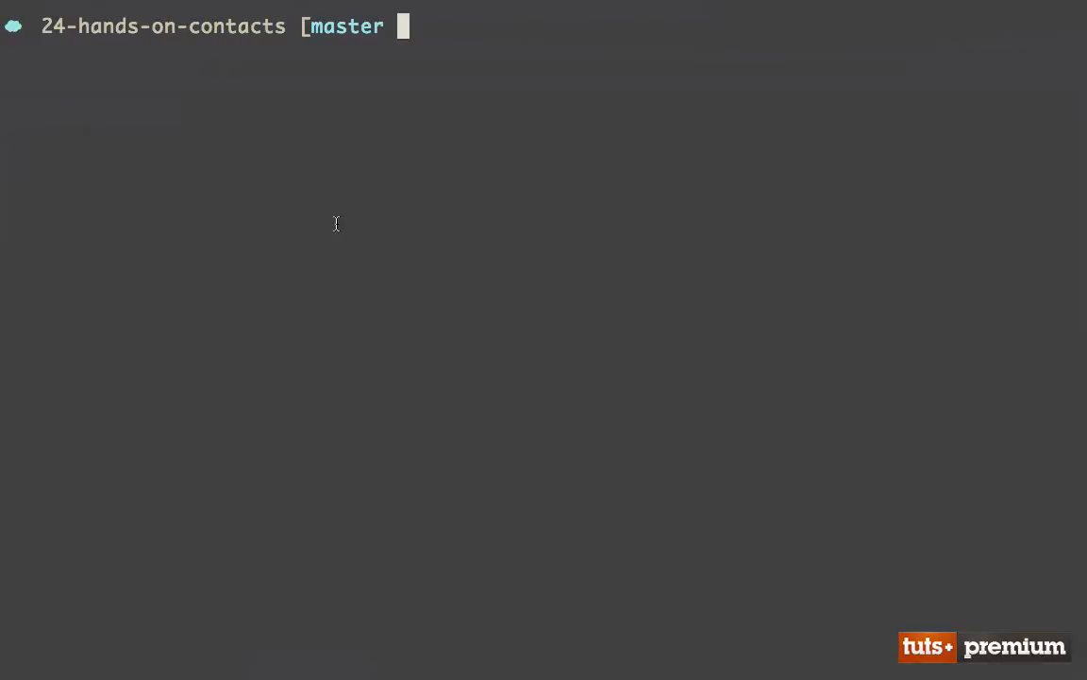
- Run php artisan migrate:install, then migrate:make create_contacts_table --table contacts --create
text(php artisan migrate:install)
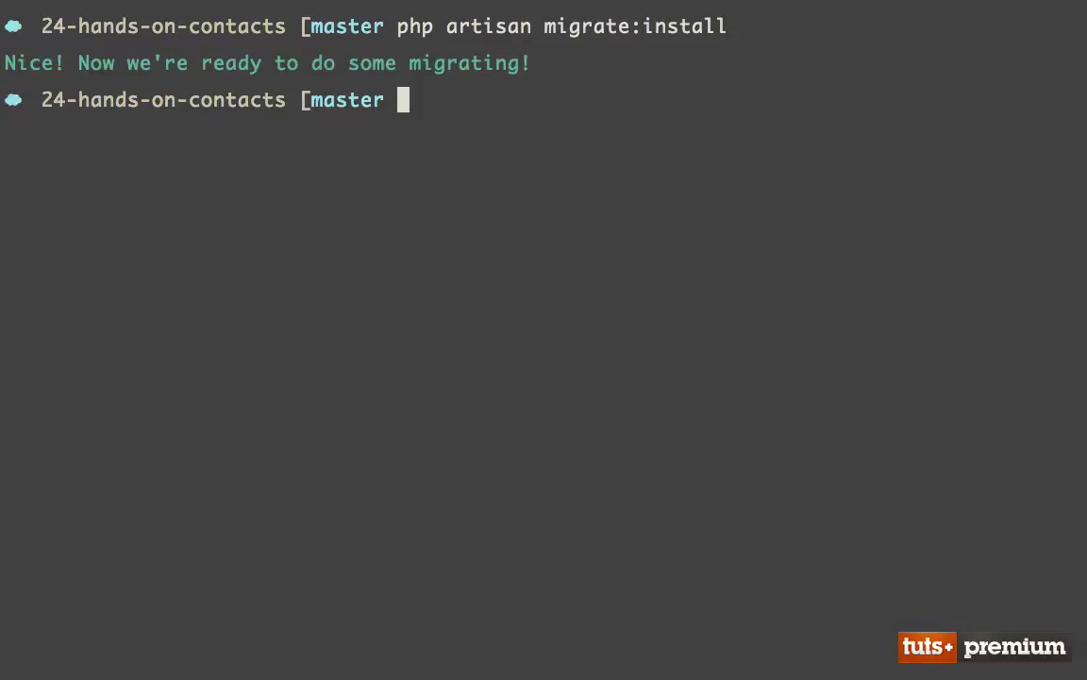
text(php artisan migrate:make create_conta)
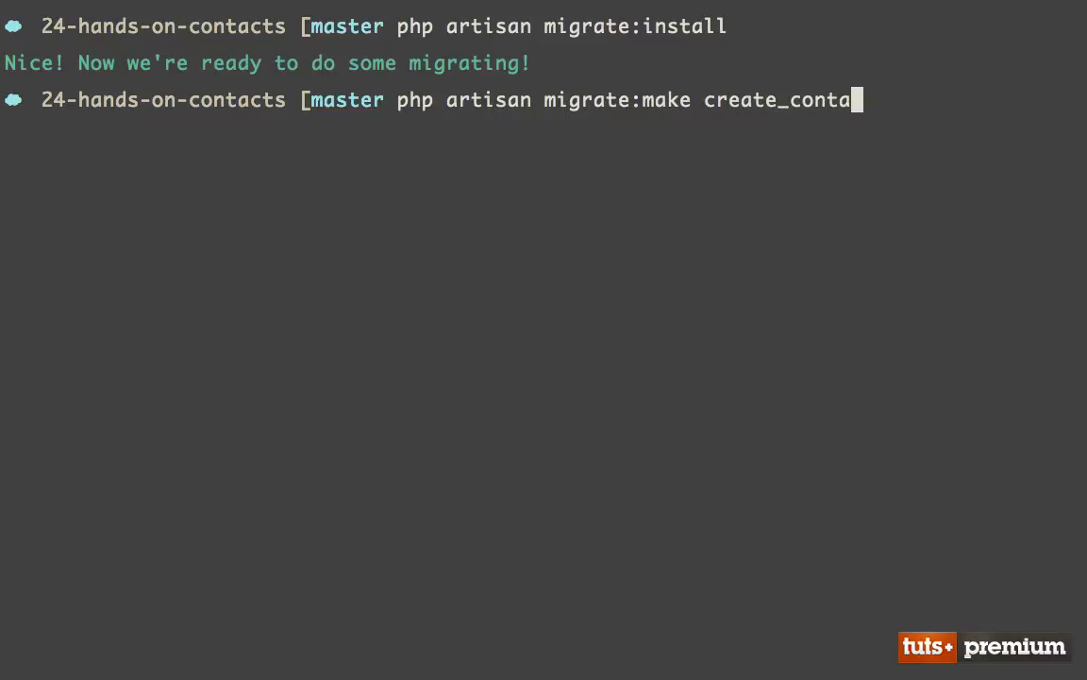
text(cts_table --tabl)
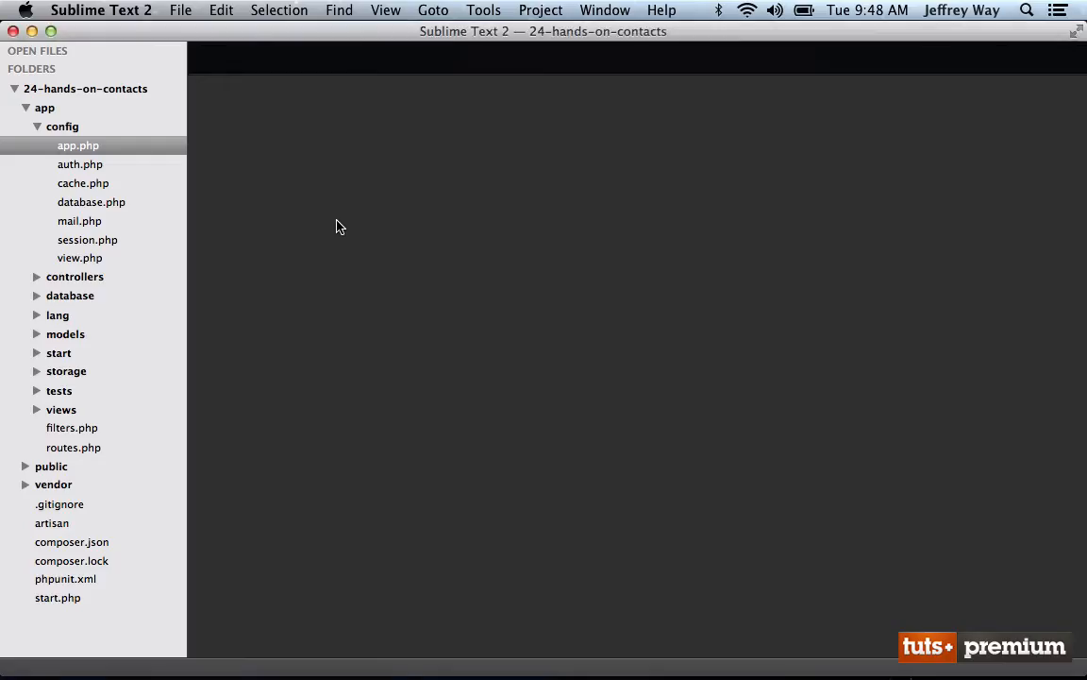
- In the create_contacts_table migration, add first_name, last_name and a unique email_address string column
click(70, 295)
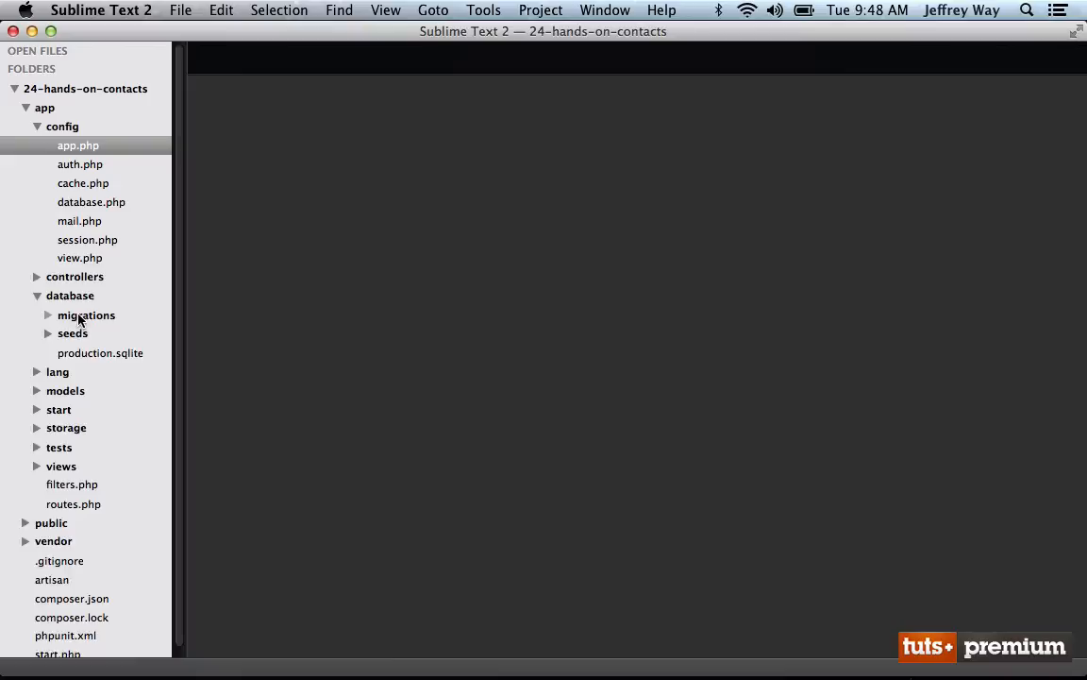
click(87, 313)
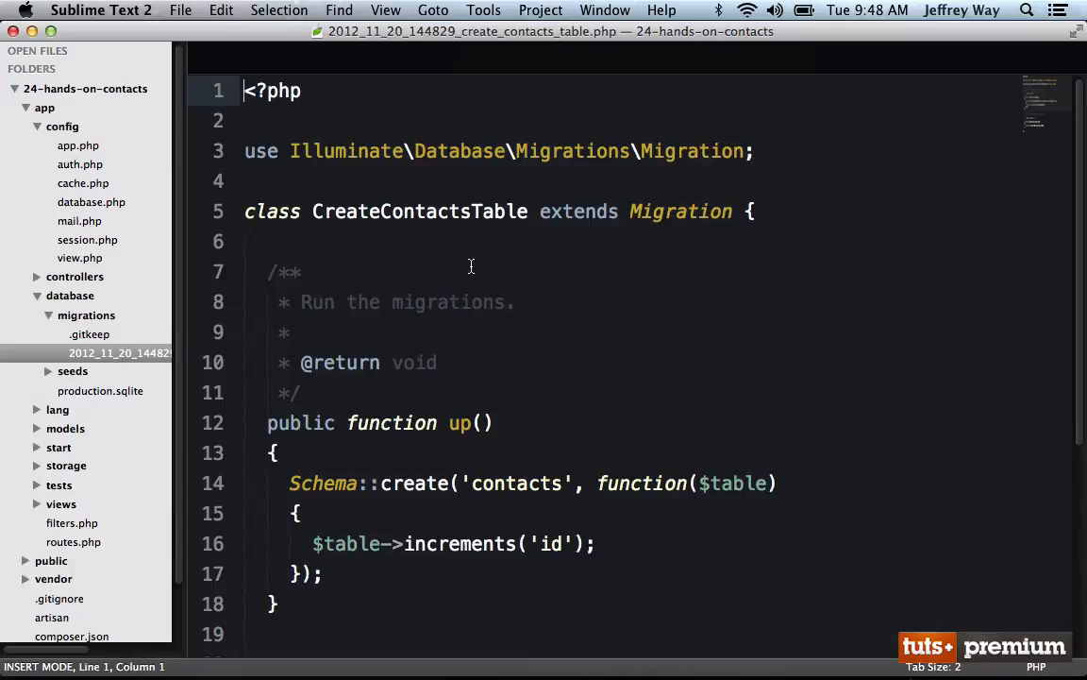
scroll(down, 3)
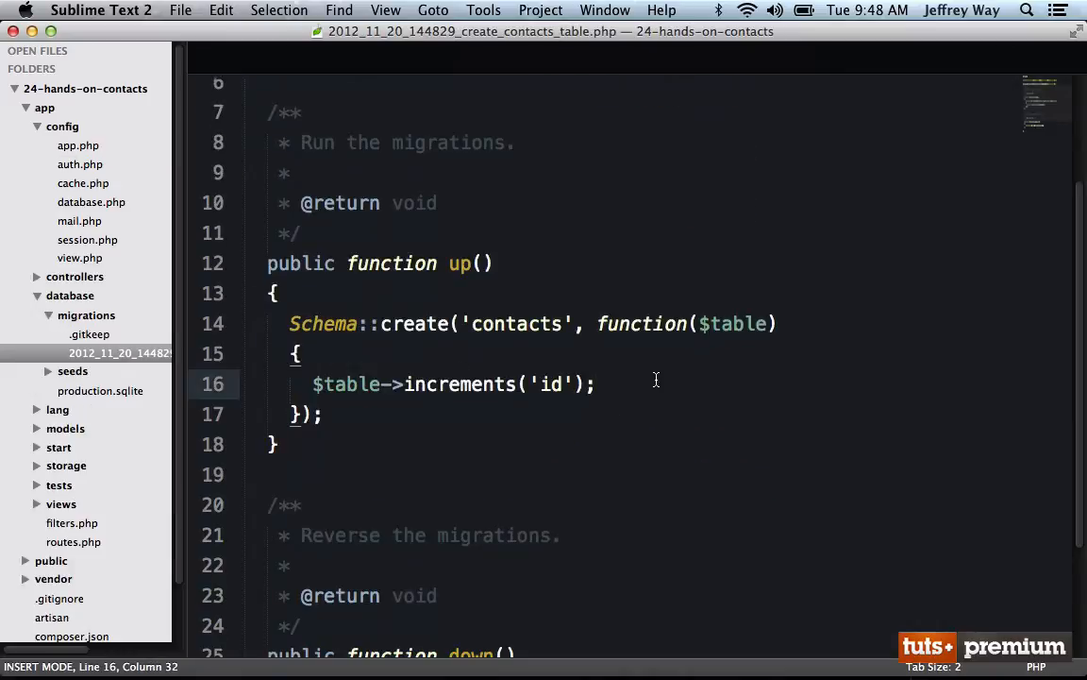
text($table->string('first_name');)
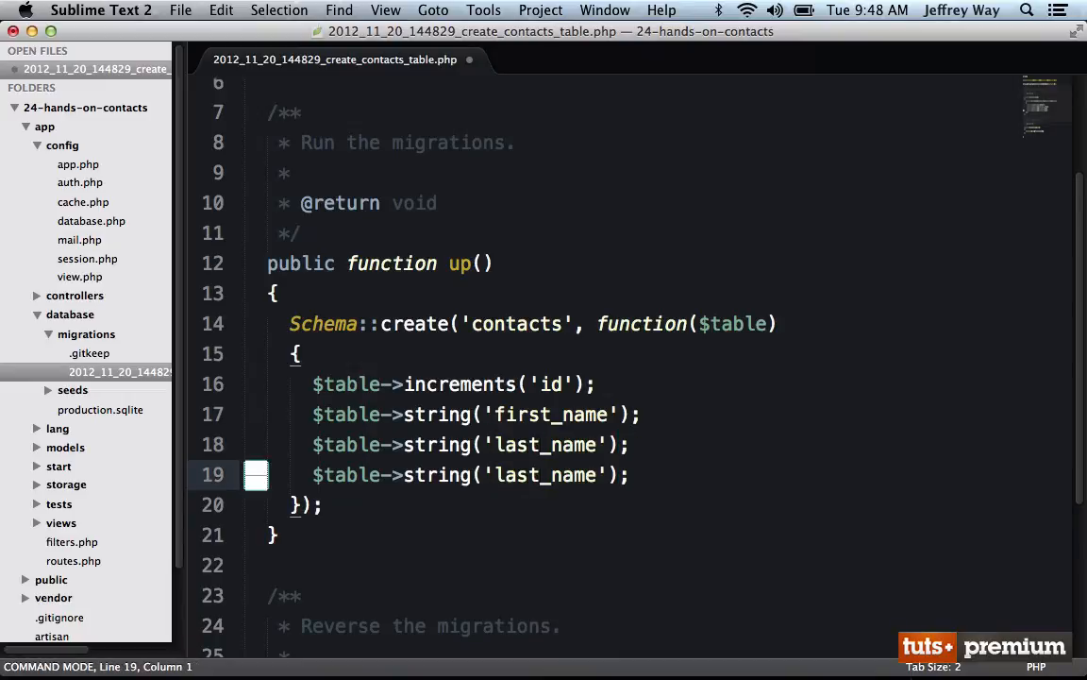
text(email_ad)
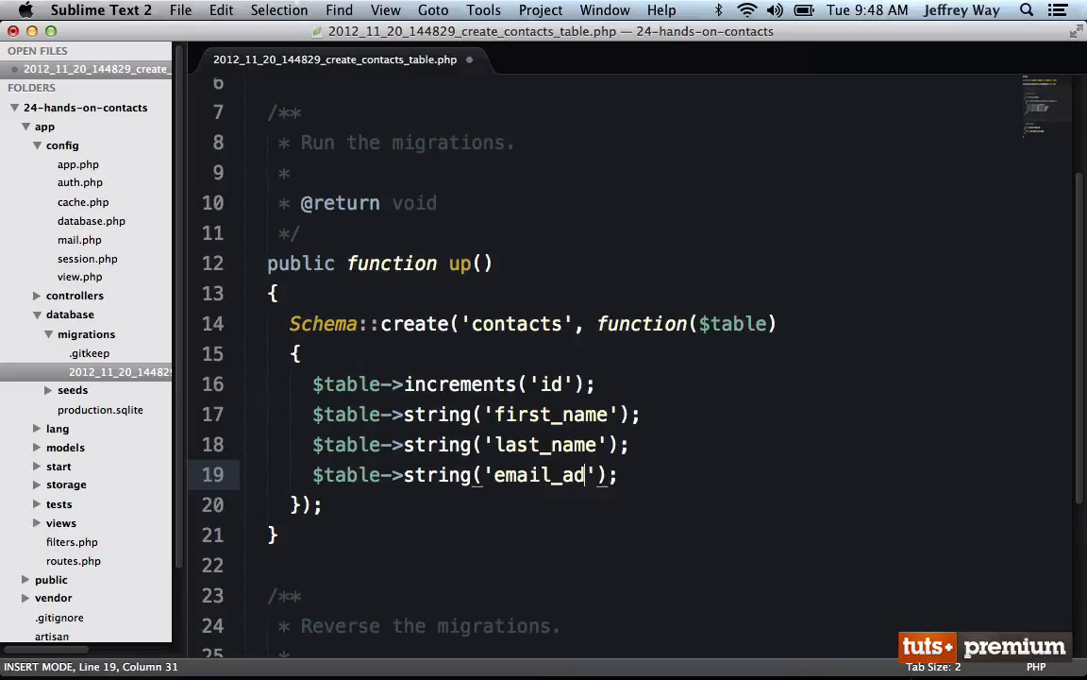
text(dress')->unique())
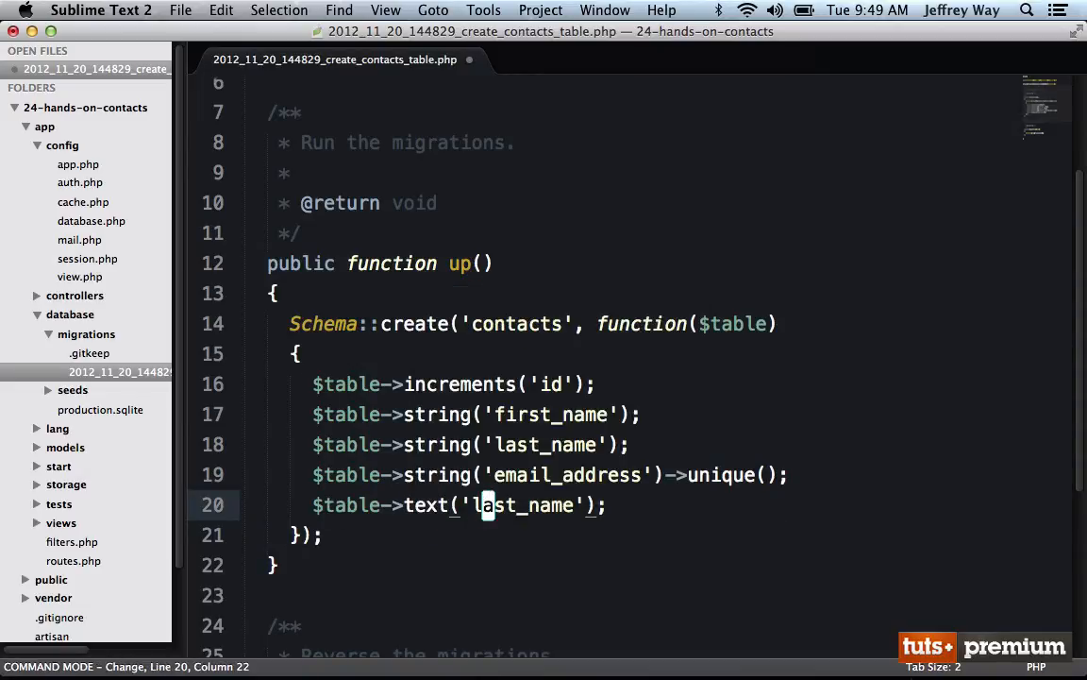
- Add a nullable description text column, then run php artisan migrate
text(desci)
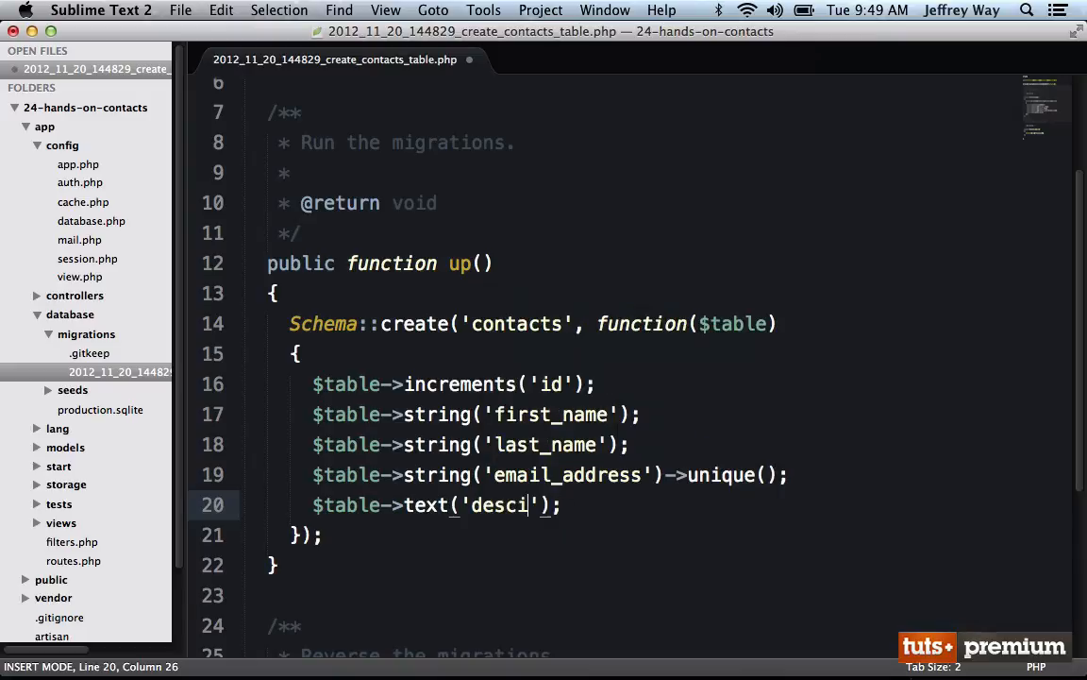
text(ption')->nu)
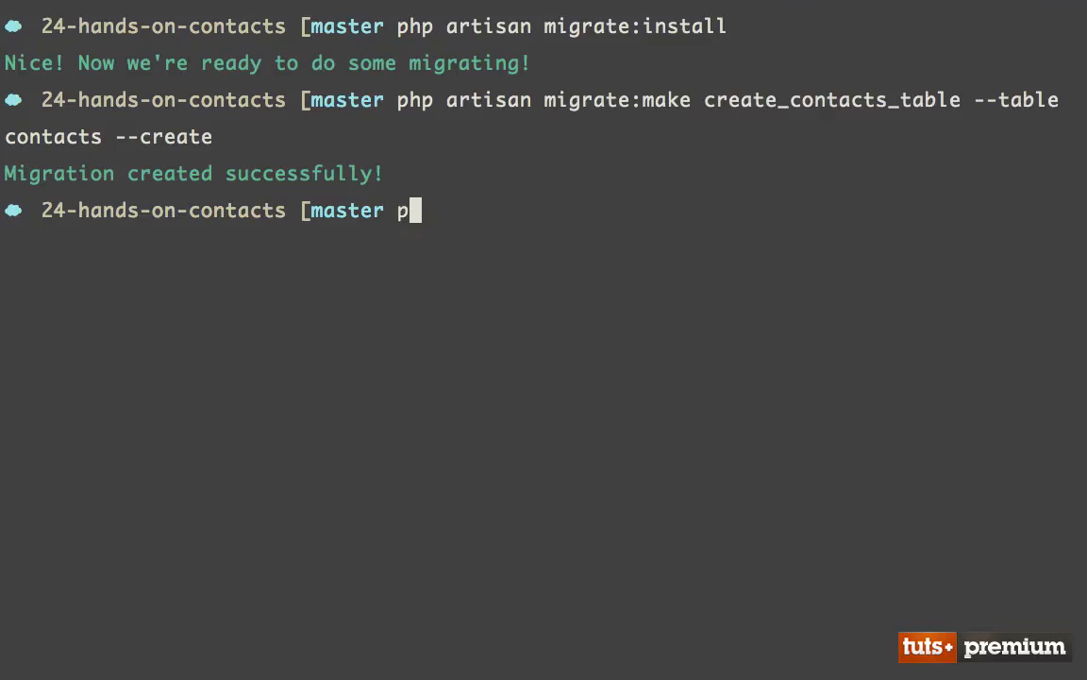
text(hp artisan migrate)
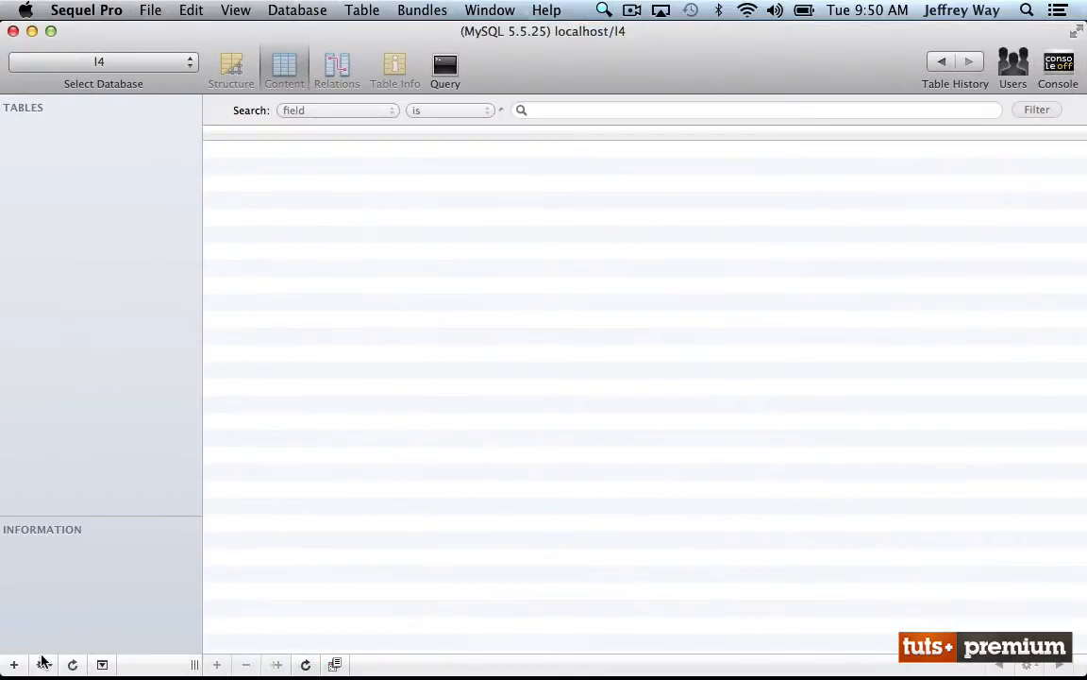
- View the migrations table records, then the contacts table's Structure tab
click(66, 147)
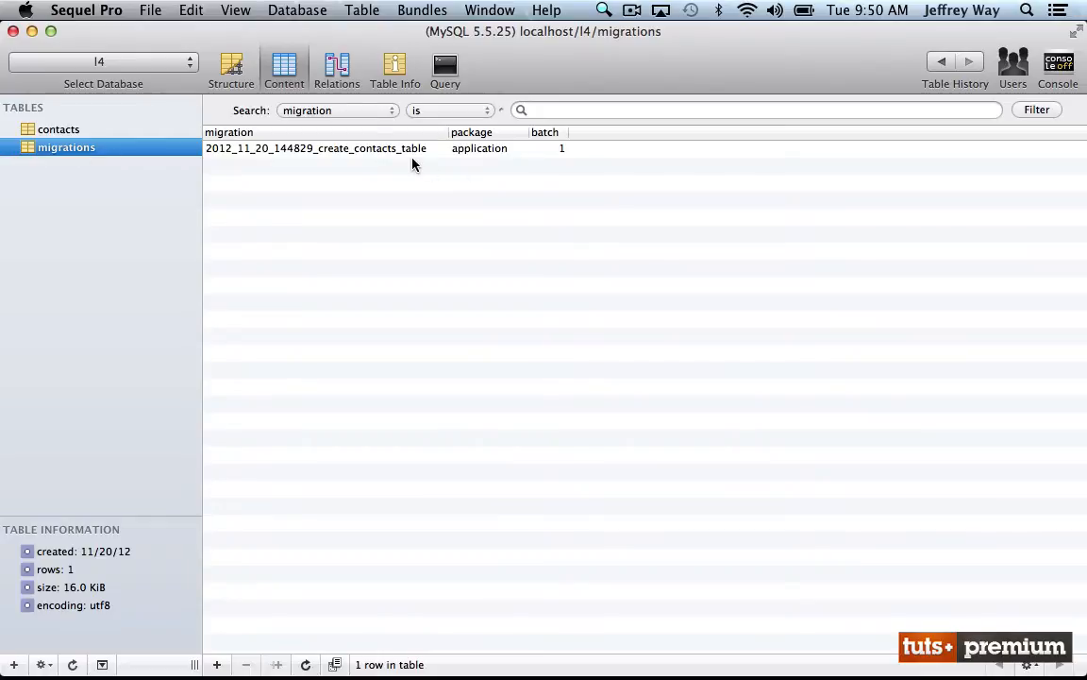
mouse_move(102, 130)
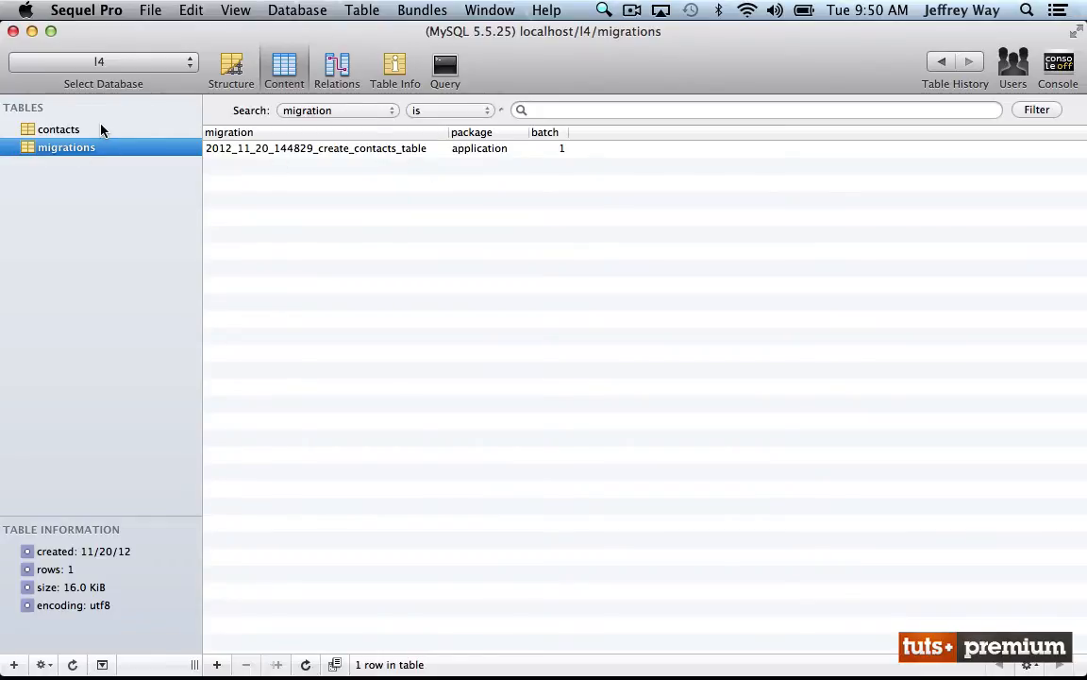
click(59, 128)
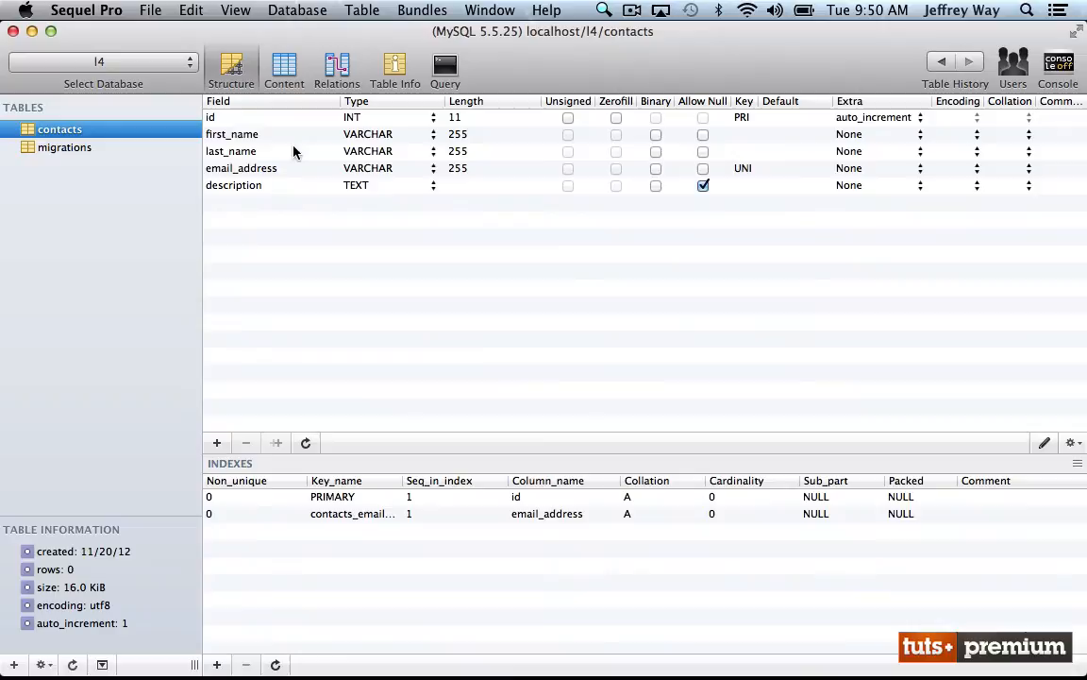
mouse_move(375, 181)
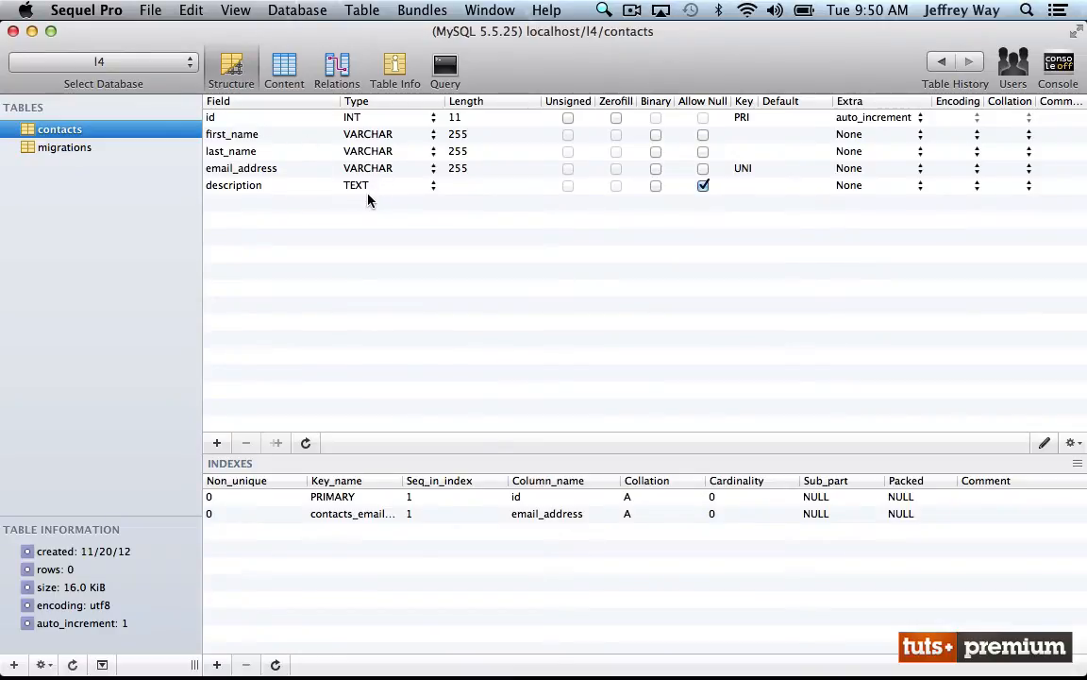
mouse_move(563, 315)
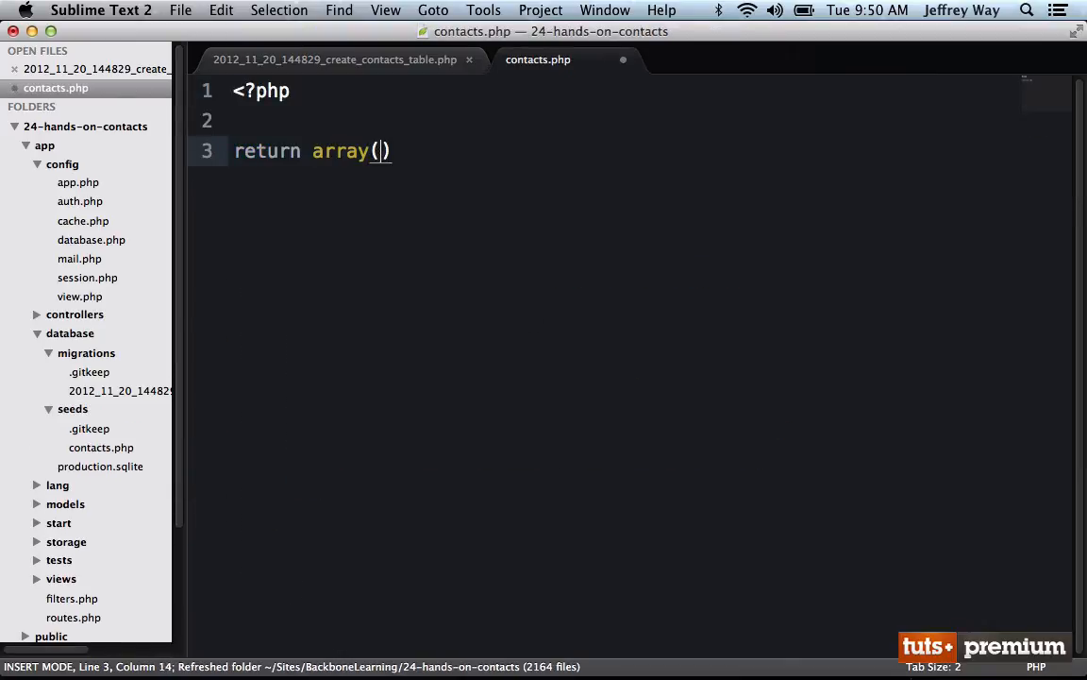
key(Return)
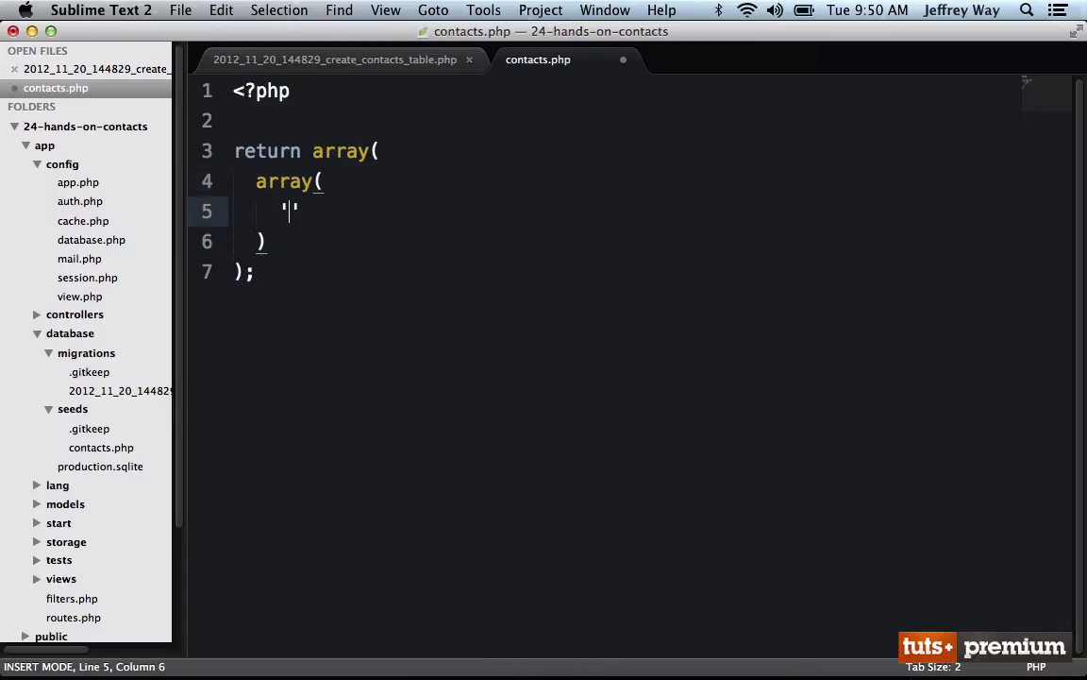
text(first_name' => 'John',)
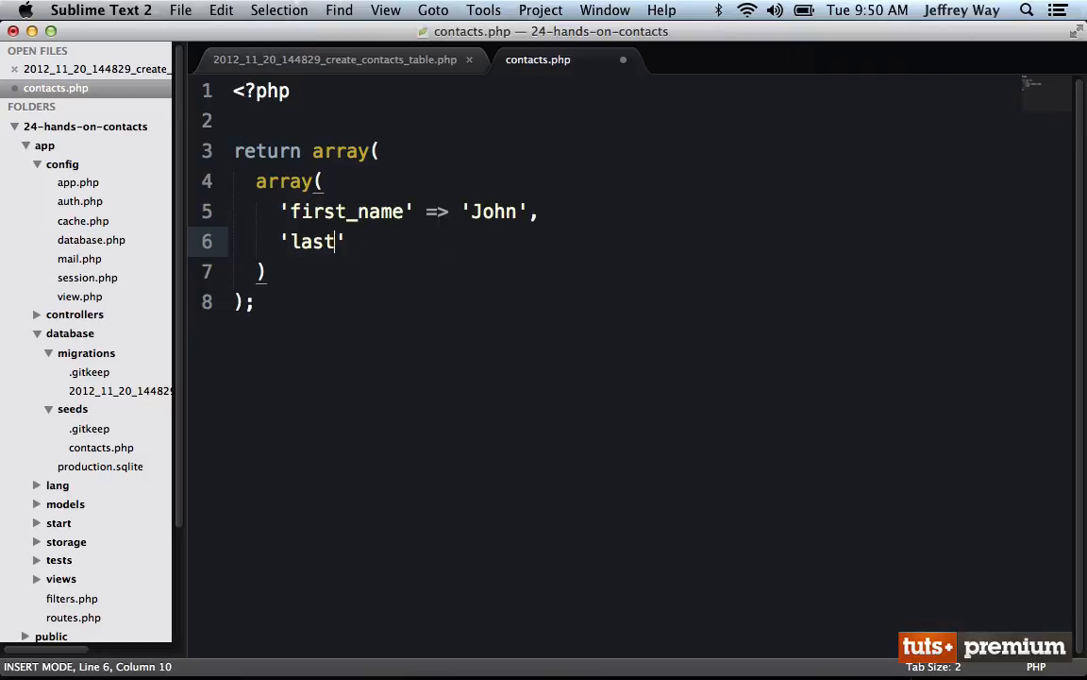
text(_name' => 'Doe',)
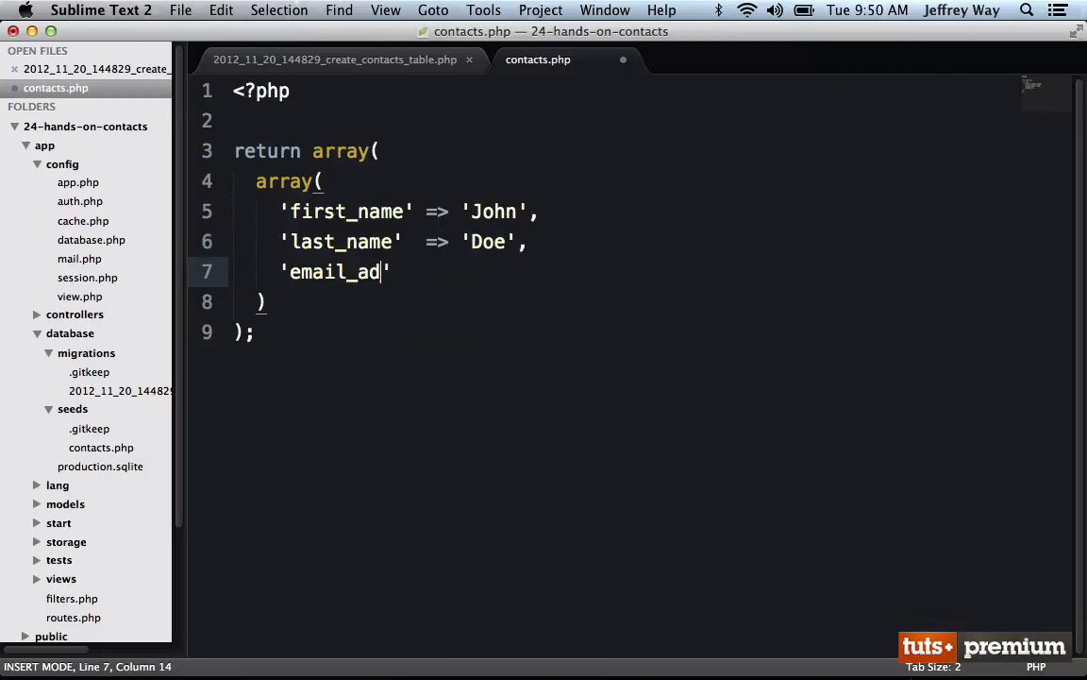
text(dress' => 'john@e)
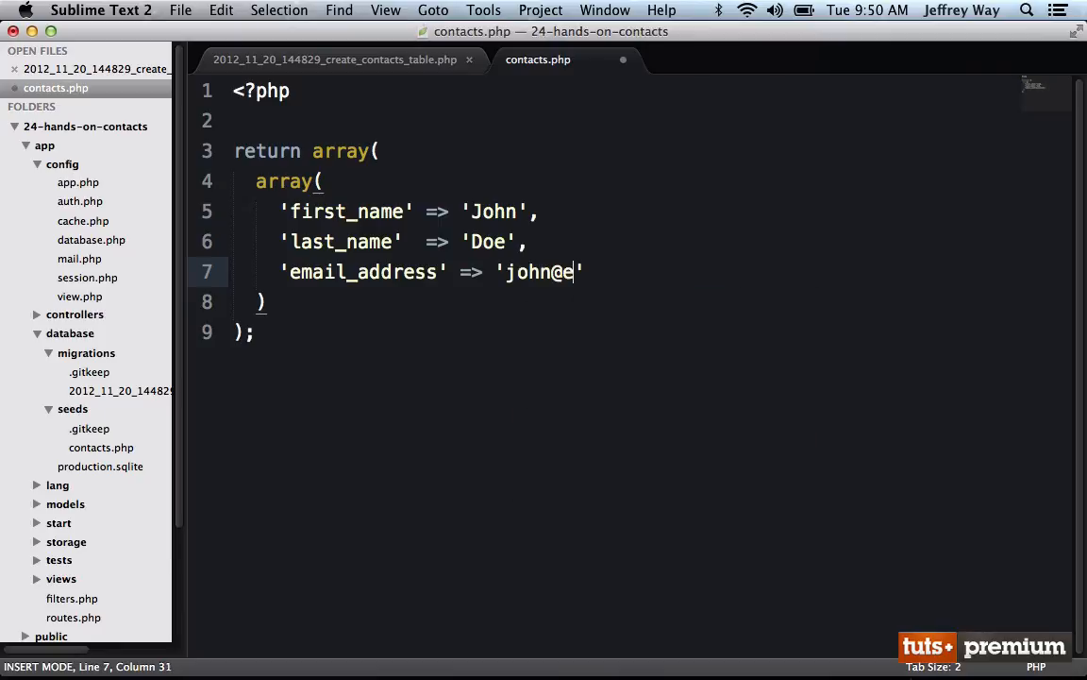
text(example.com',)
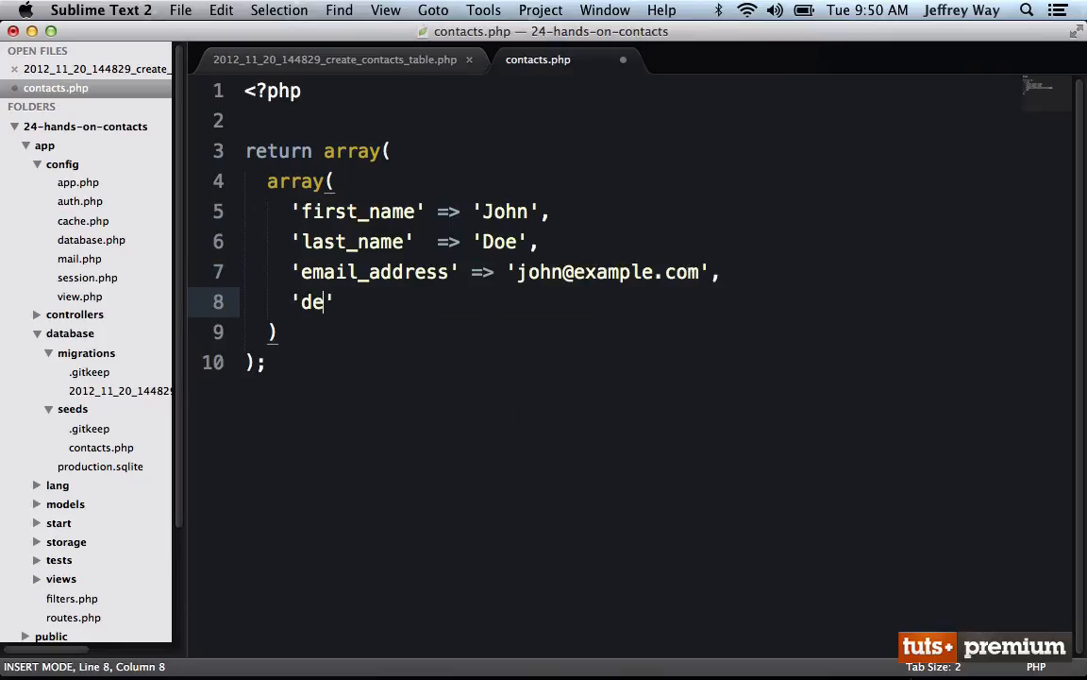
text(scription)
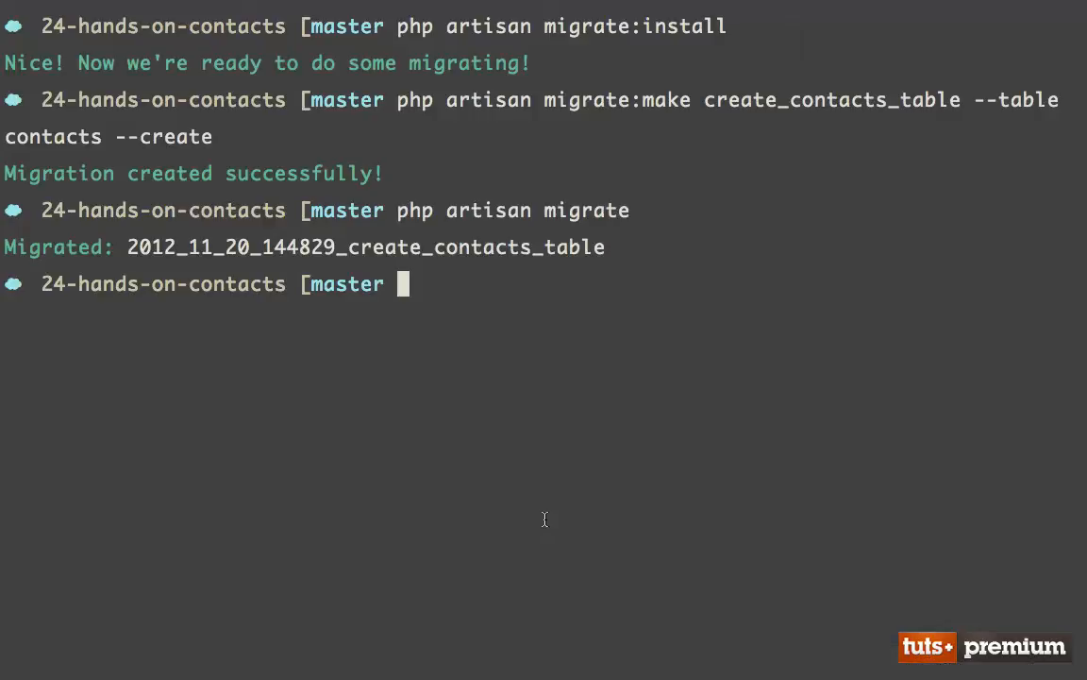
- Start typing a php artisan command and switch back to the project's command line
text(php ar)
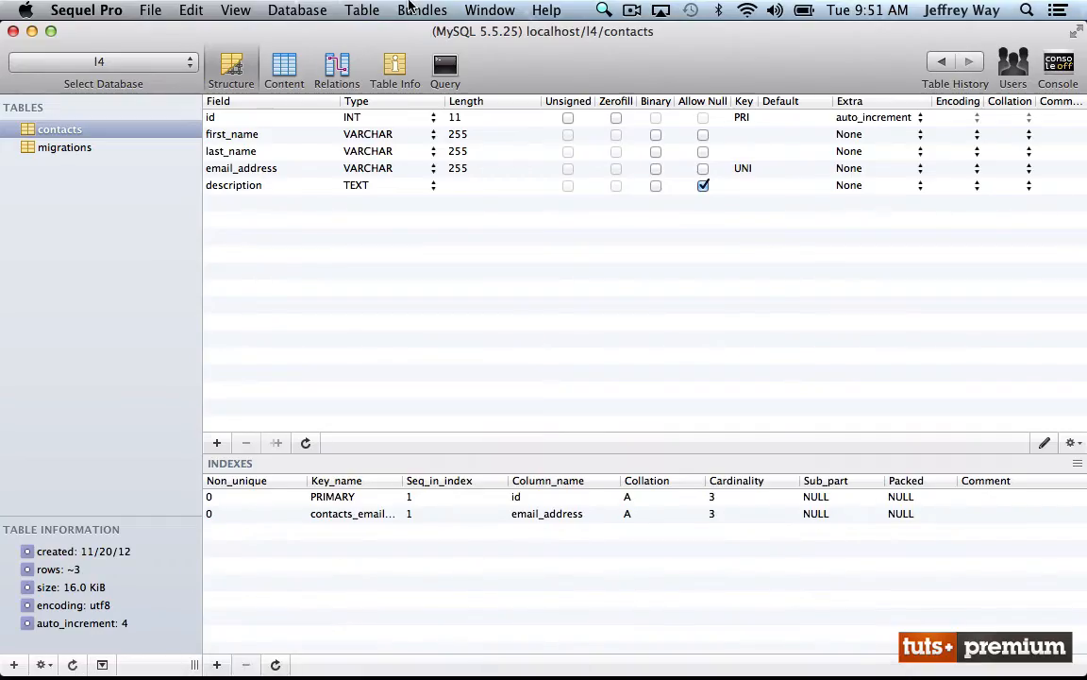
click(284, 66)
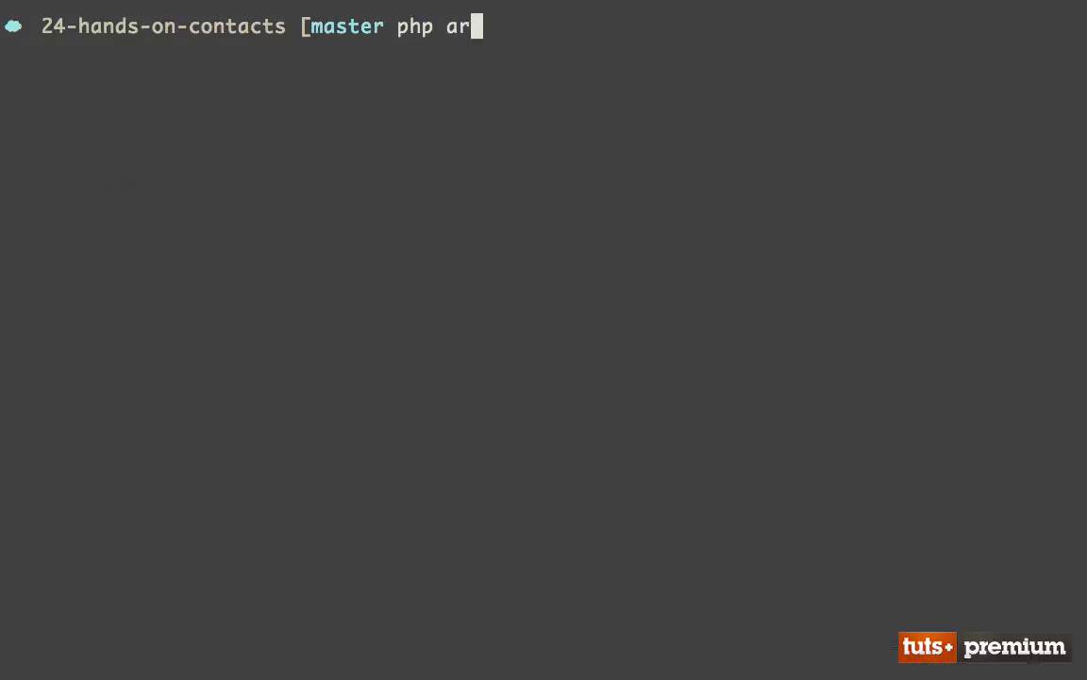
- Run php artisan controller:make ContactsController
text(tisan)
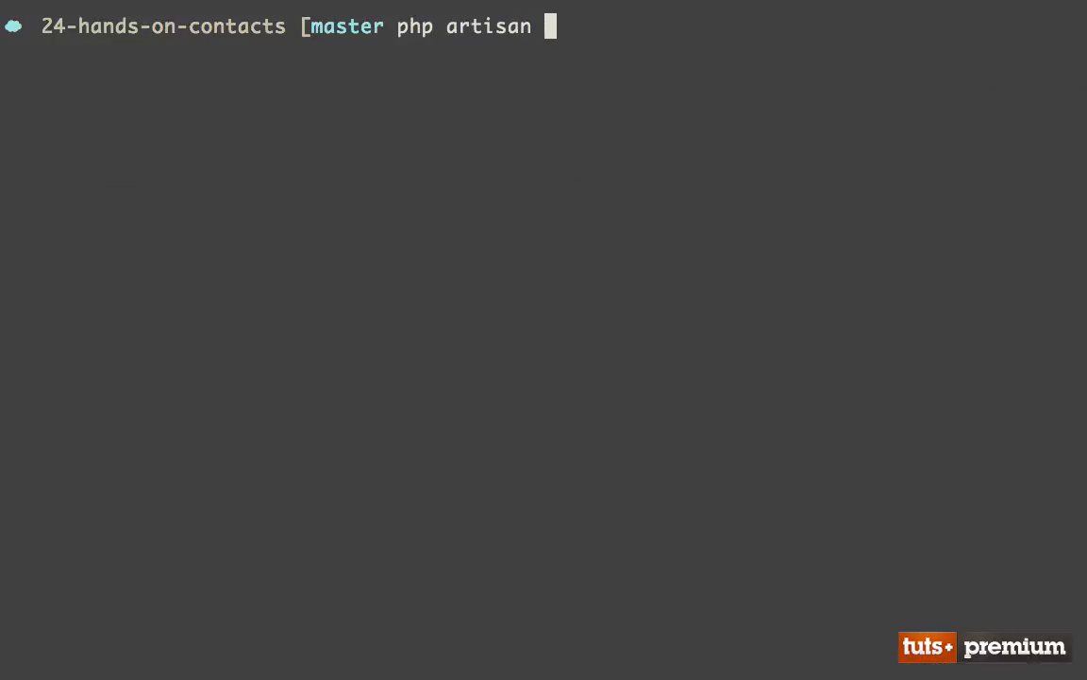
text(con)
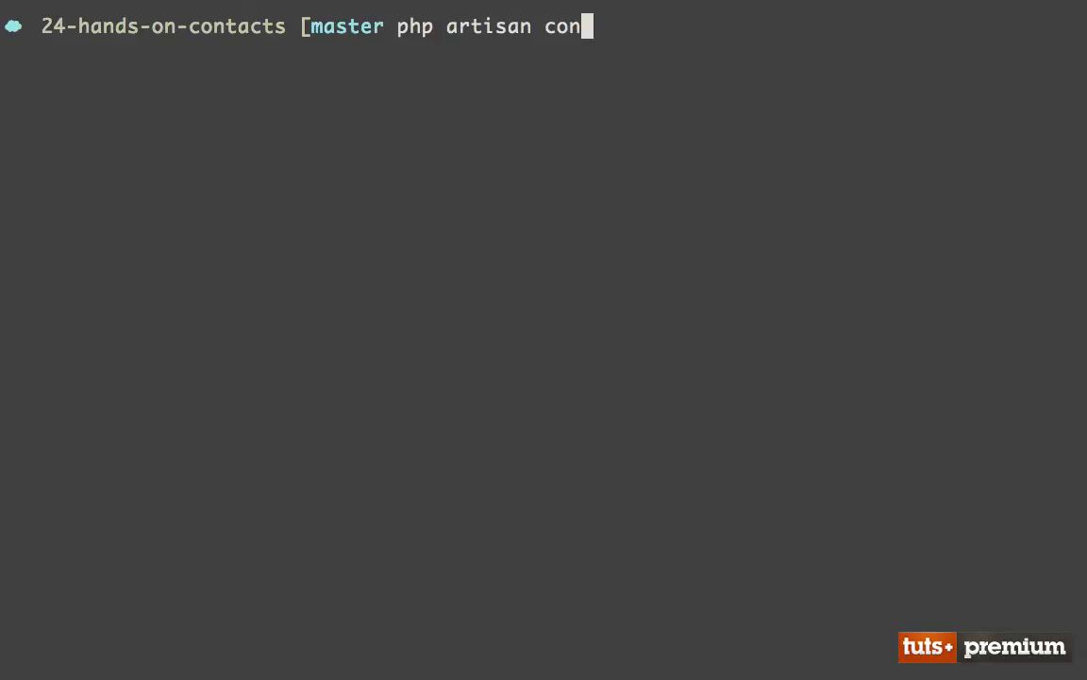
text(troller:make)
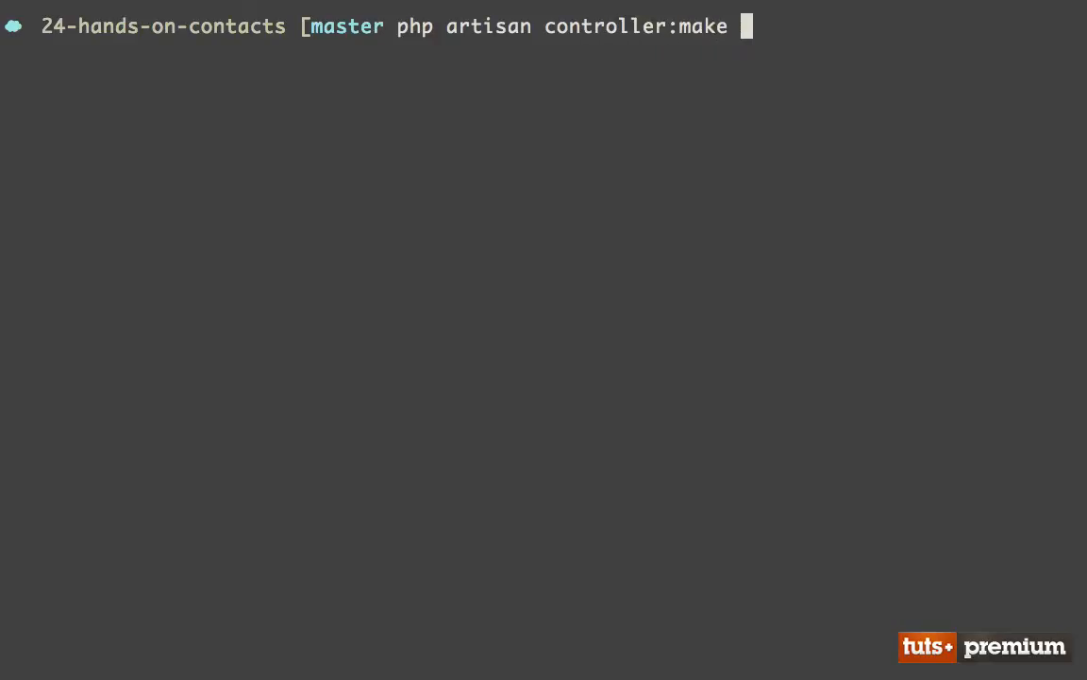
text(Con)
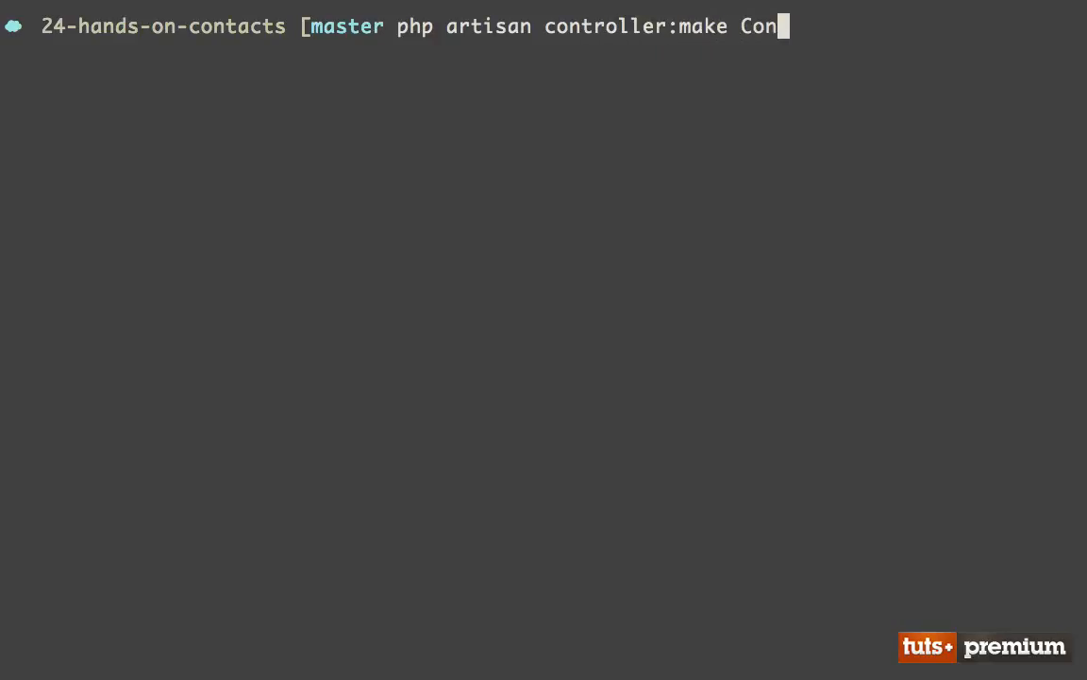
text(tactsContro)
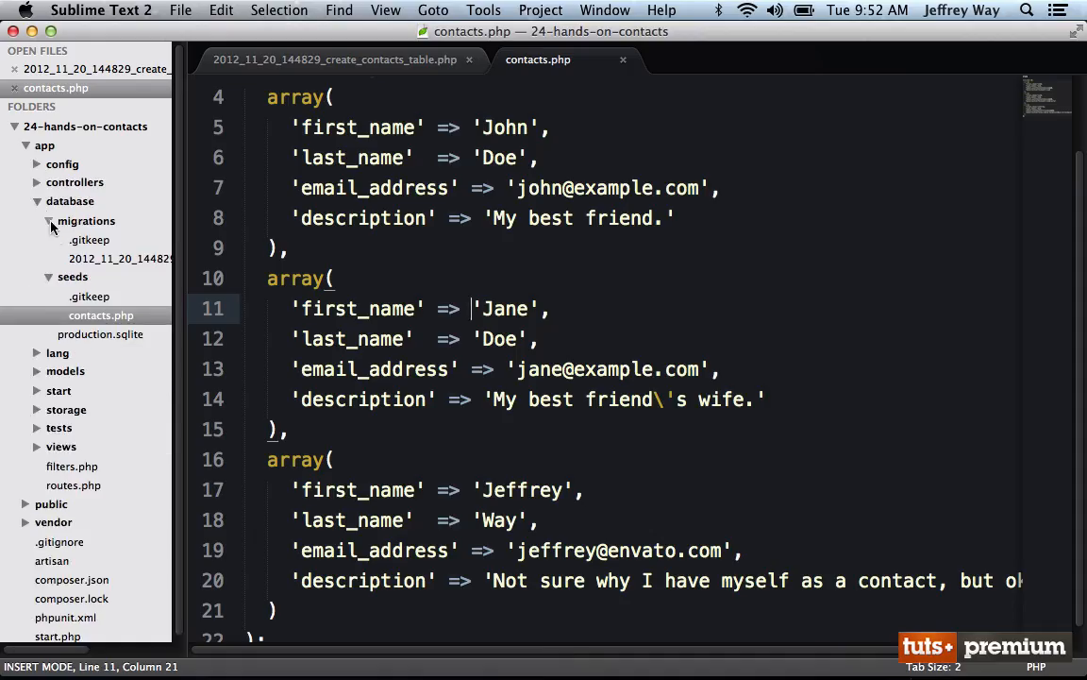
- Open ContactsController.php from the controllers folder and remove the placeholder comment in index()
click(336, 58)
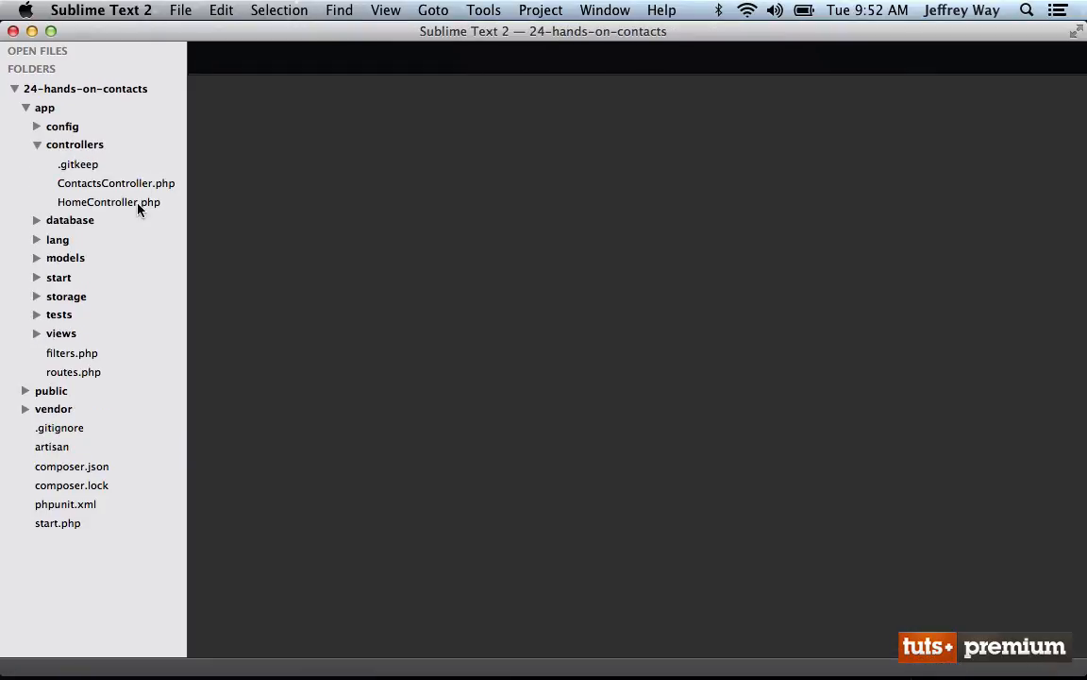
double_click(115, 181)
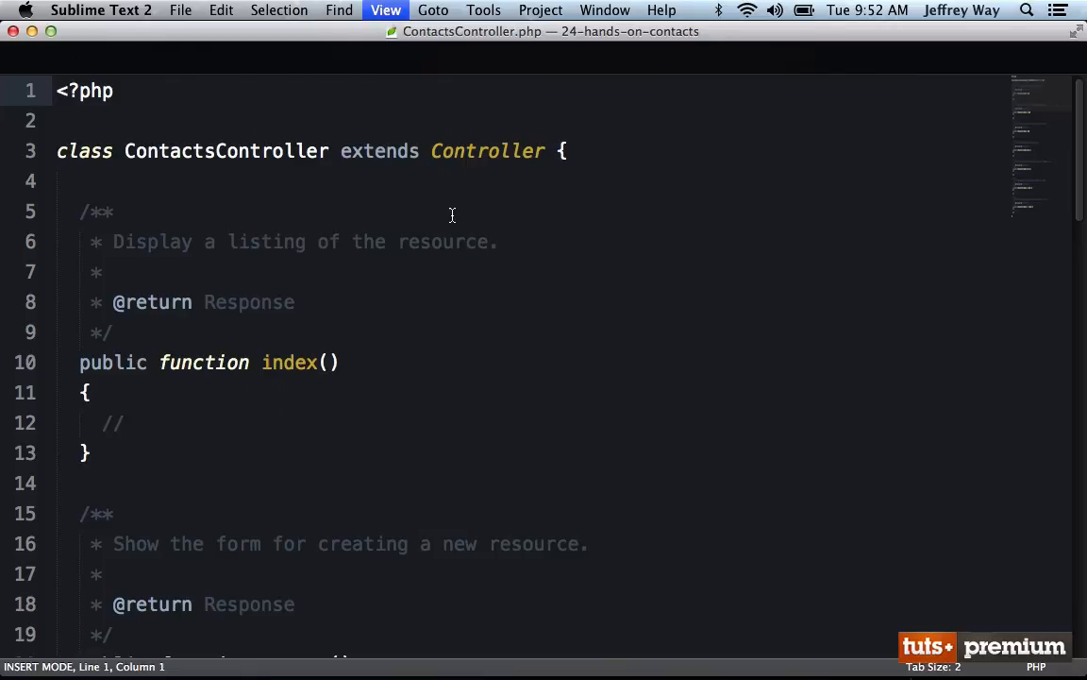
click(122, 423)
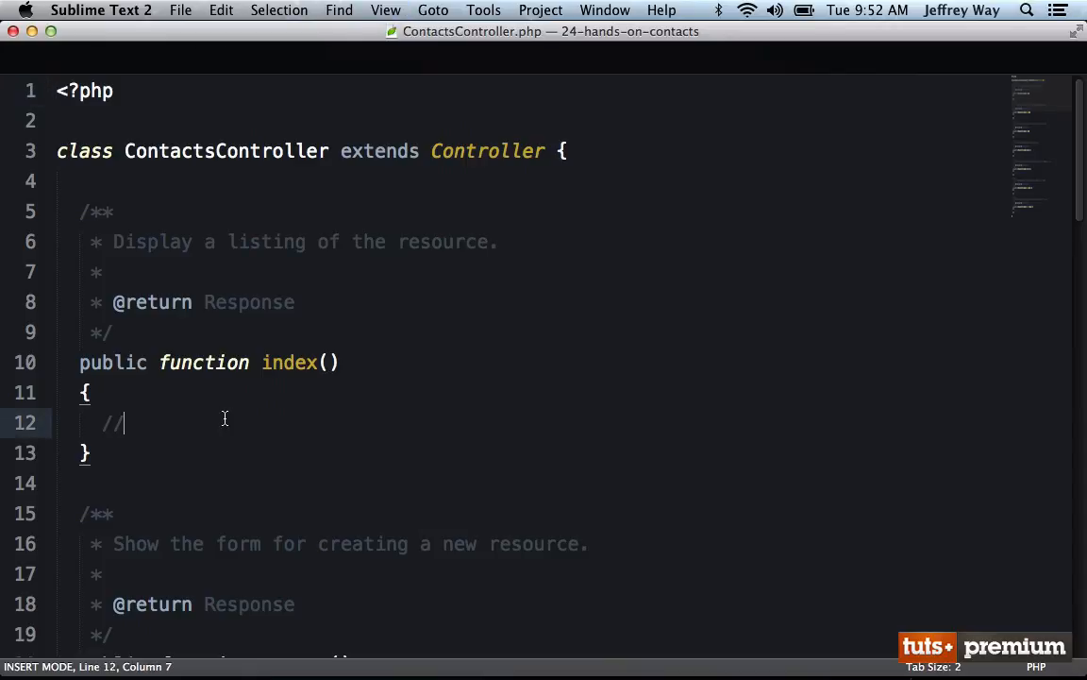
key(backspace)
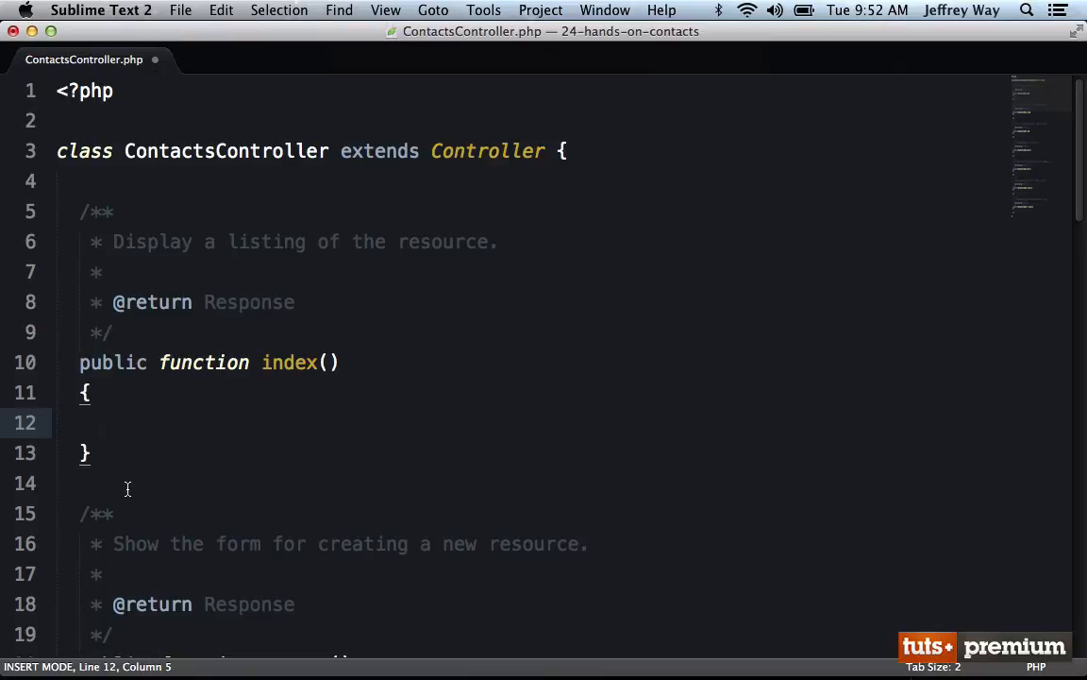
- Make index() return Contact::all();
scroll(down, 3)
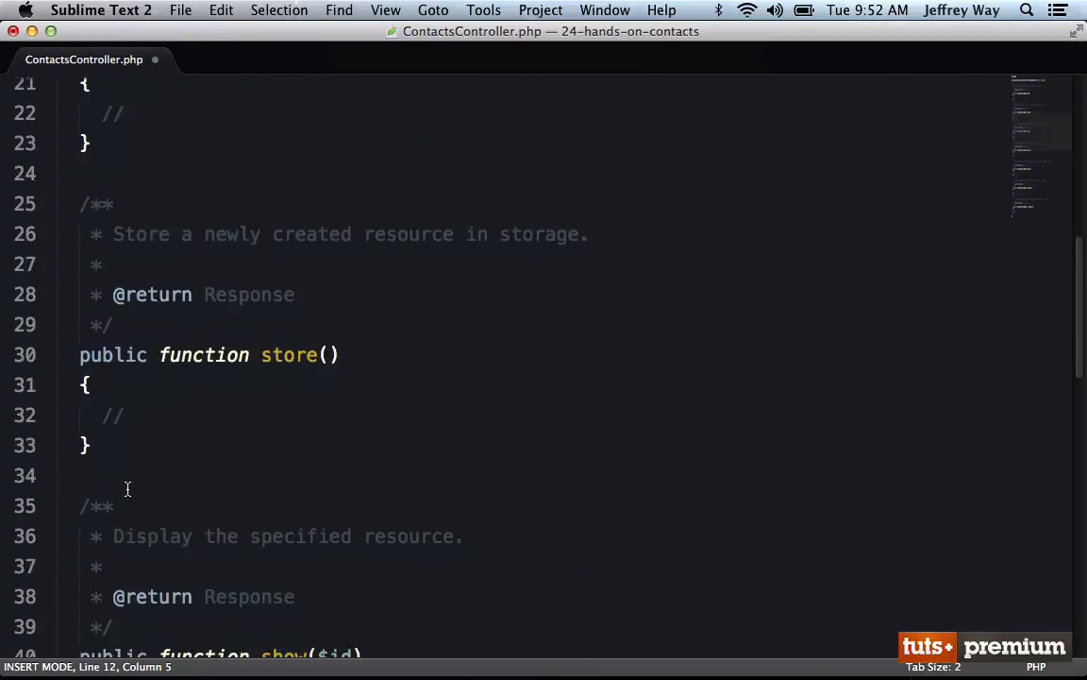
scroll(up, 3)
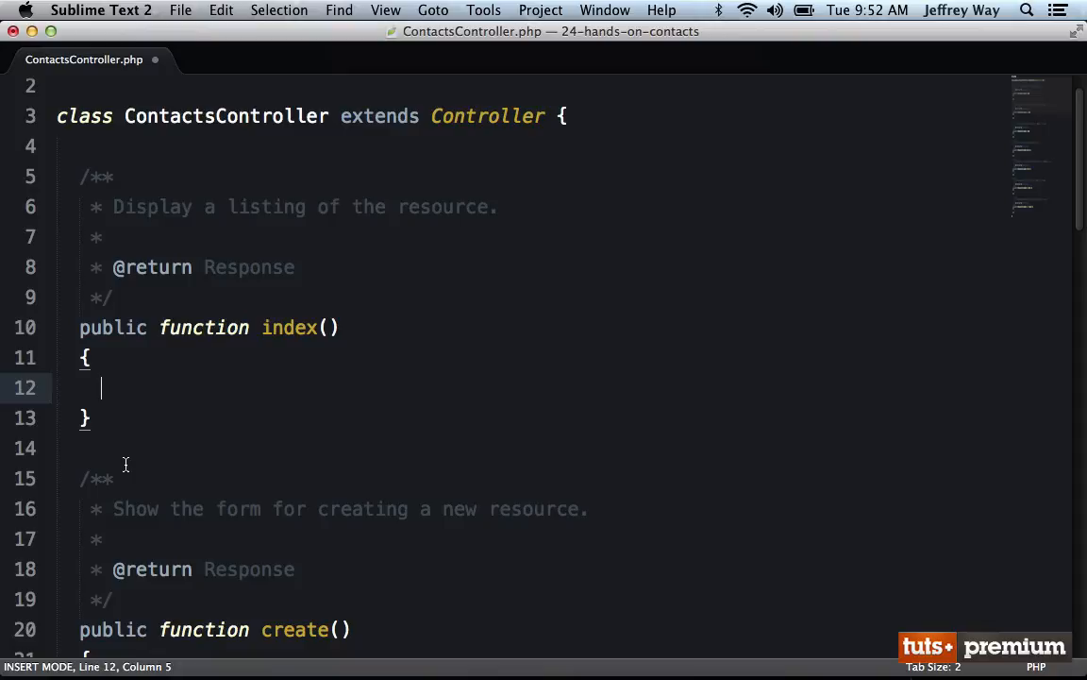
text(retur)
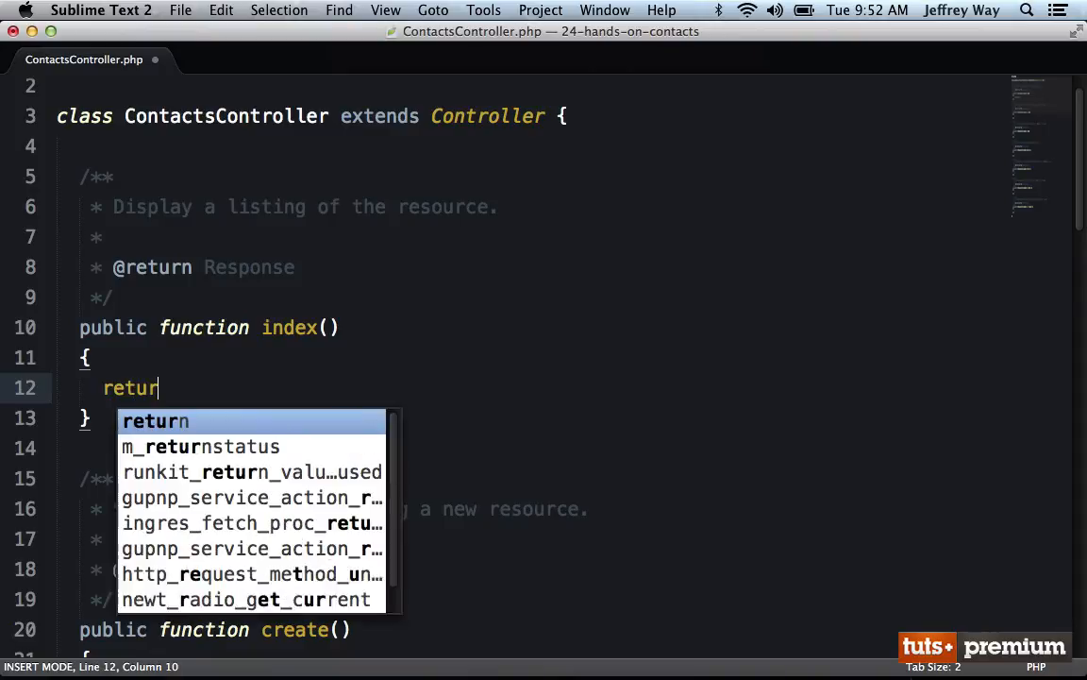
text(n Contact::al)
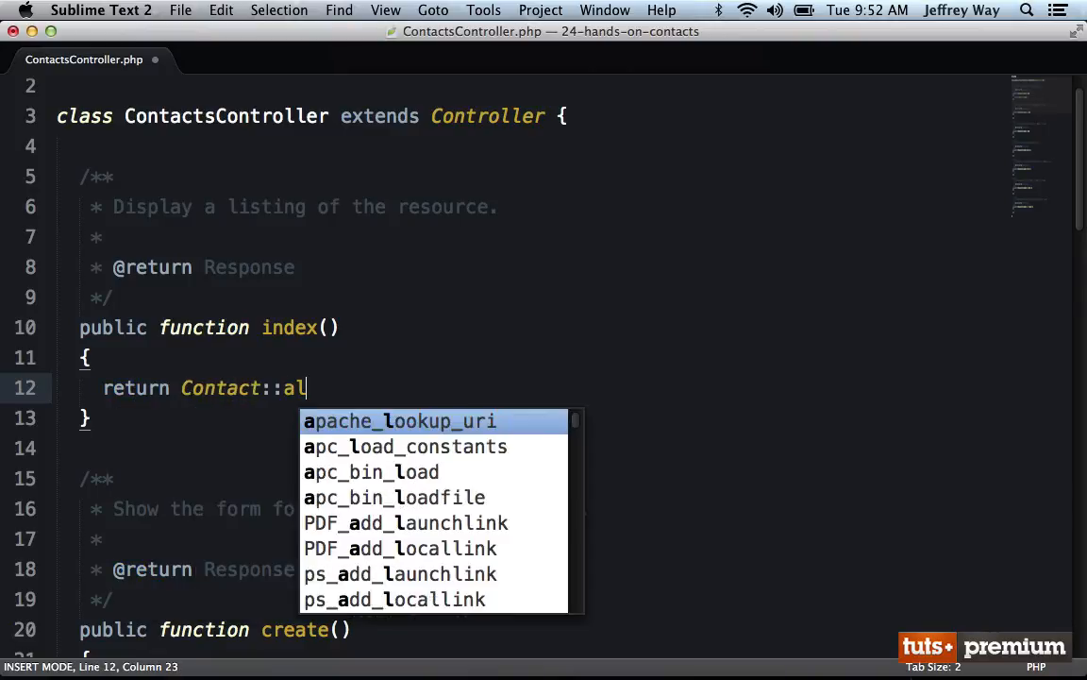
text(l();)
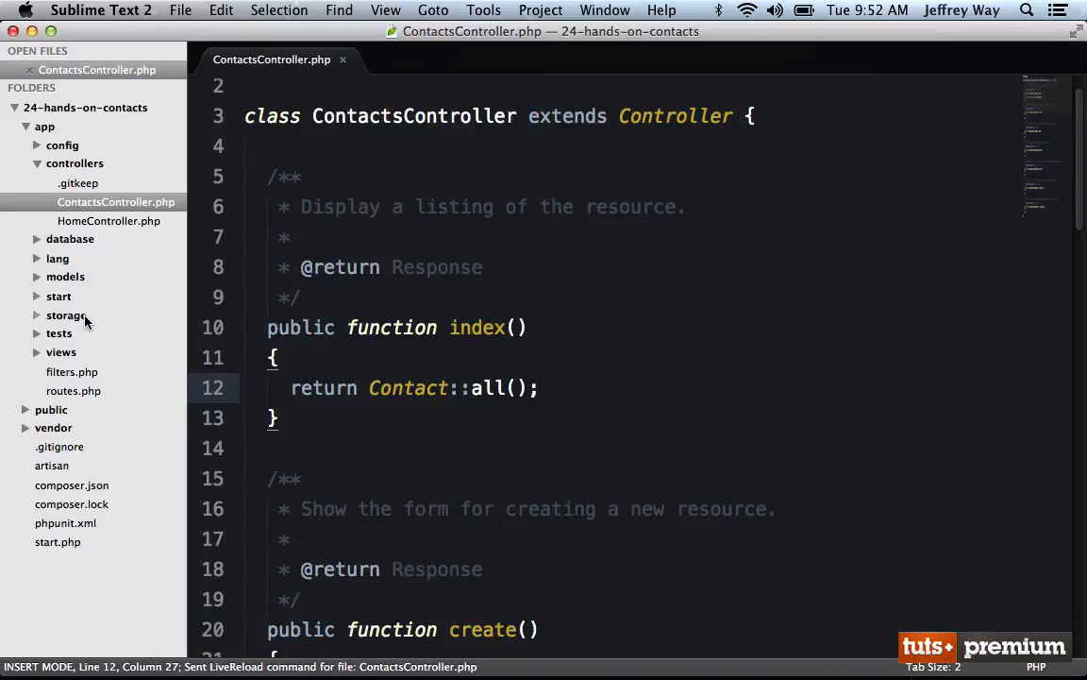
- Create Contact.php in models with class Contact extends Eloquent, then return to ContactsController
right_click(64, 276)
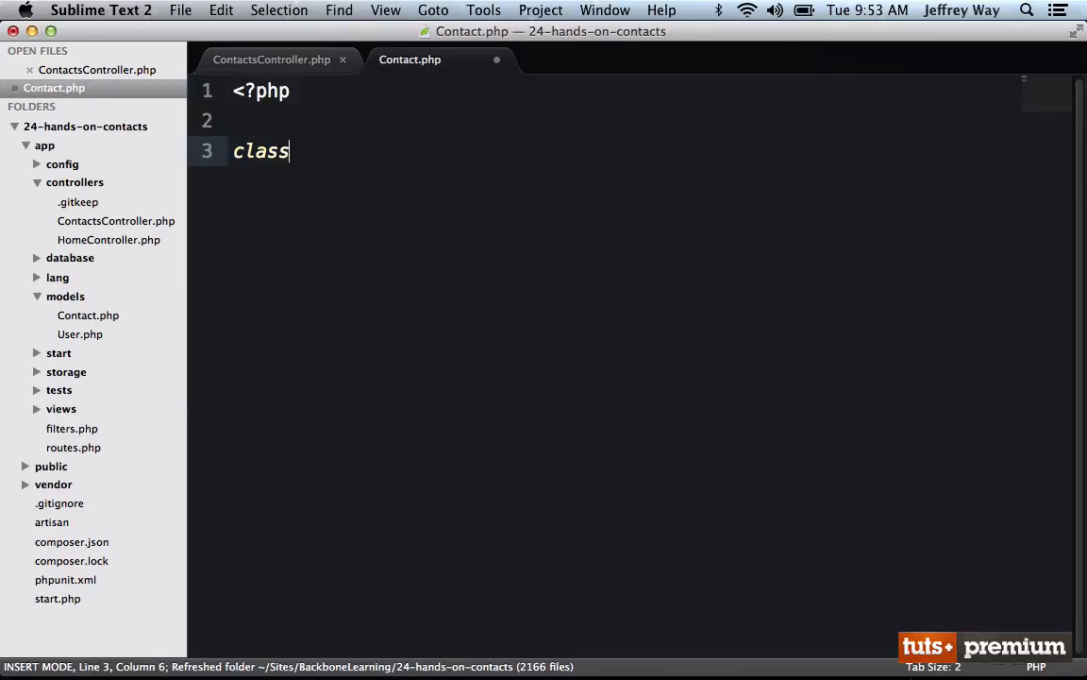
text(Contact extends Eloquent {)
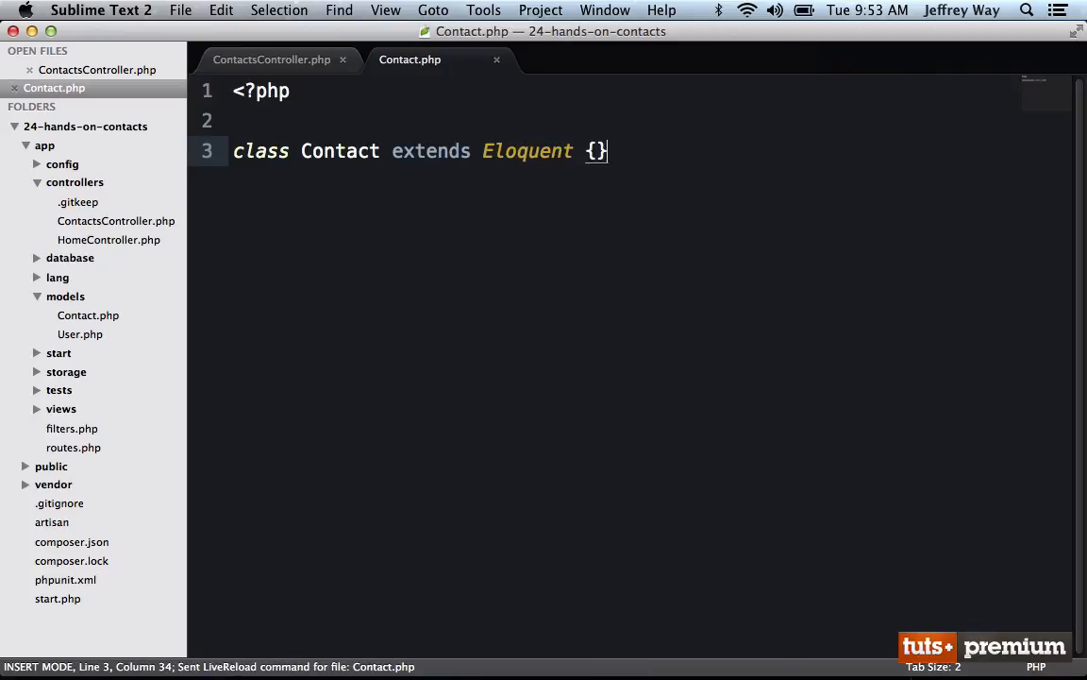
click(272, 59)
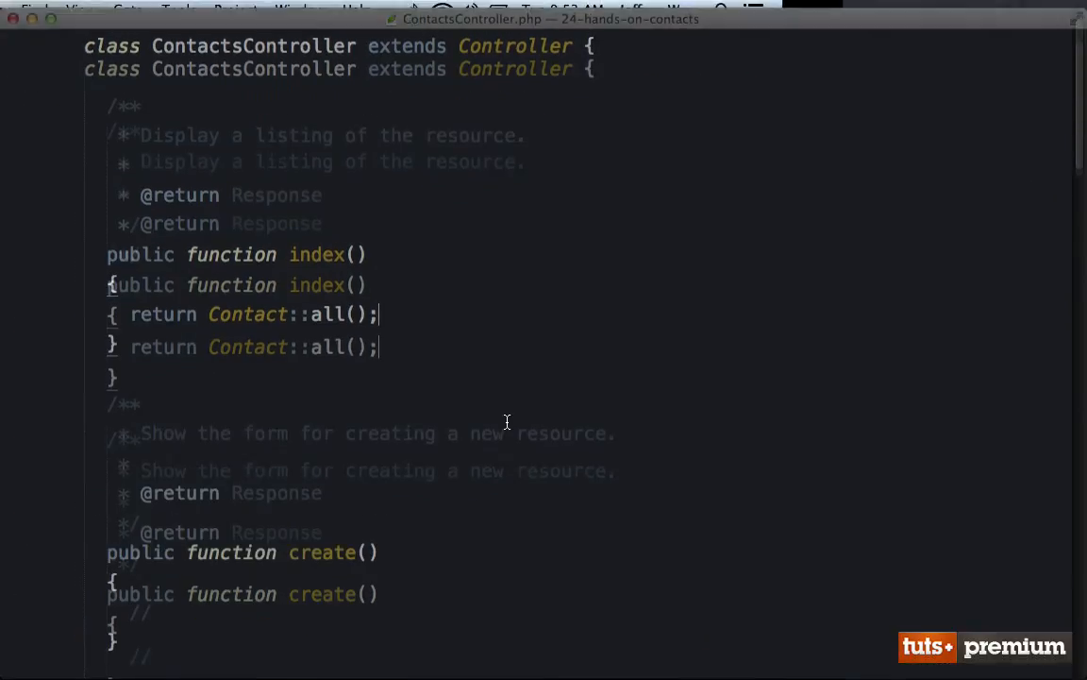
- In store(), read $input = Input::json(); and start Contact::create(array('first_name' ...))
scroll(down, 3)
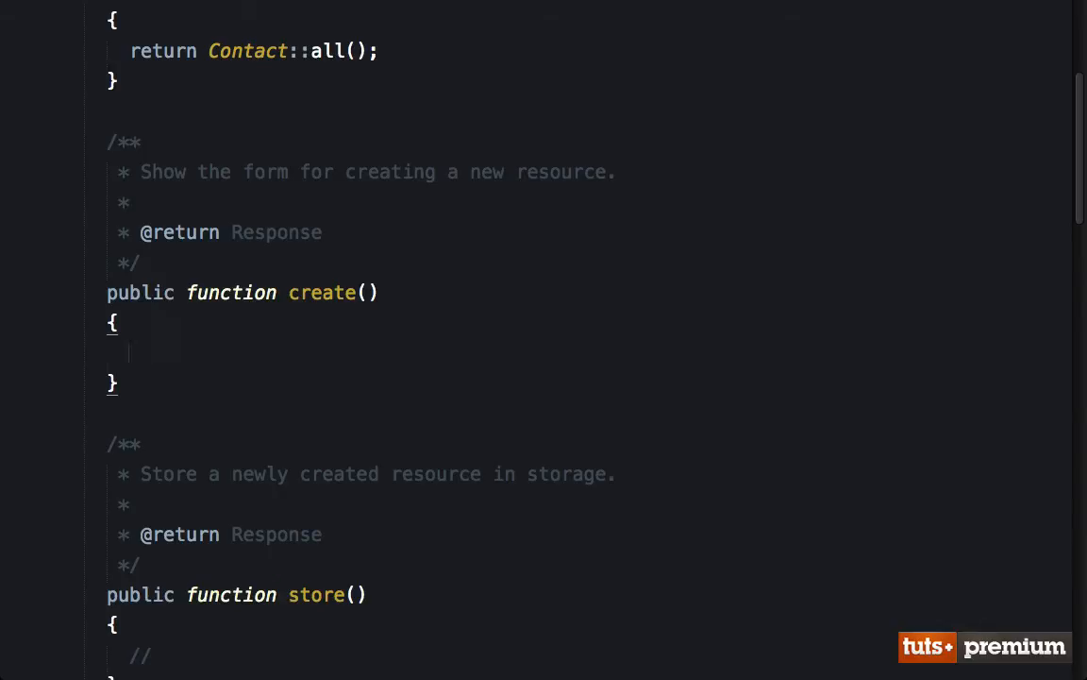
scroll(down, 3)
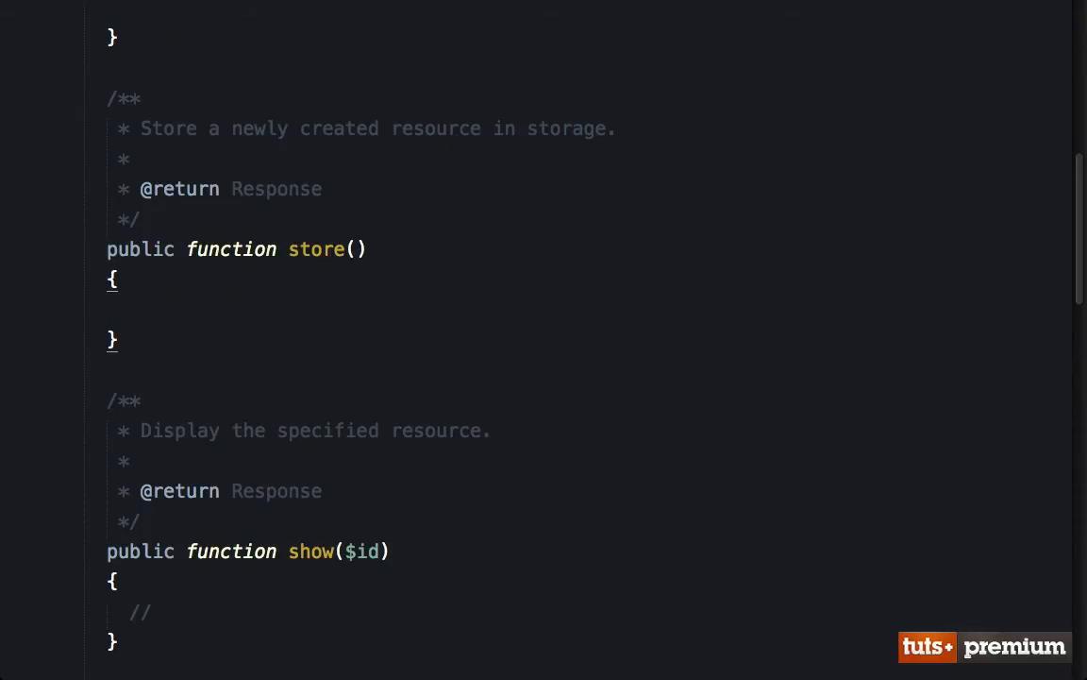
text(Contact::c)
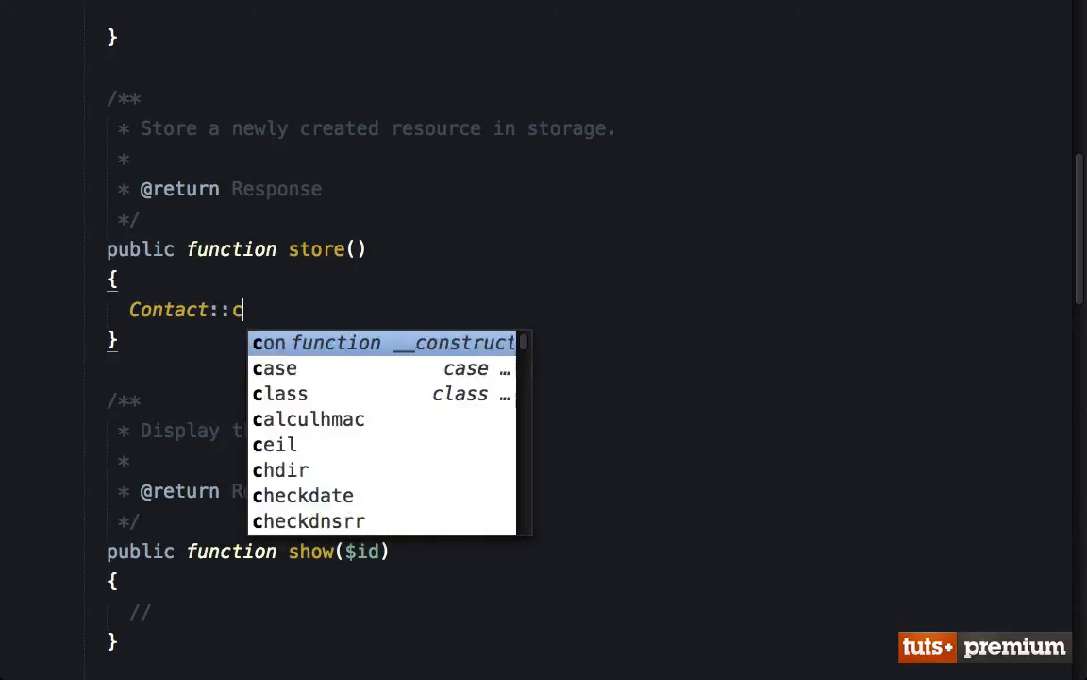
text(reate(array()
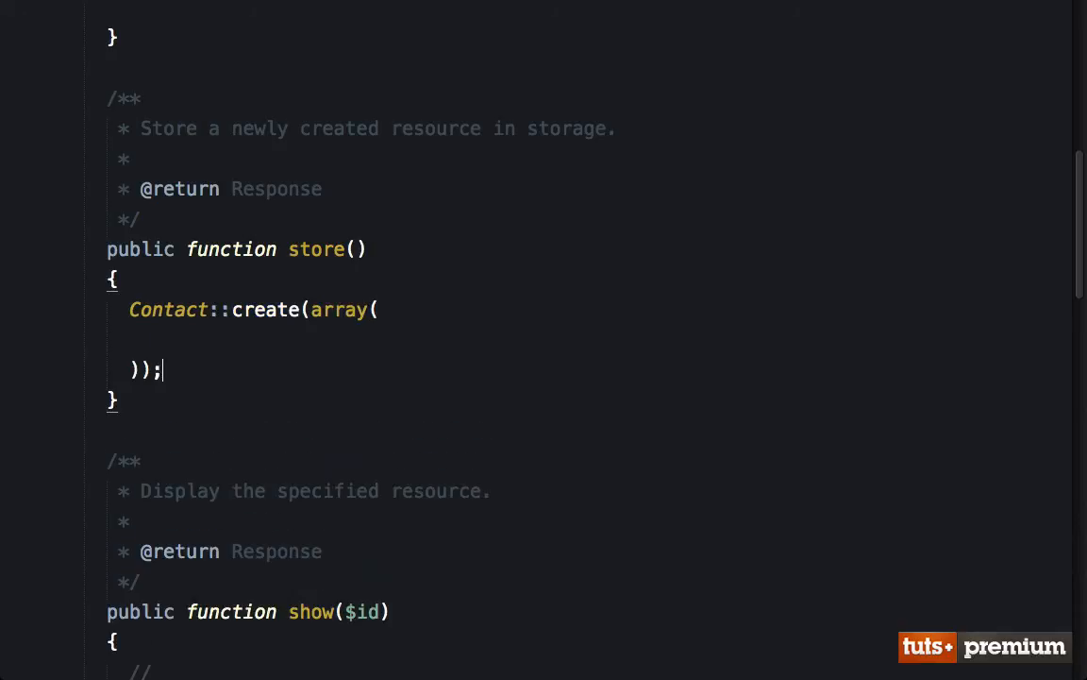
text('first_name')
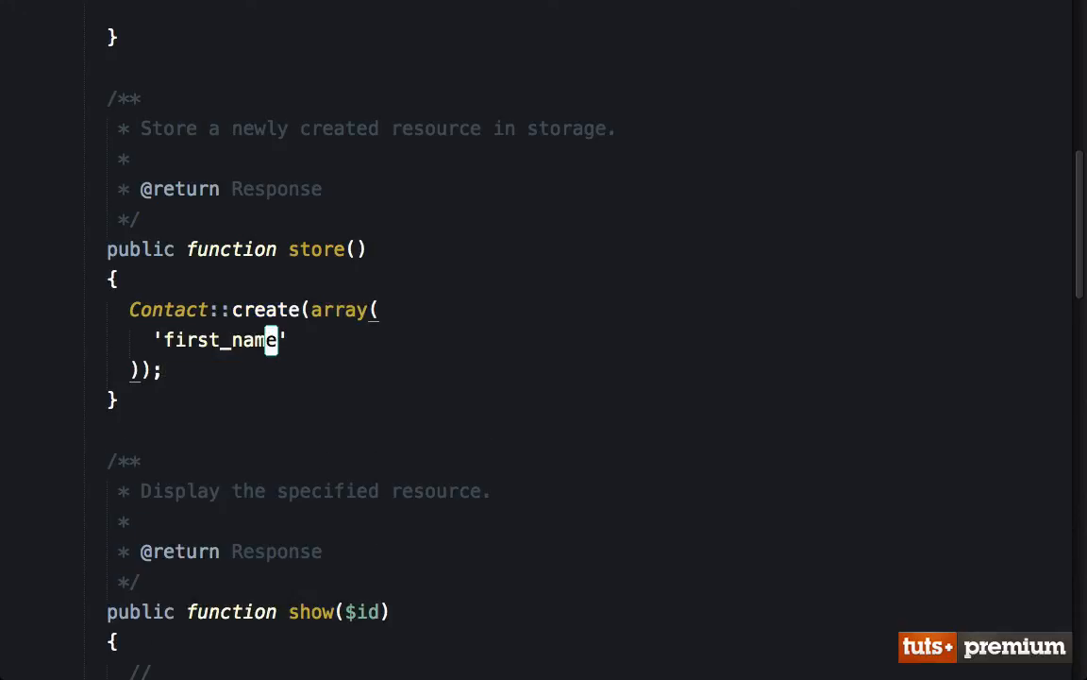
text($input =)
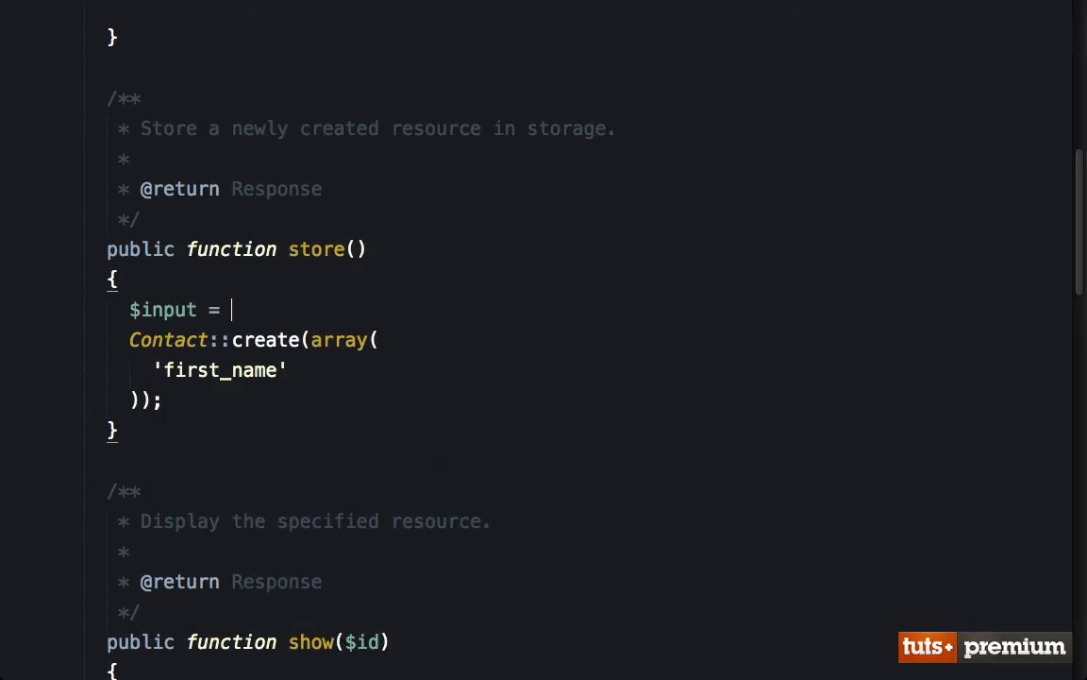
text(Input::json();)
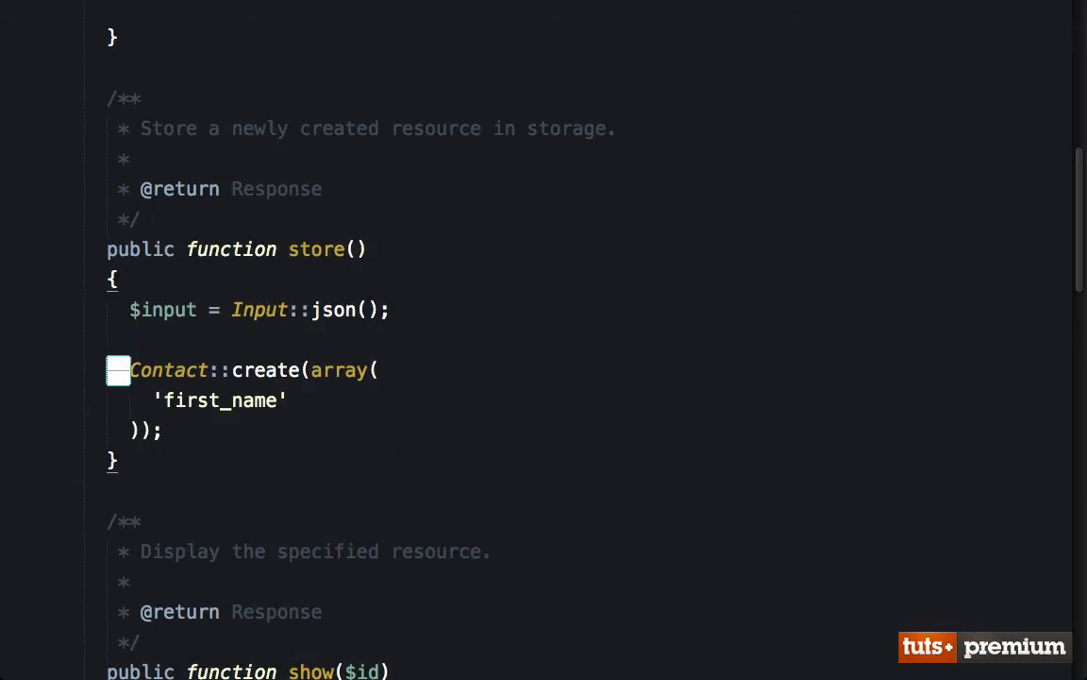
- Map first_name, last_name, email_address and description from $input into the created Contact
text(=> $inpu)
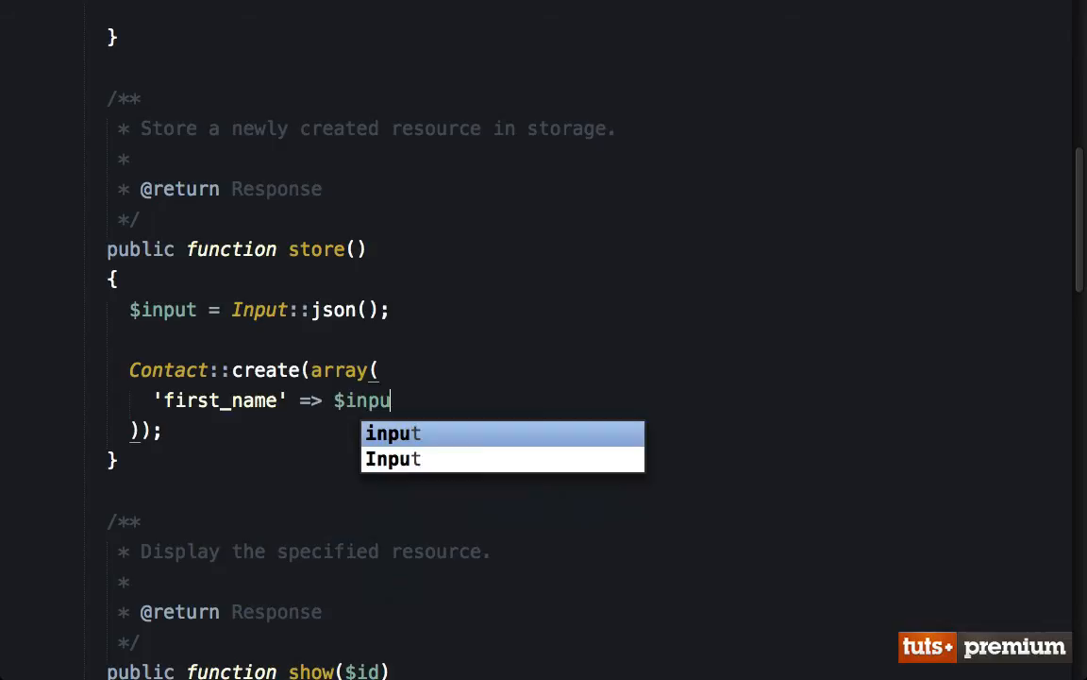
text(t->first_name)
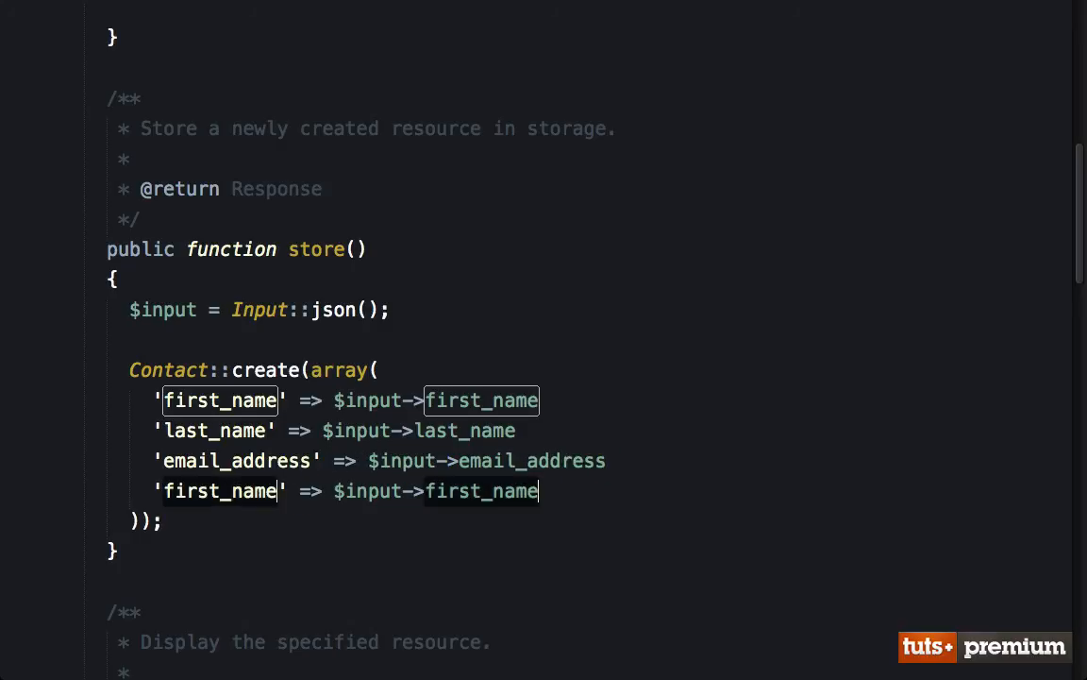
text(description)
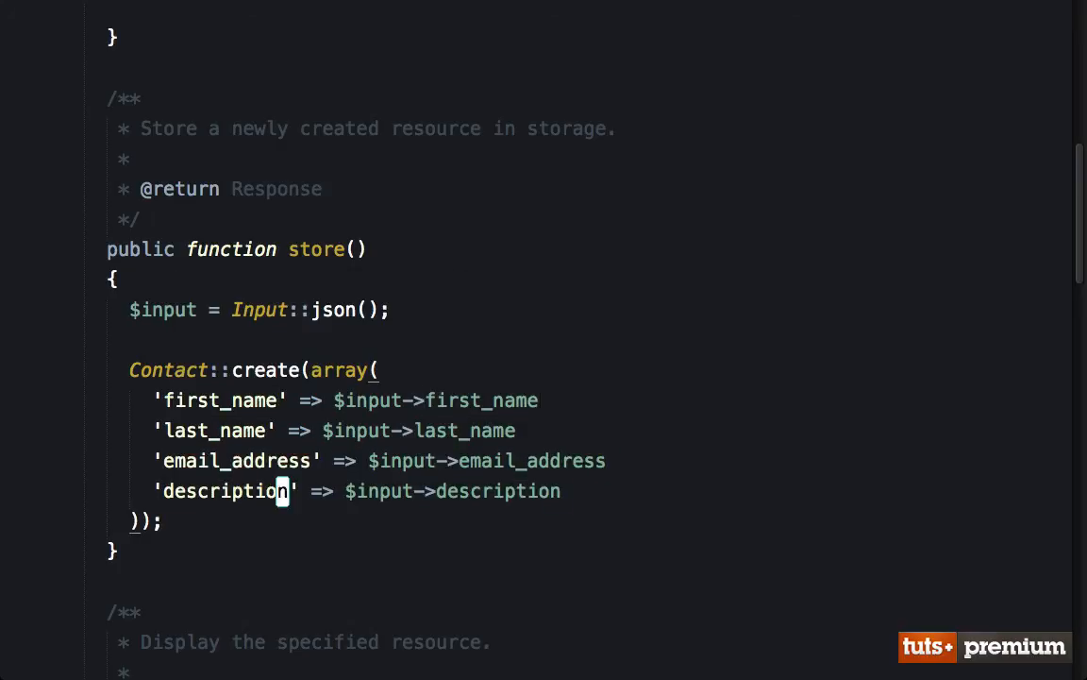
scroll(down, 3)
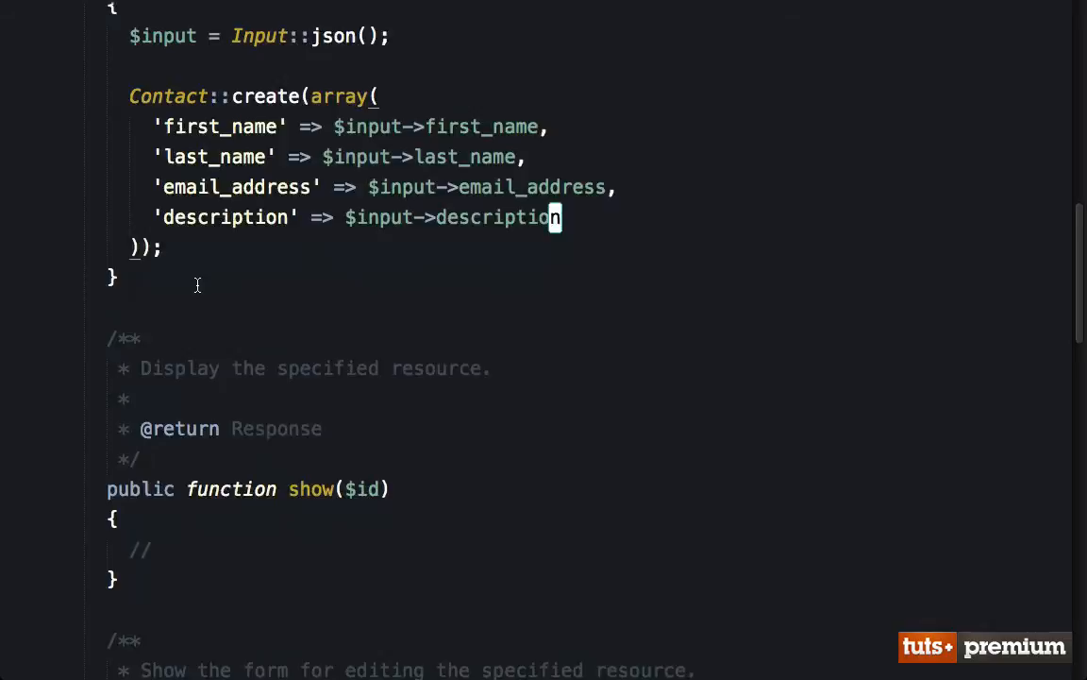
scroll(down, 3)
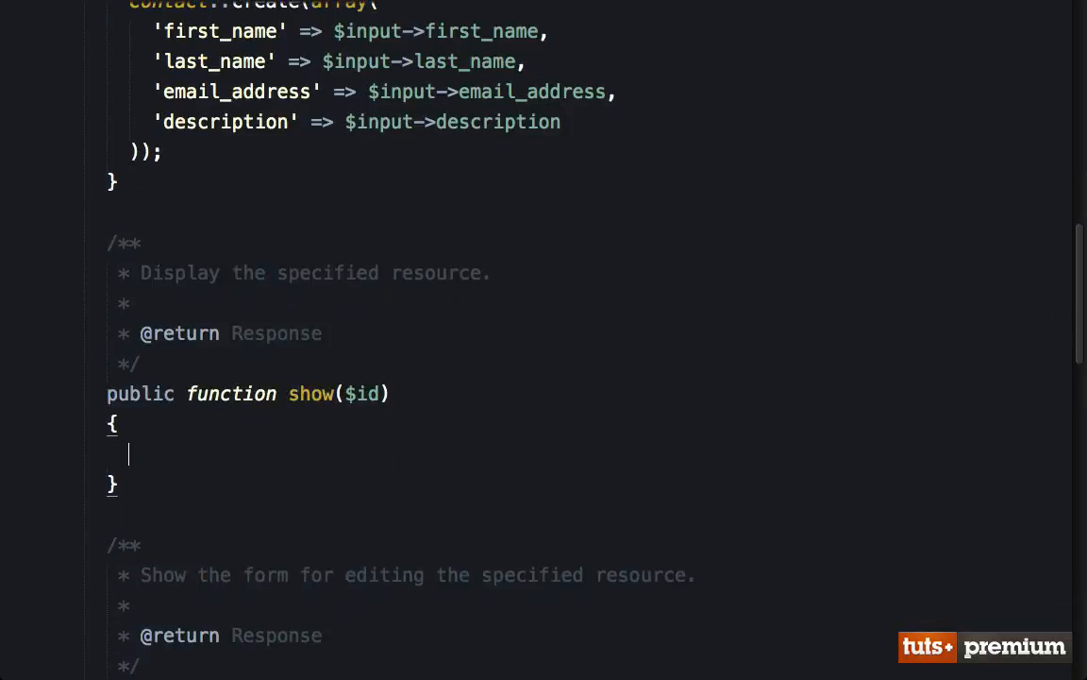
- Make show($id) return Contact::find($id);
text(r)
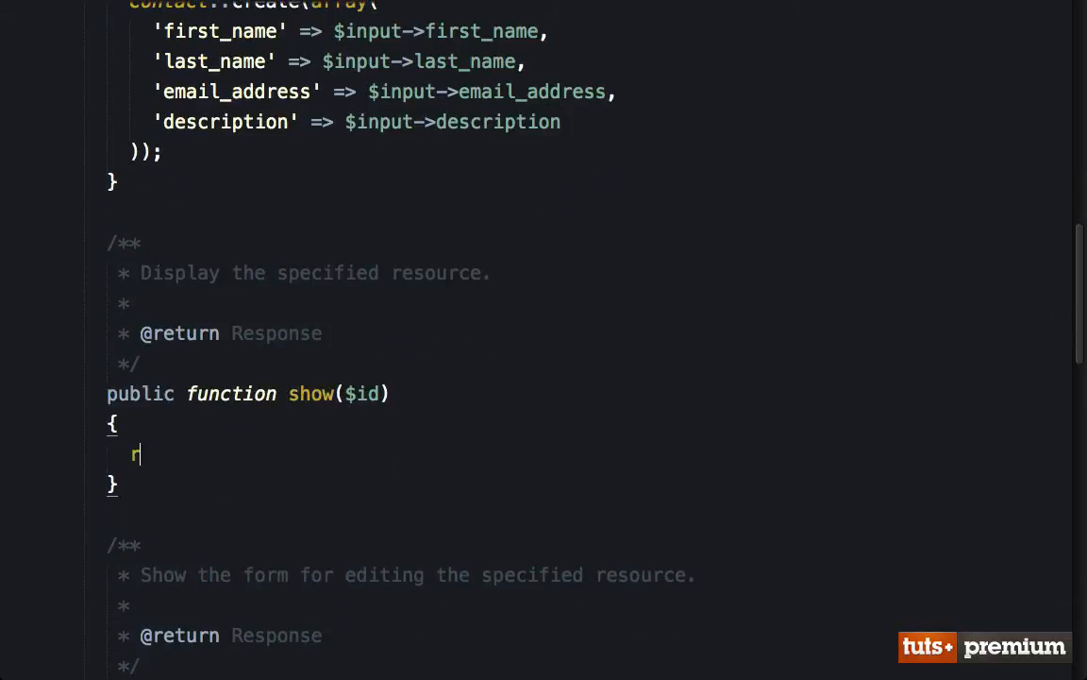
text(eturn Contact::find($id);)
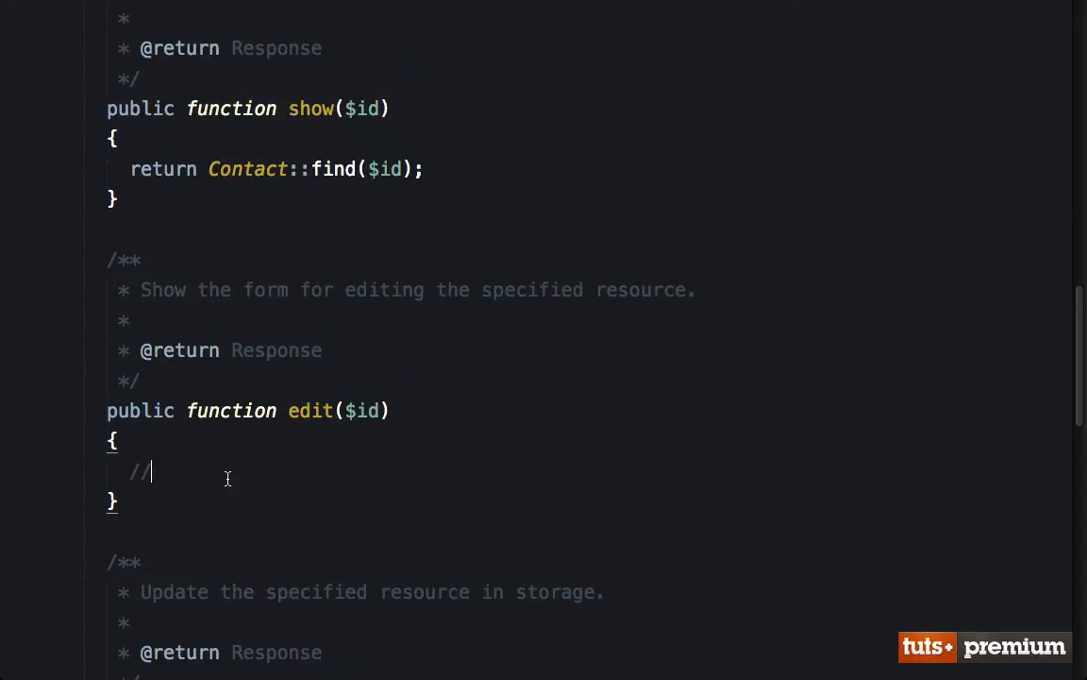
scroll(down, 3)
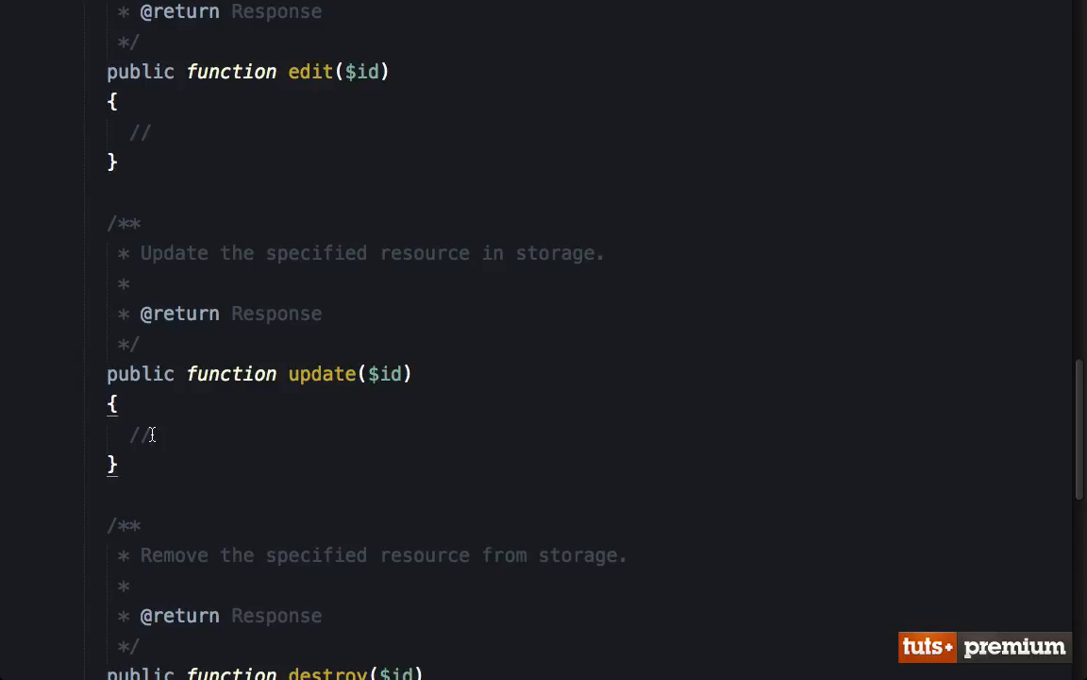
- Load the contact with Contact::find($id) and read the request body via Input::json()
text($c)
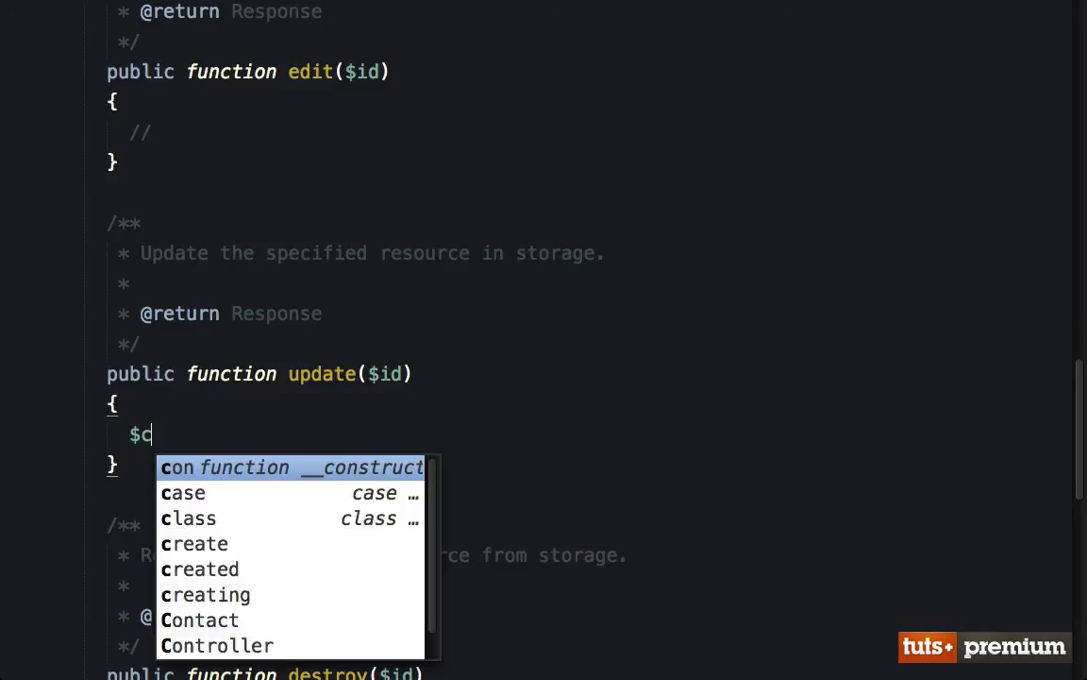
text(ontact = o)
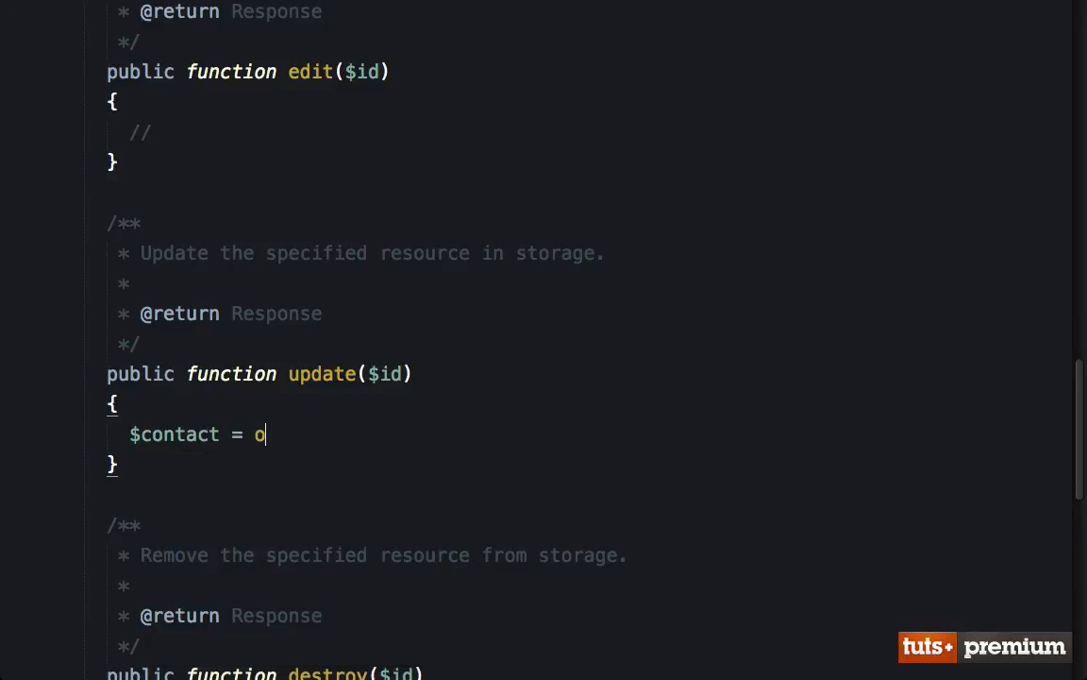
text(Contact::find($id);)
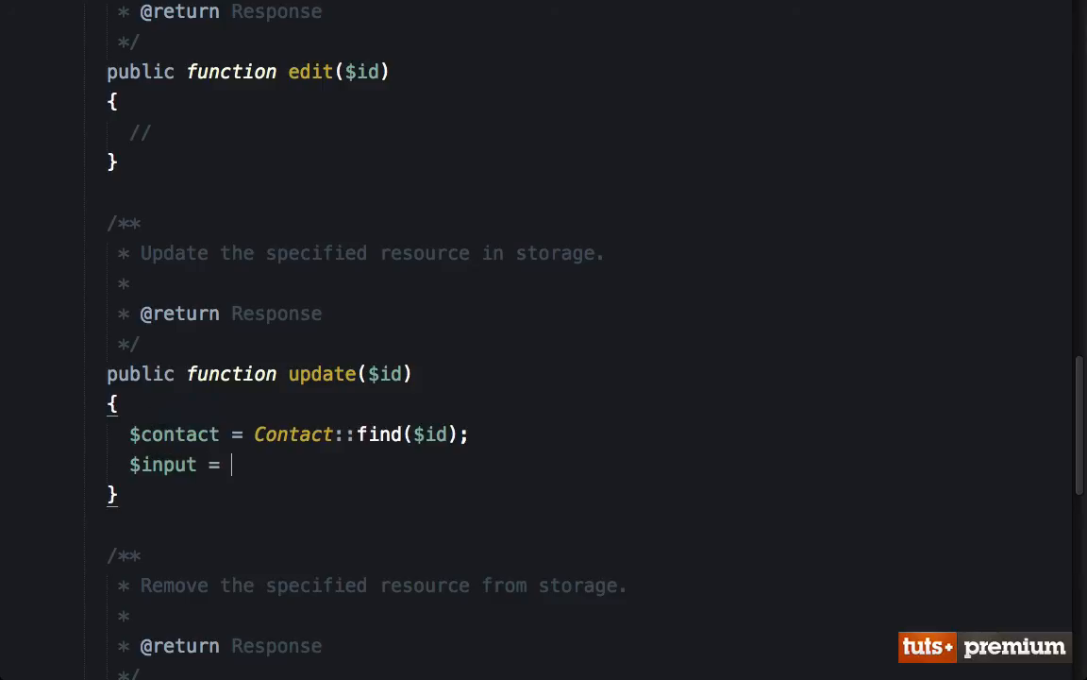
text(Input::json();)
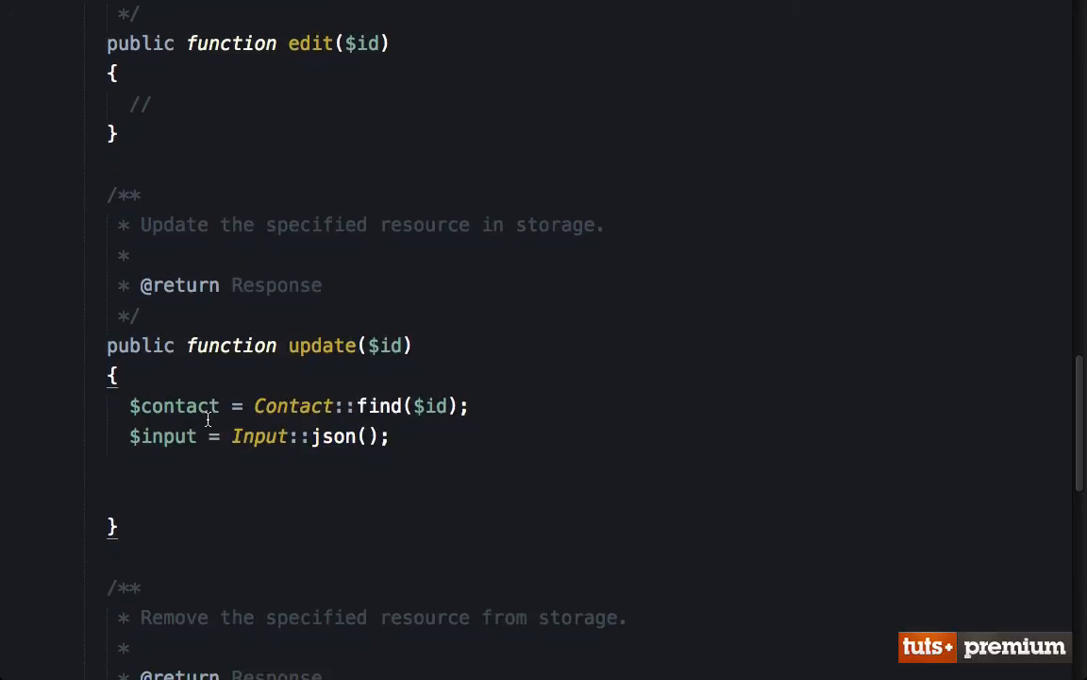
- Assign first_name, last_name, description and email_address from the input, then call $contact->save()
text($contact->first_name)
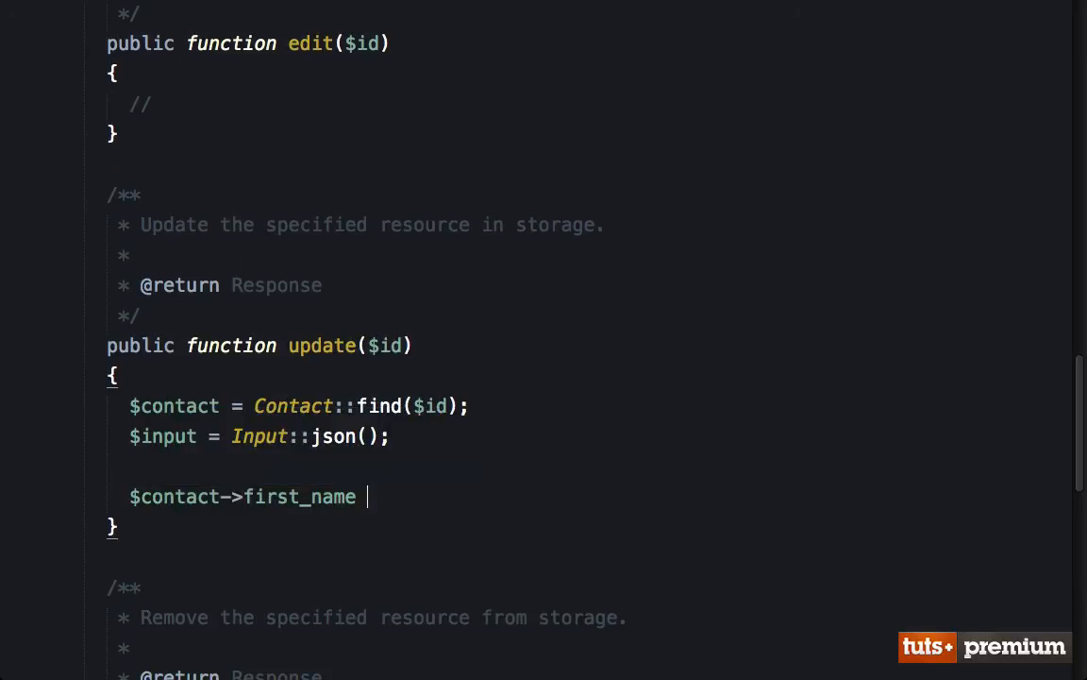
text(= $input->first_name;)
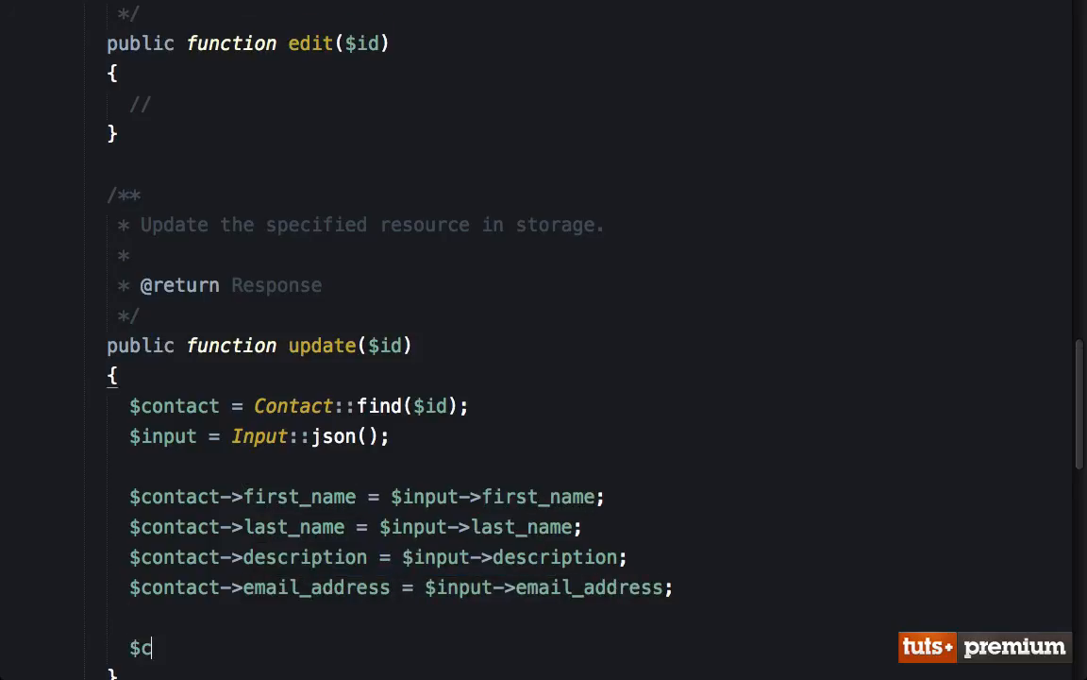
text(ontact->save();)
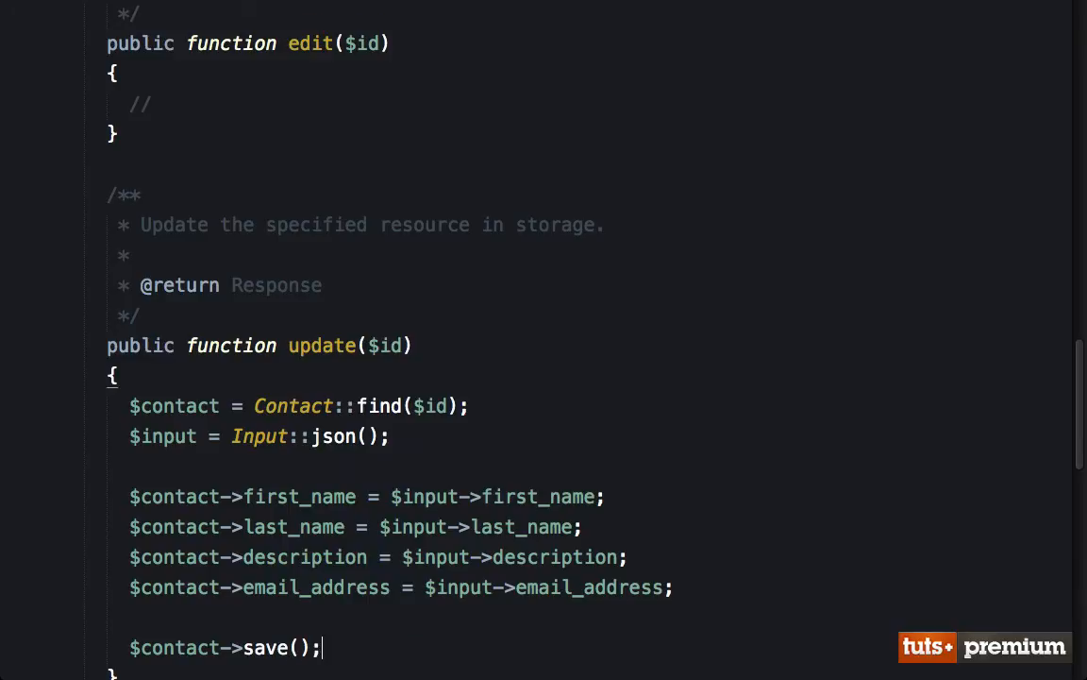
- Make destroy return Contact::find($id)->delete()
scroll(down, 3)
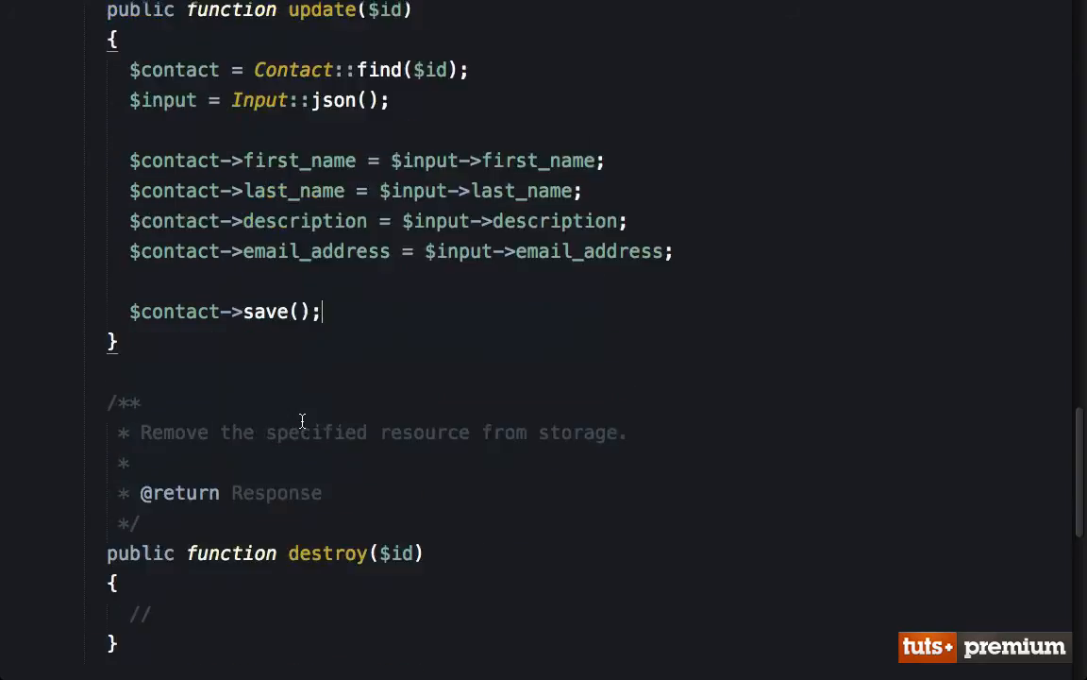
text(return Contact::f)
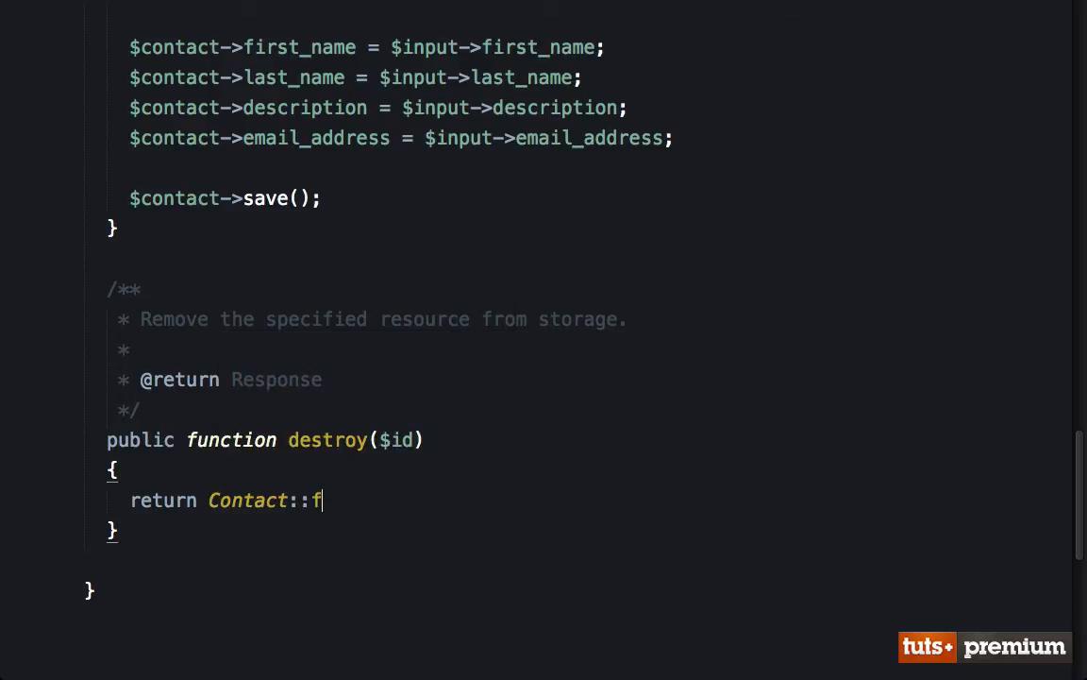
text(ind($id)->delete())
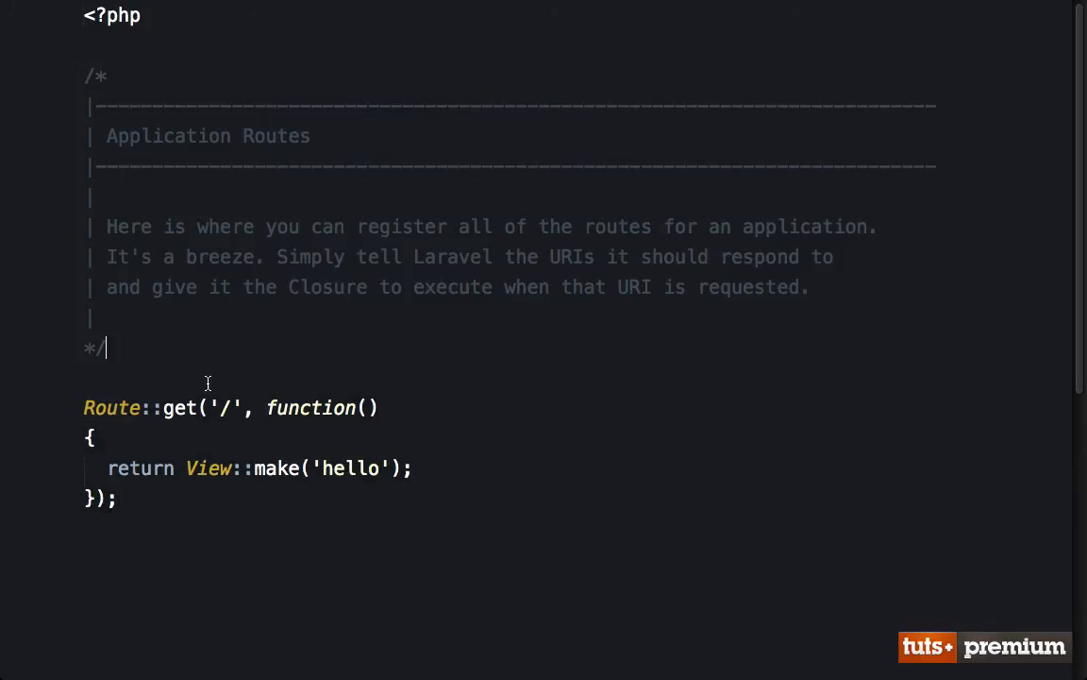
- Add Route::resource('contacts', 'ContactsController'); and select the hello view name to replace it
text(Route::resource(')
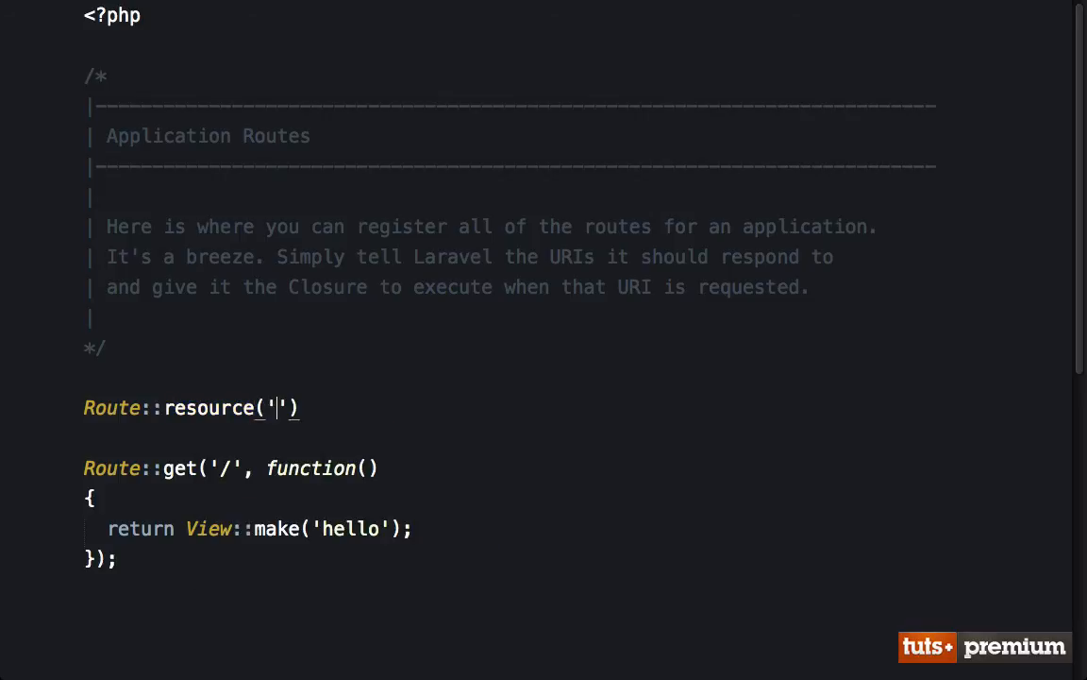
text(contacts)
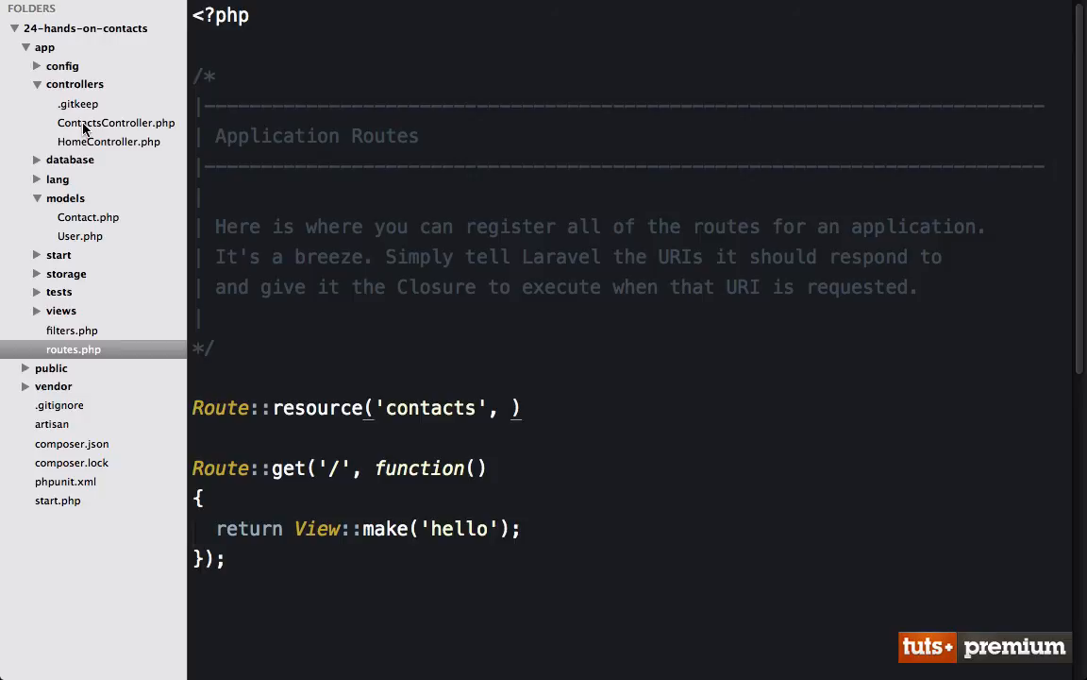
text(')
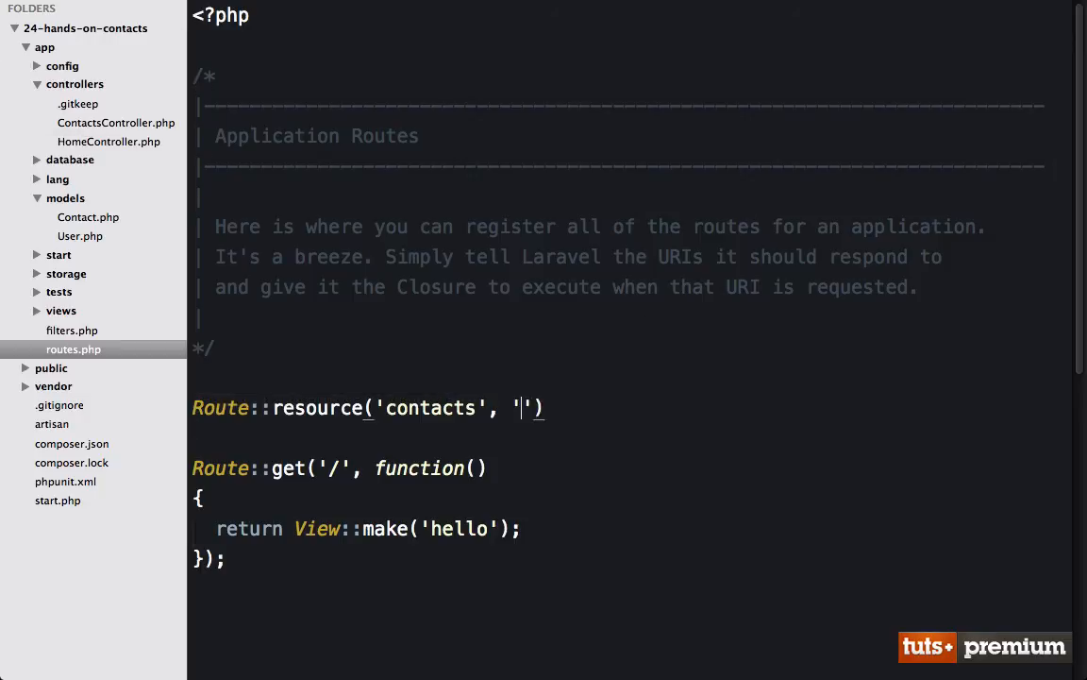
text(ContactsController');)
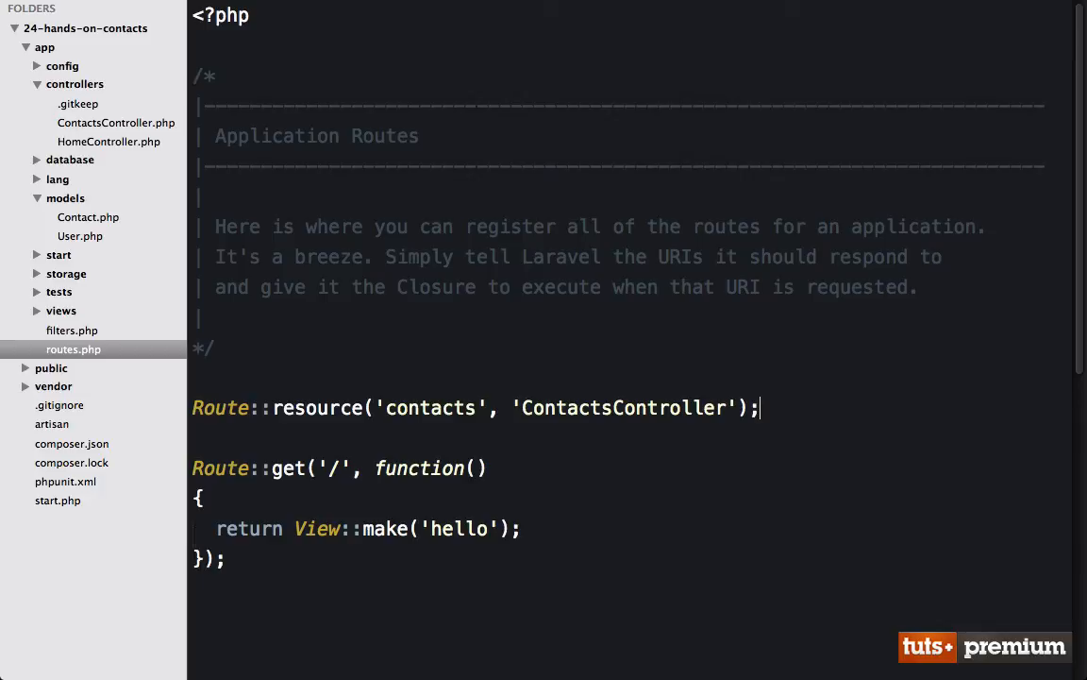
double_click(457, 529)
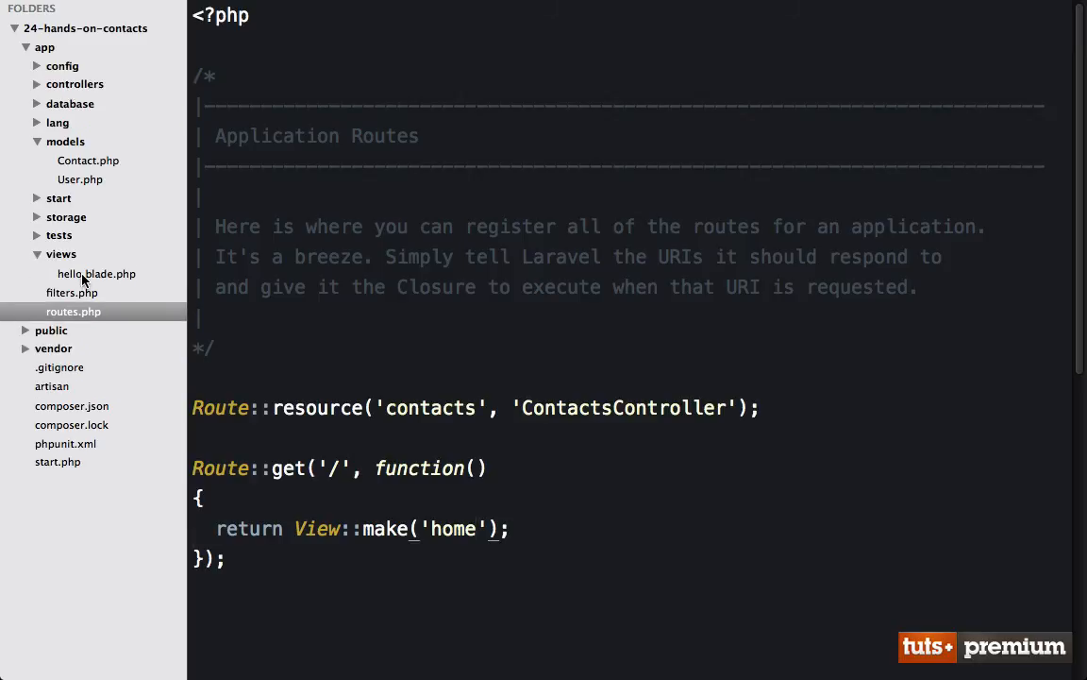
- Write home.blade.php with an HTML5 skeleton and script tags for jQuery, Underscore, Backbone and js/main.js
right_click(96, 274)
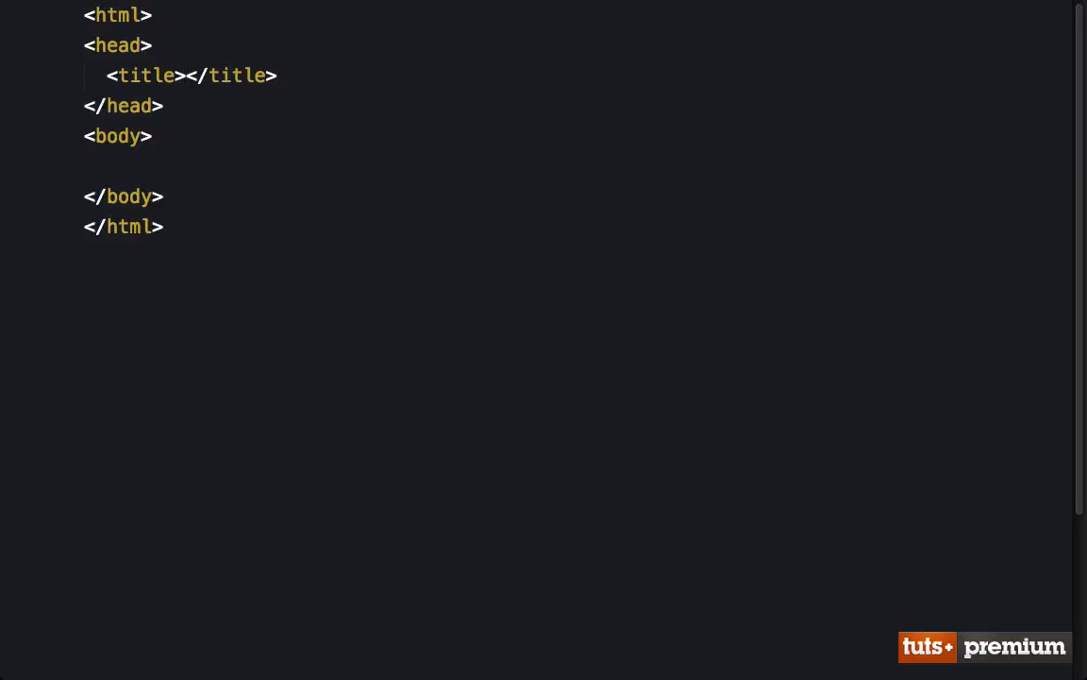
text(<!doctype html>)
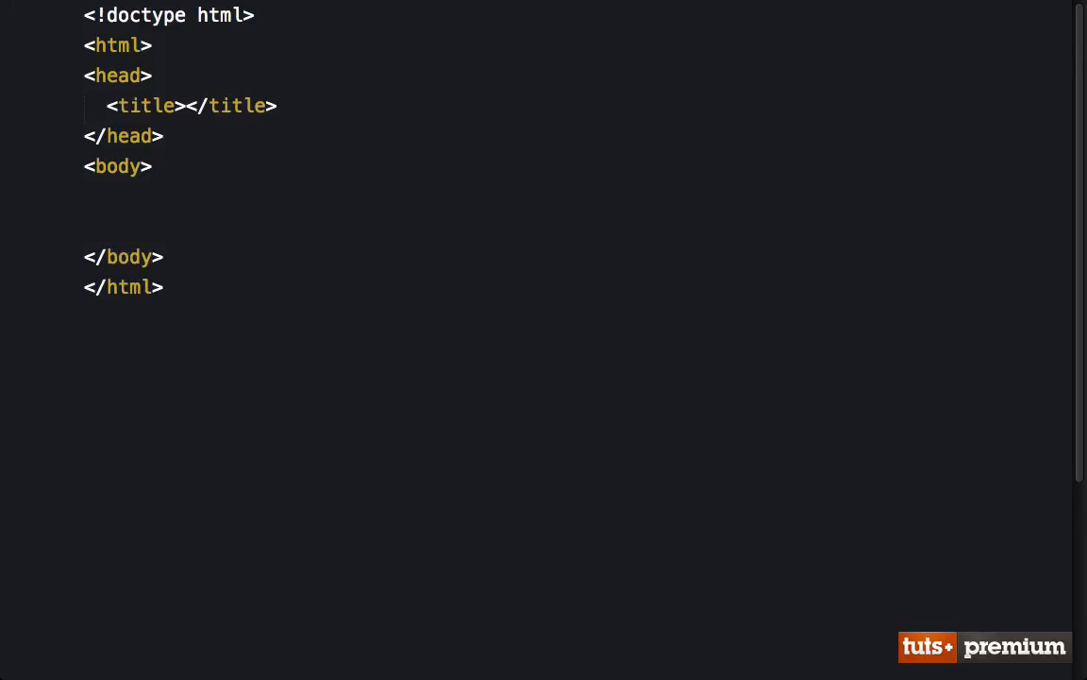
text(bb)
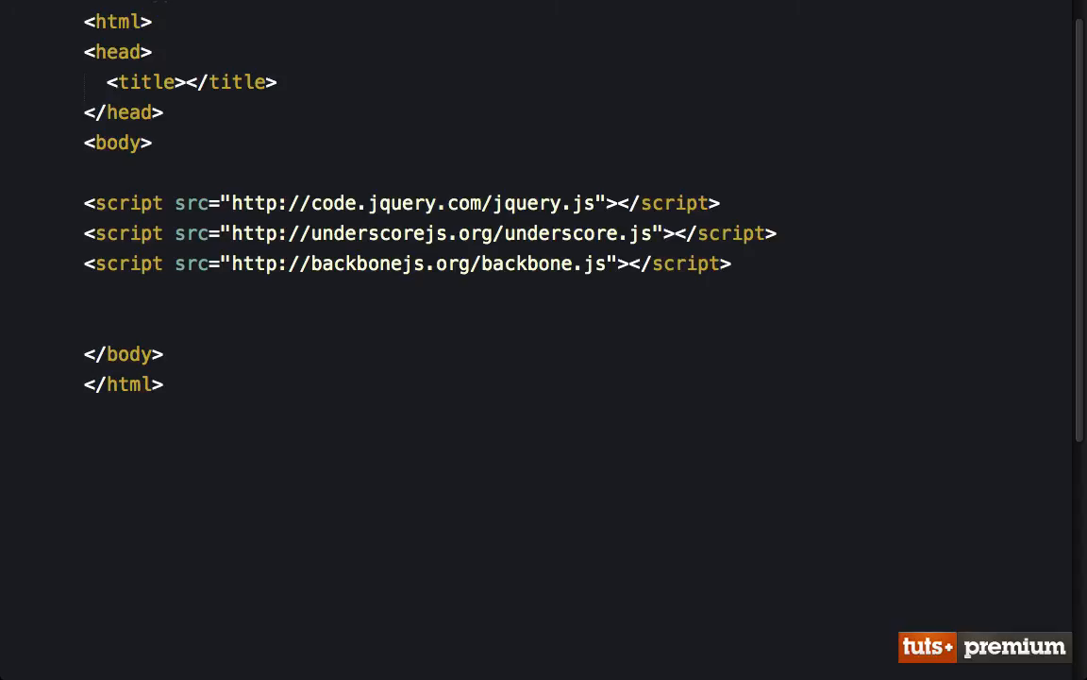
text(<script src=""></script>)
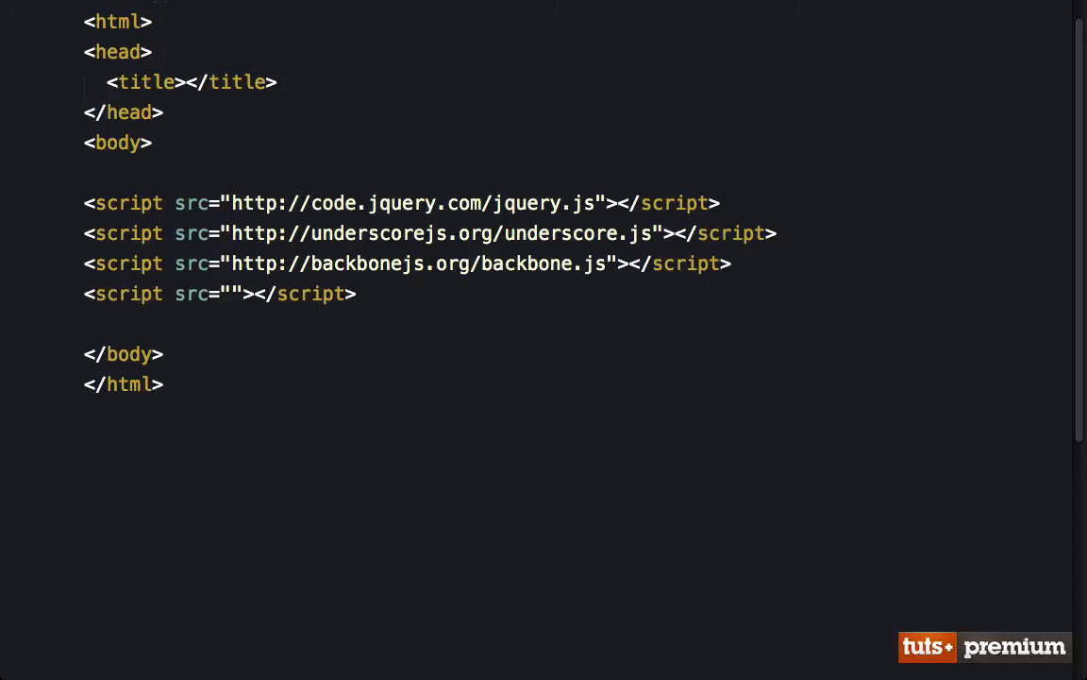
text(js/main.js)
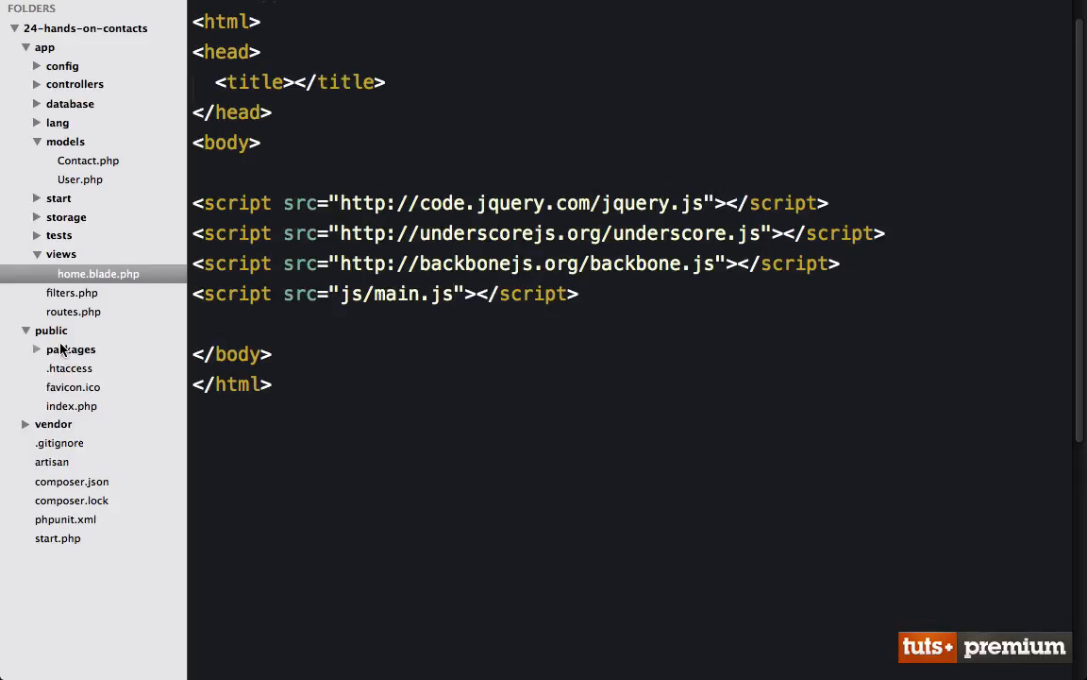
- Create js/main.js under public defining window.App with Models, Collections, Views and Router objects
right_click(52, 331)
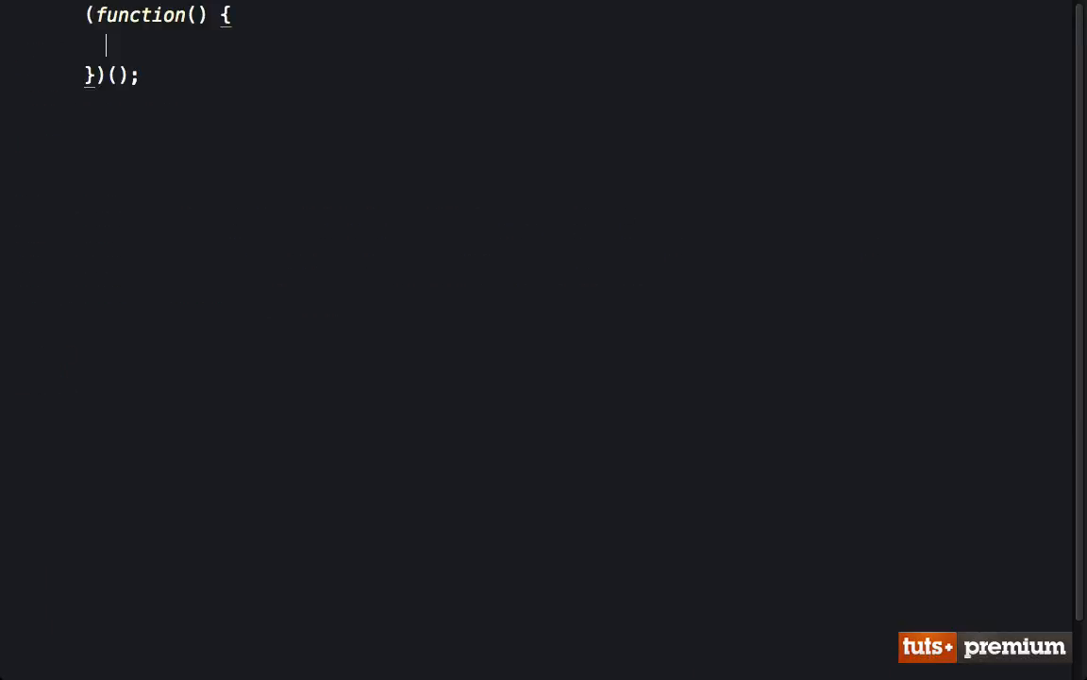
text(window.App = {)
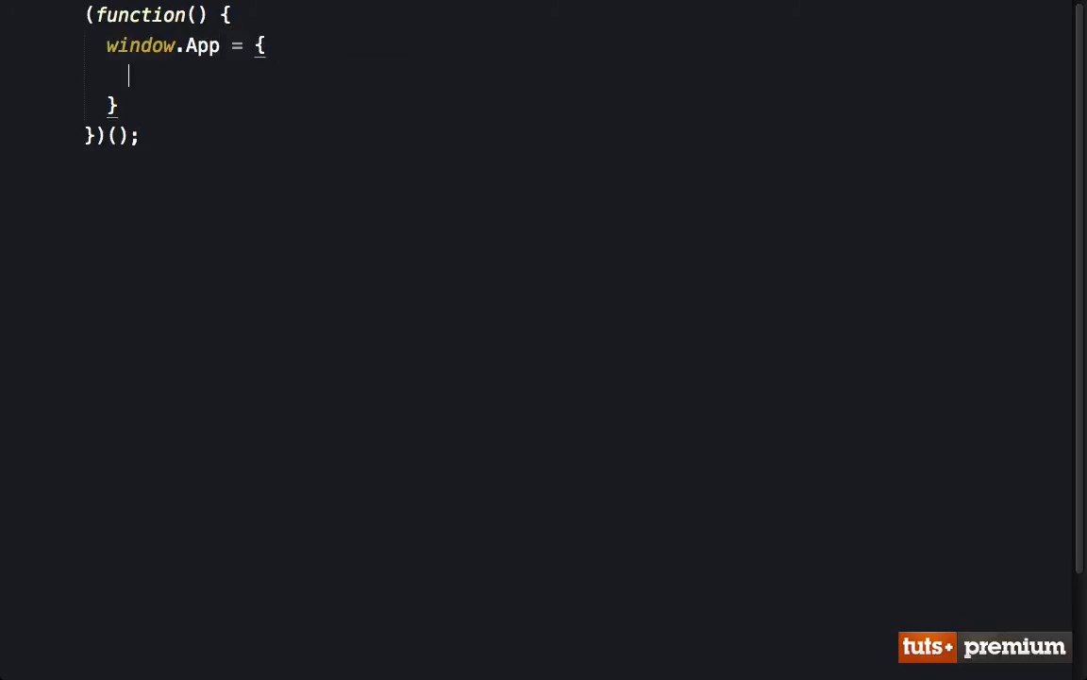
text(Models;)
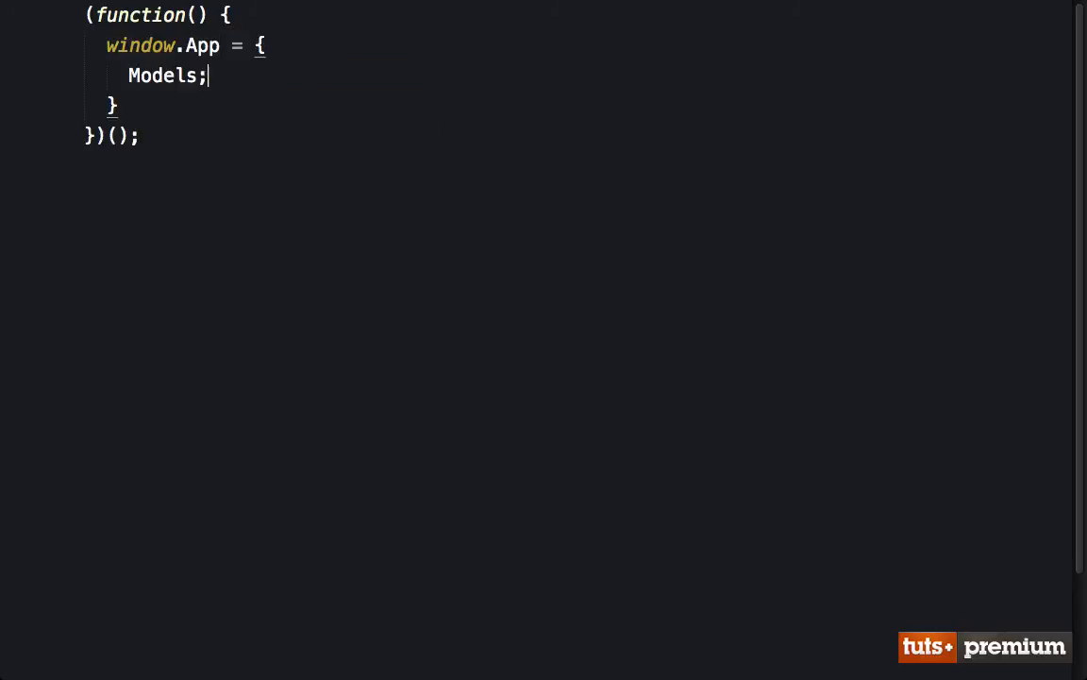
text(: {},)
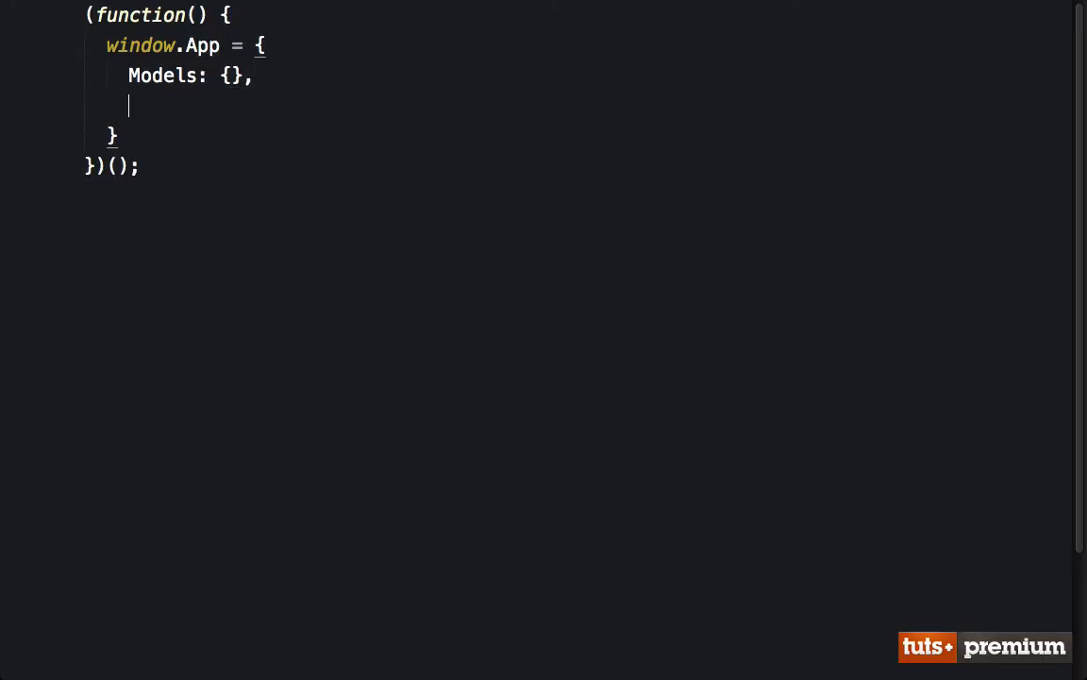
text(Collections: {})
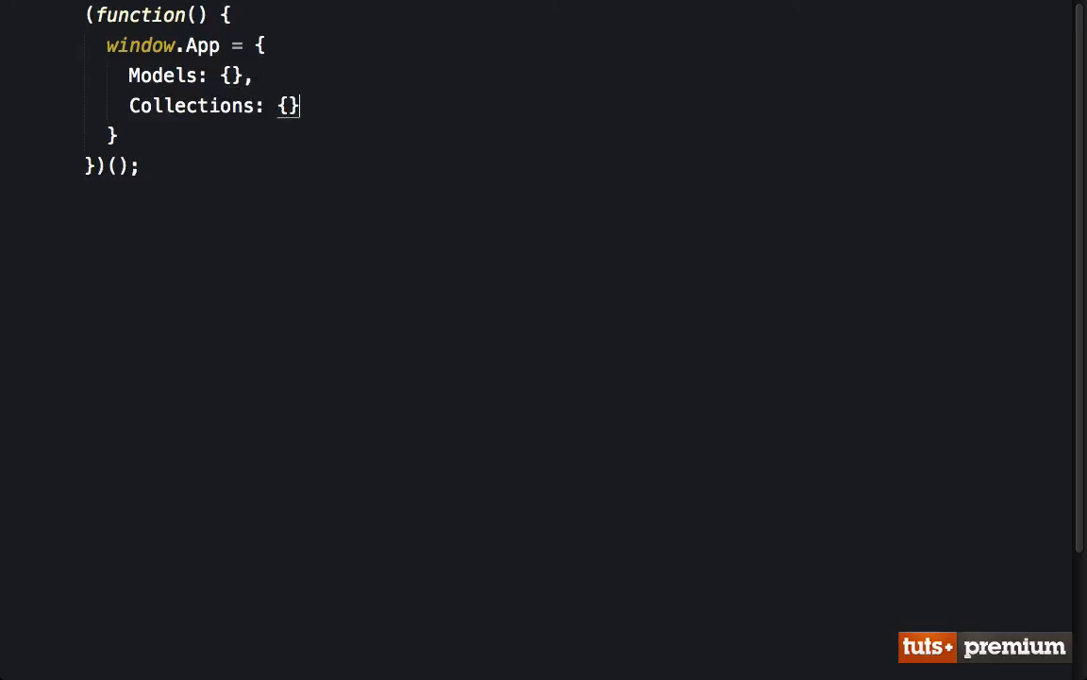
text(Views: {},)
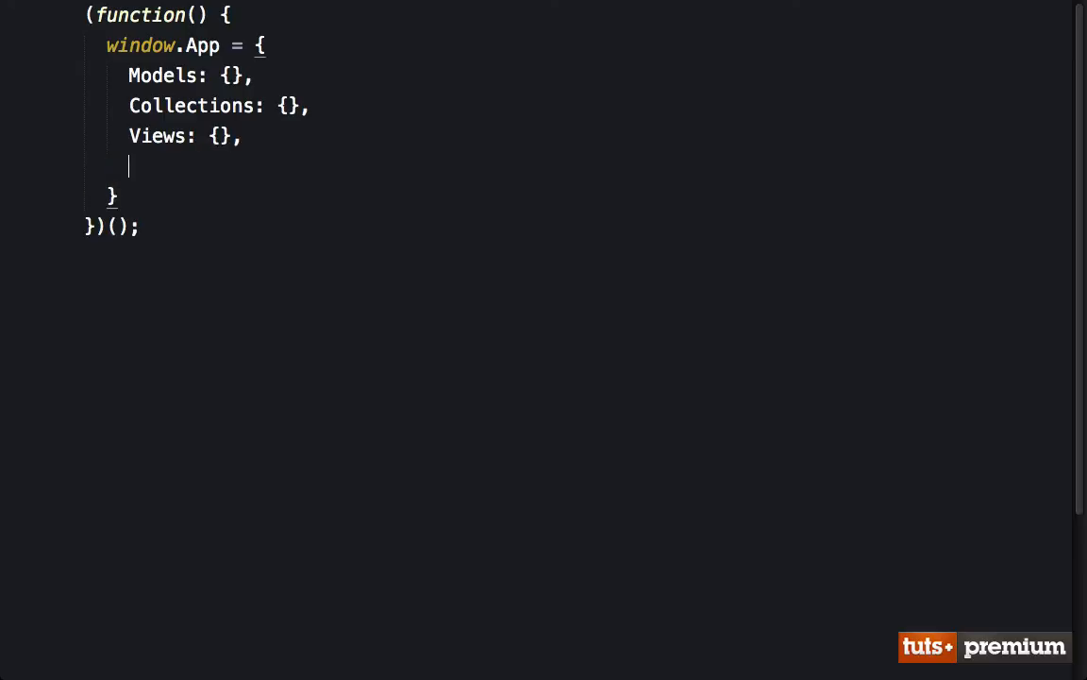
text(Router: {})
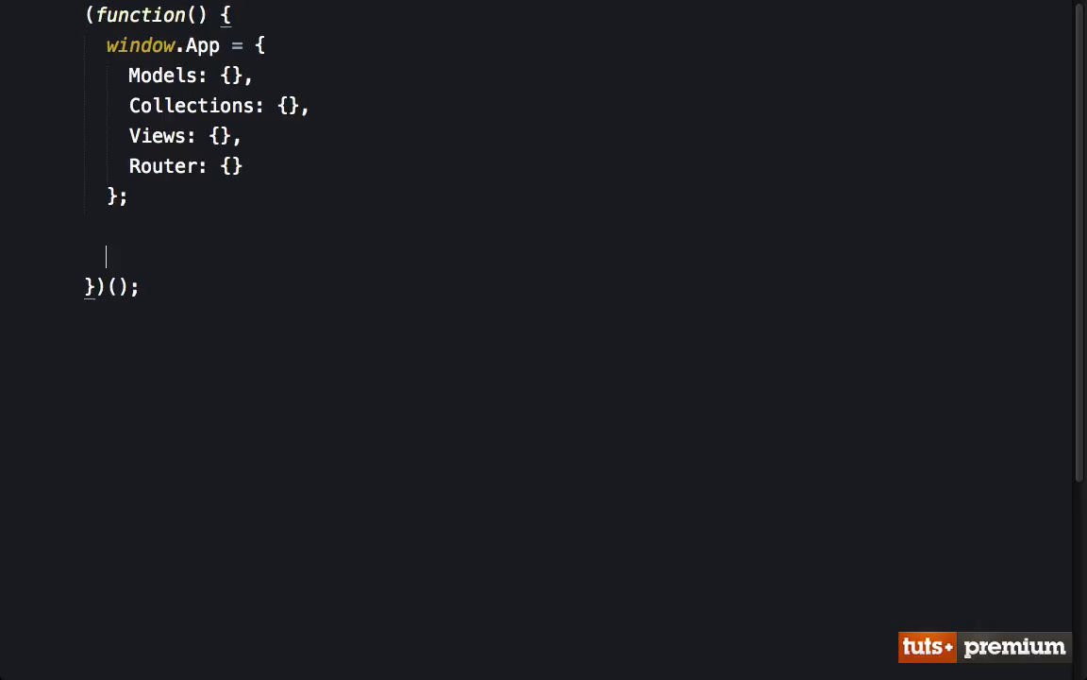
- Define window.vent as _.extend({}, Backbone.Events)
text(window.vent)
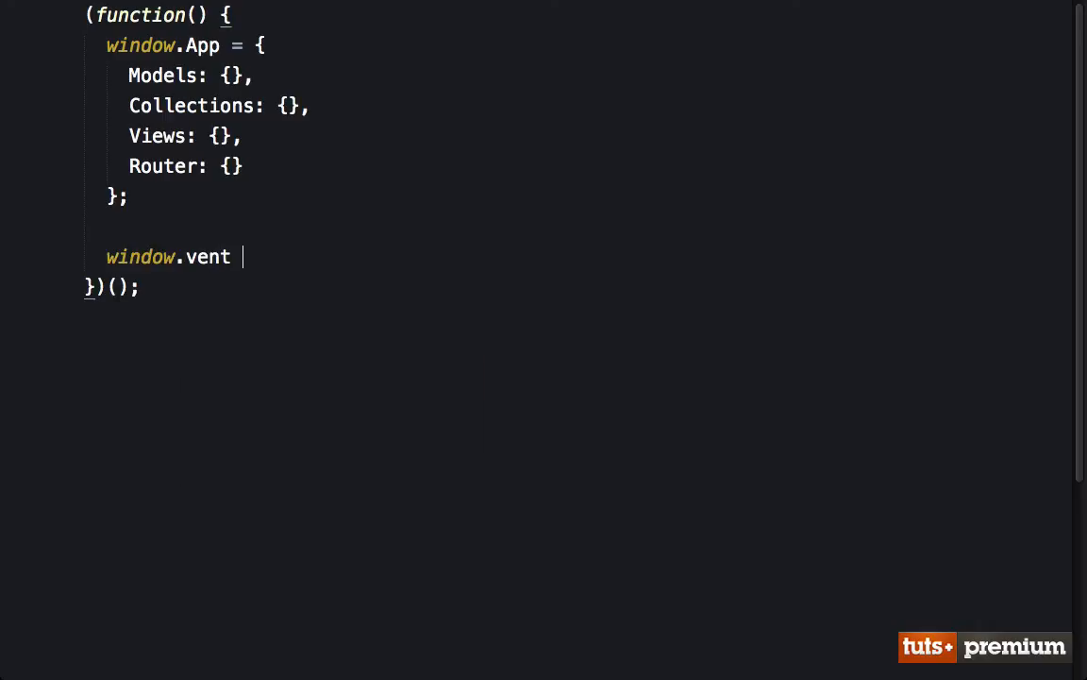
text(= _e)
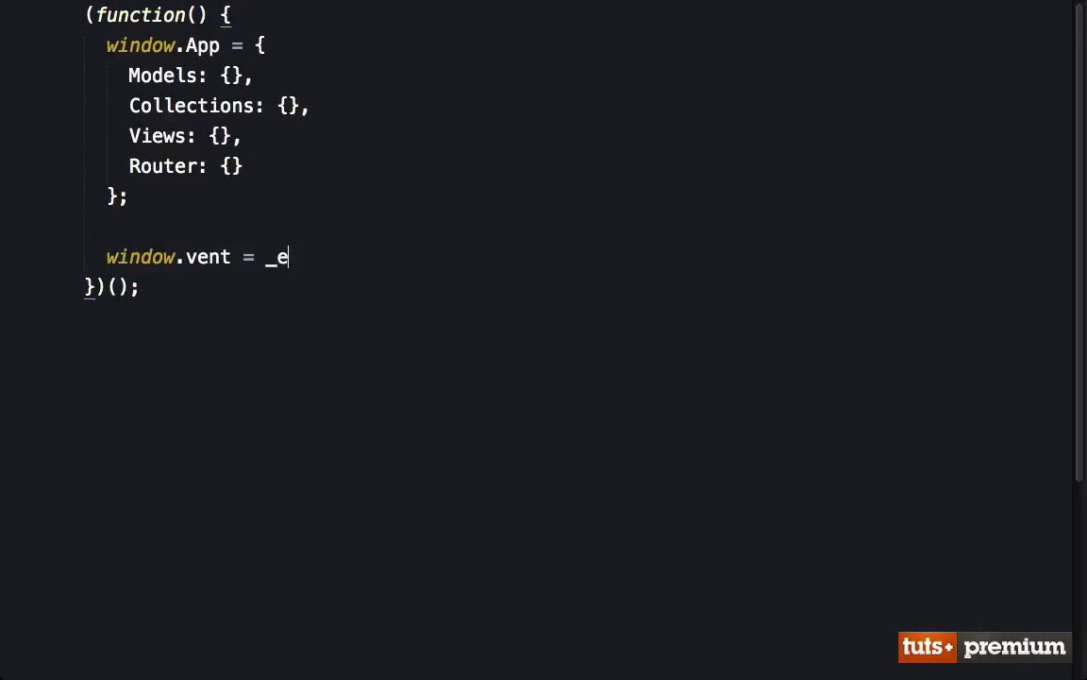
text(.extend())
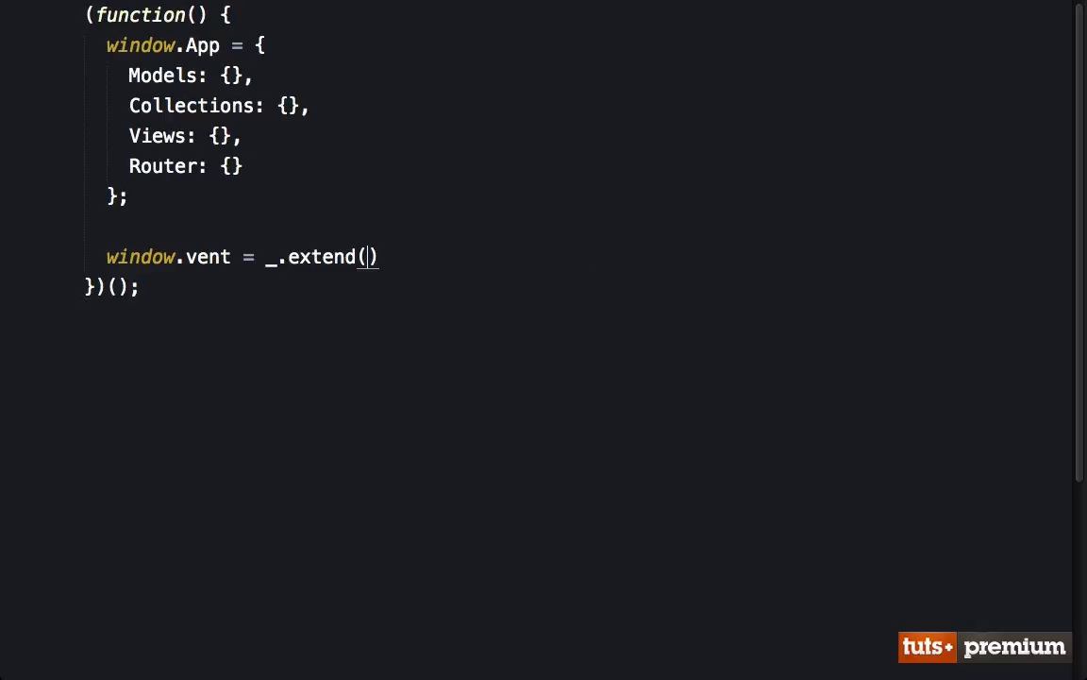
text({}, Backboen)
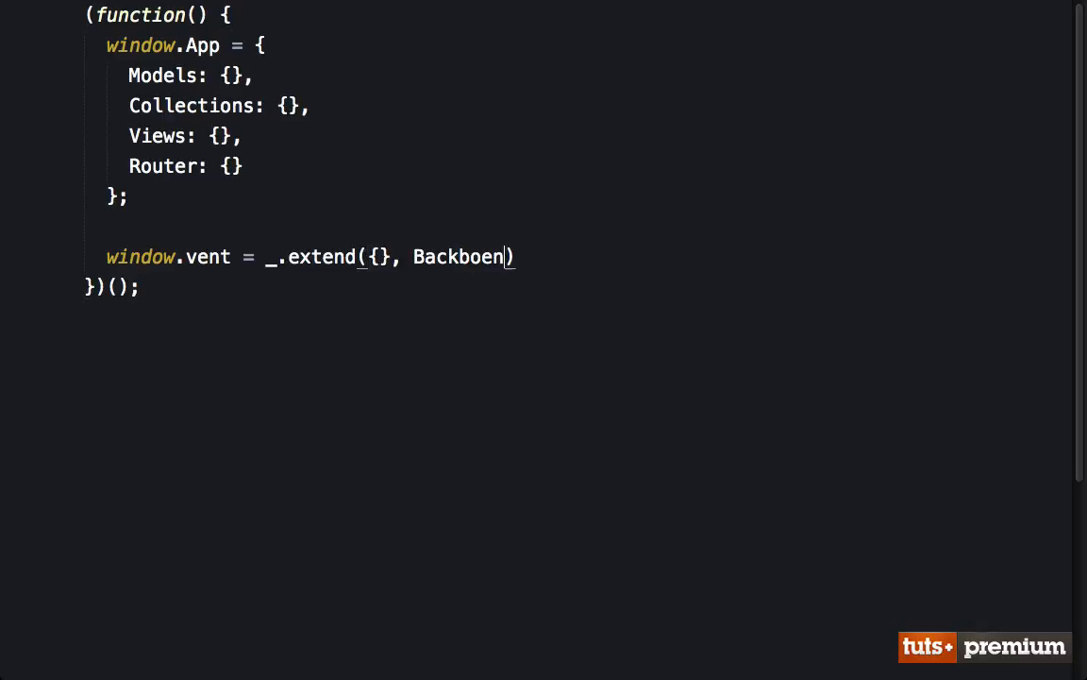
text(Backbone.Events);)
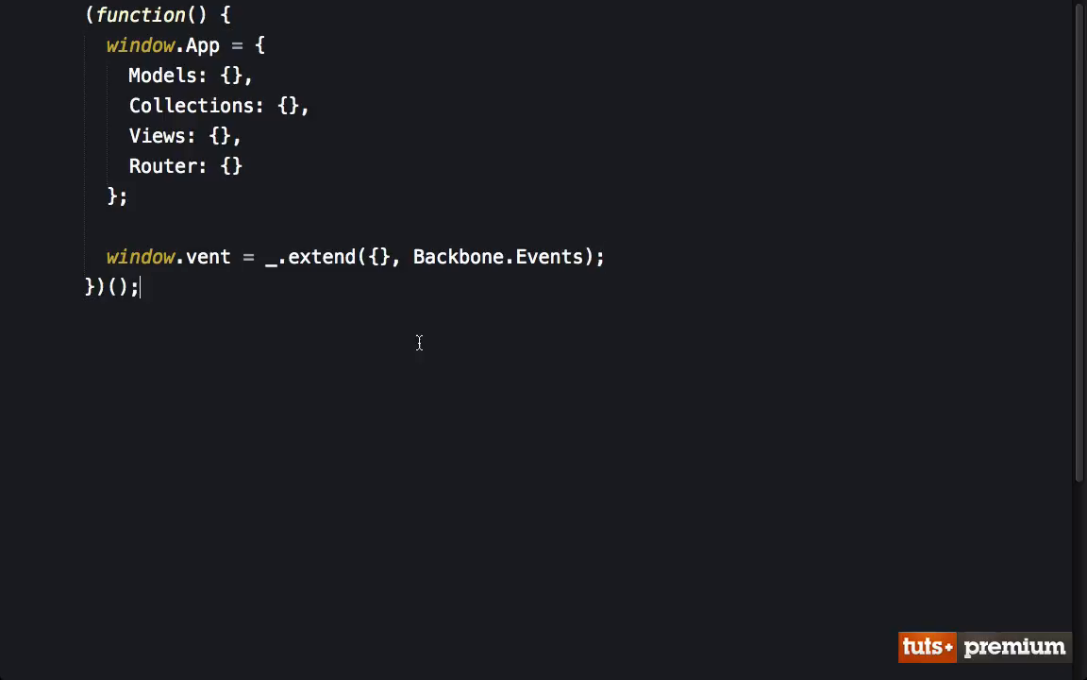
- Create models.js, collections.js, views.js and router.js in the public js folder
click(608, 256)
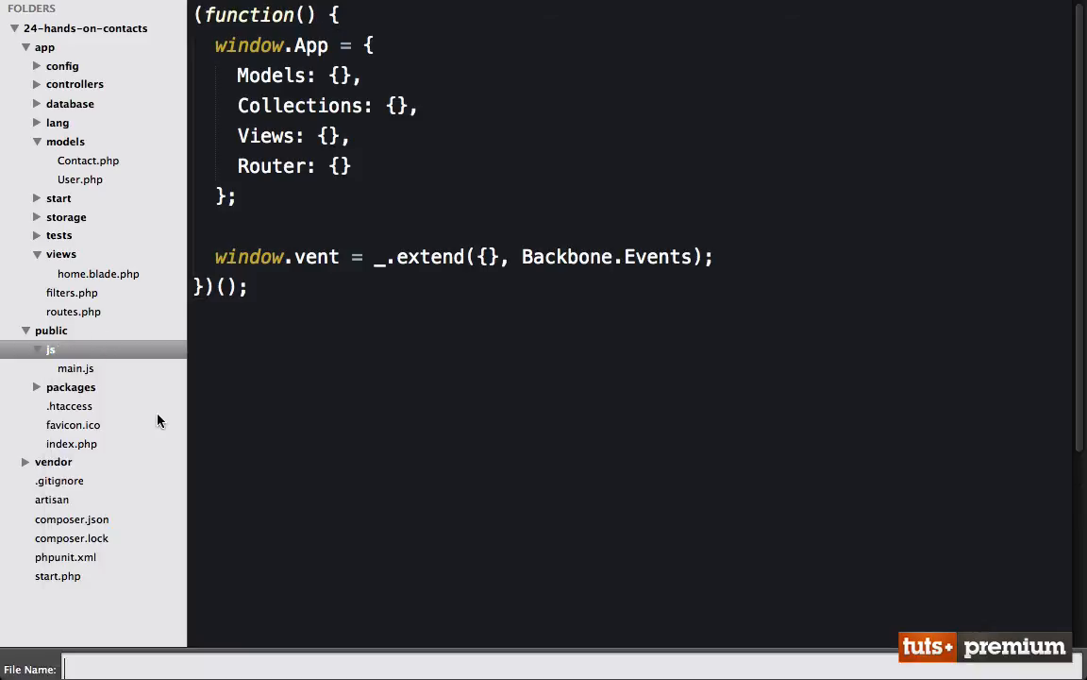
text(models.js)
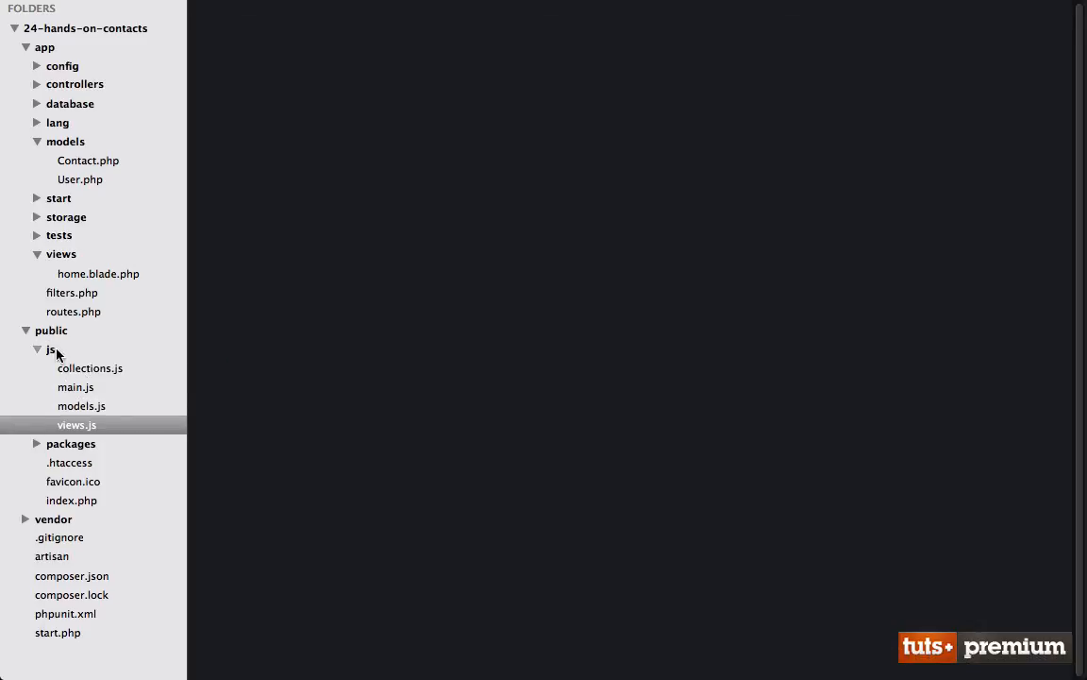
text(router.js)
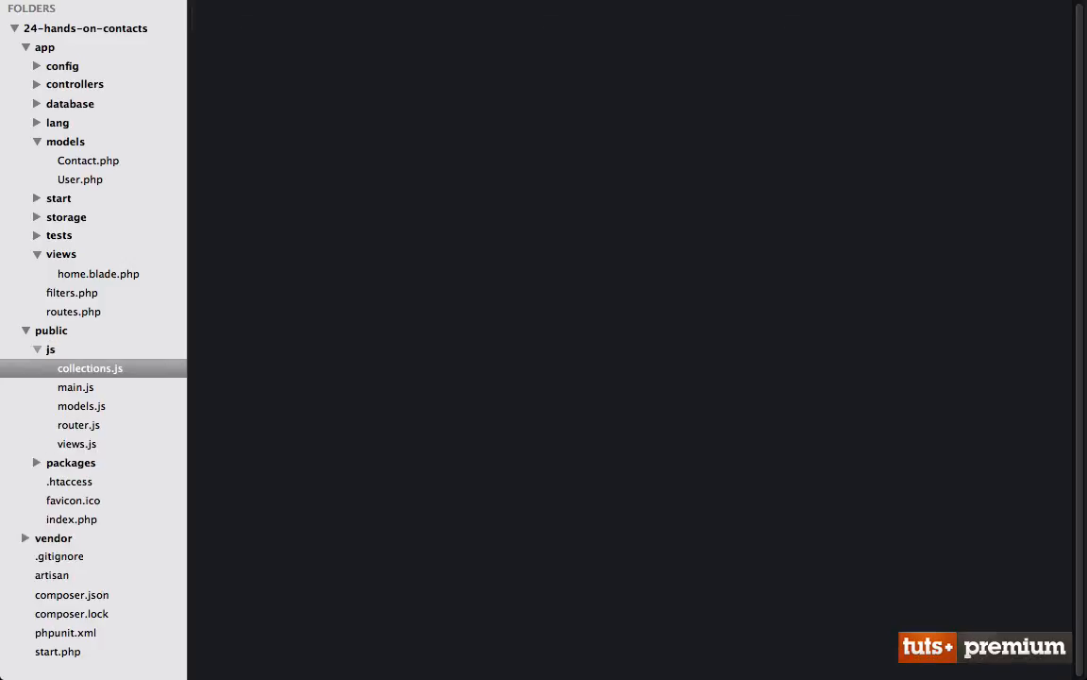
- Add script tags for models, collections, views and router to home.blade.php plus an <h1>Contacts</h1> heading
click(98, 272)
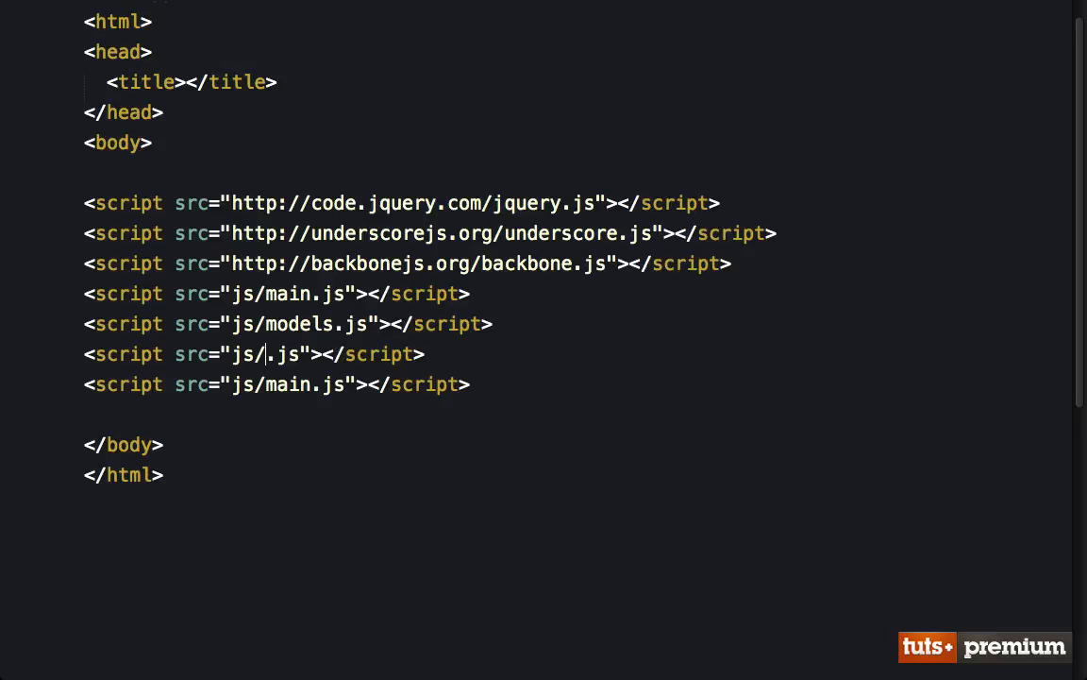
text(collections)
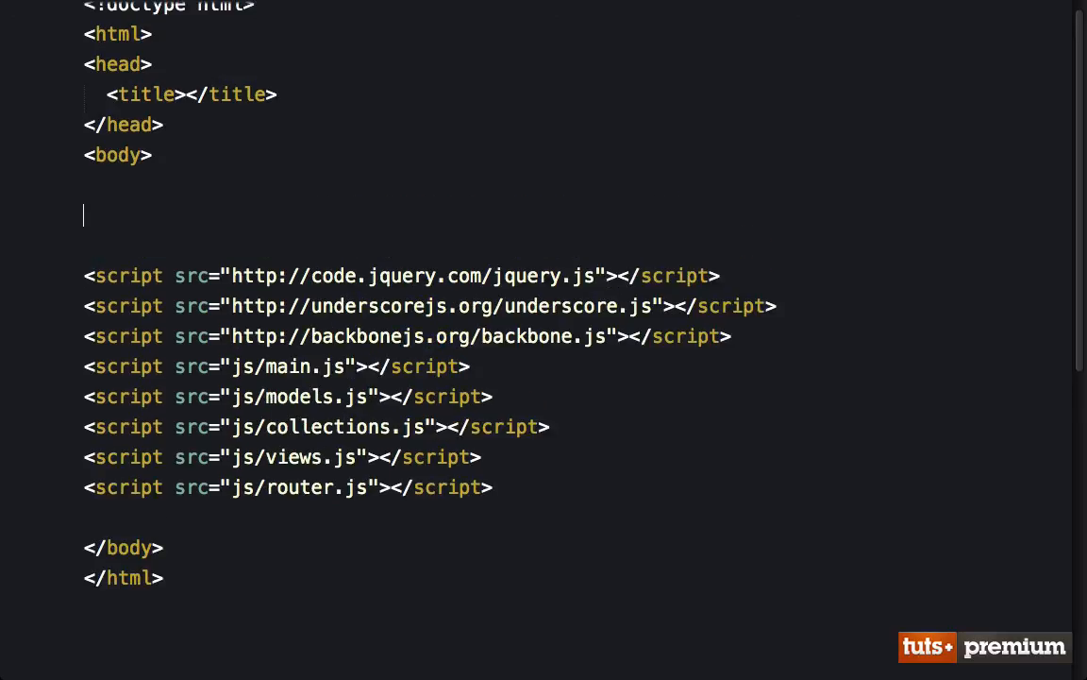
text(<h1>Contacts</h1>)
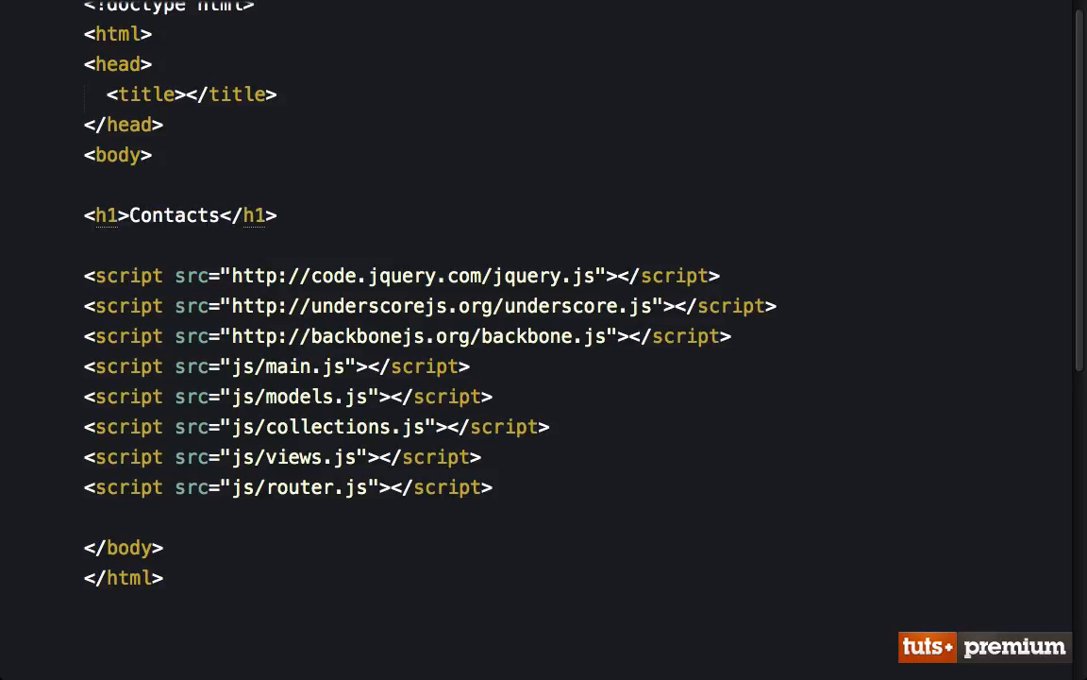